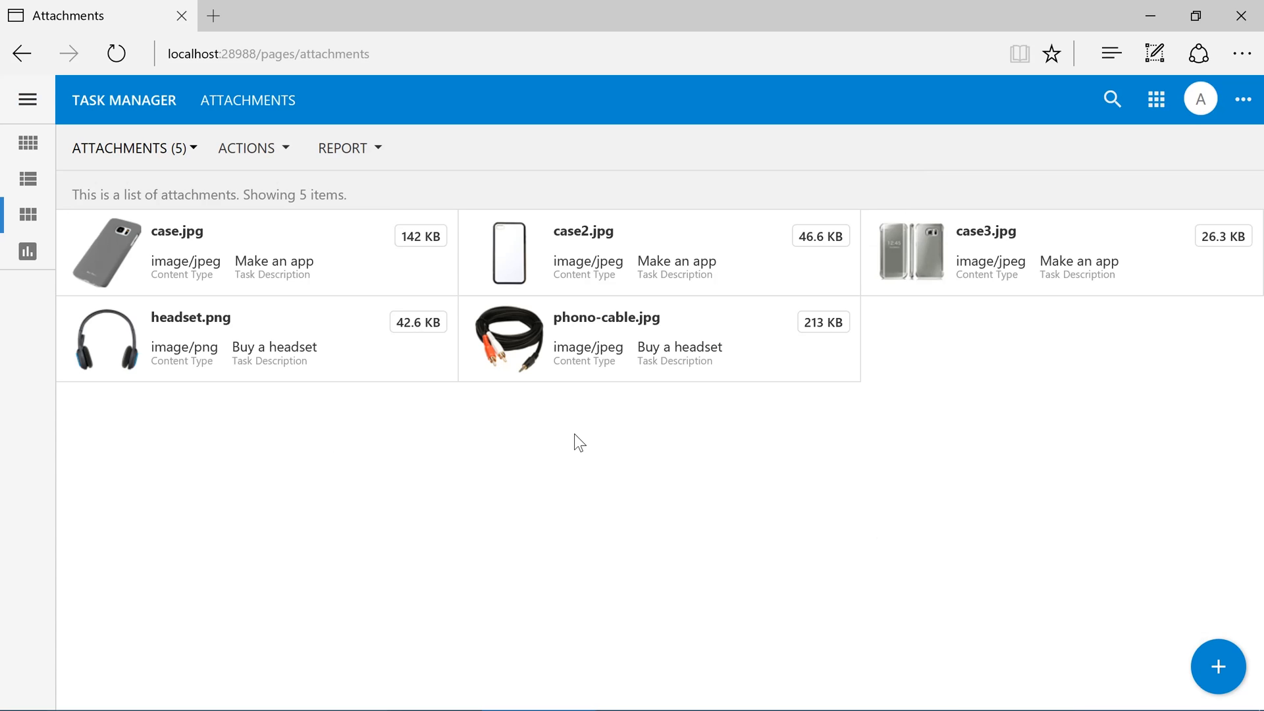
Select all five attachment cards and delete them, confirming the Delete? prompt
left_click(130, 147)
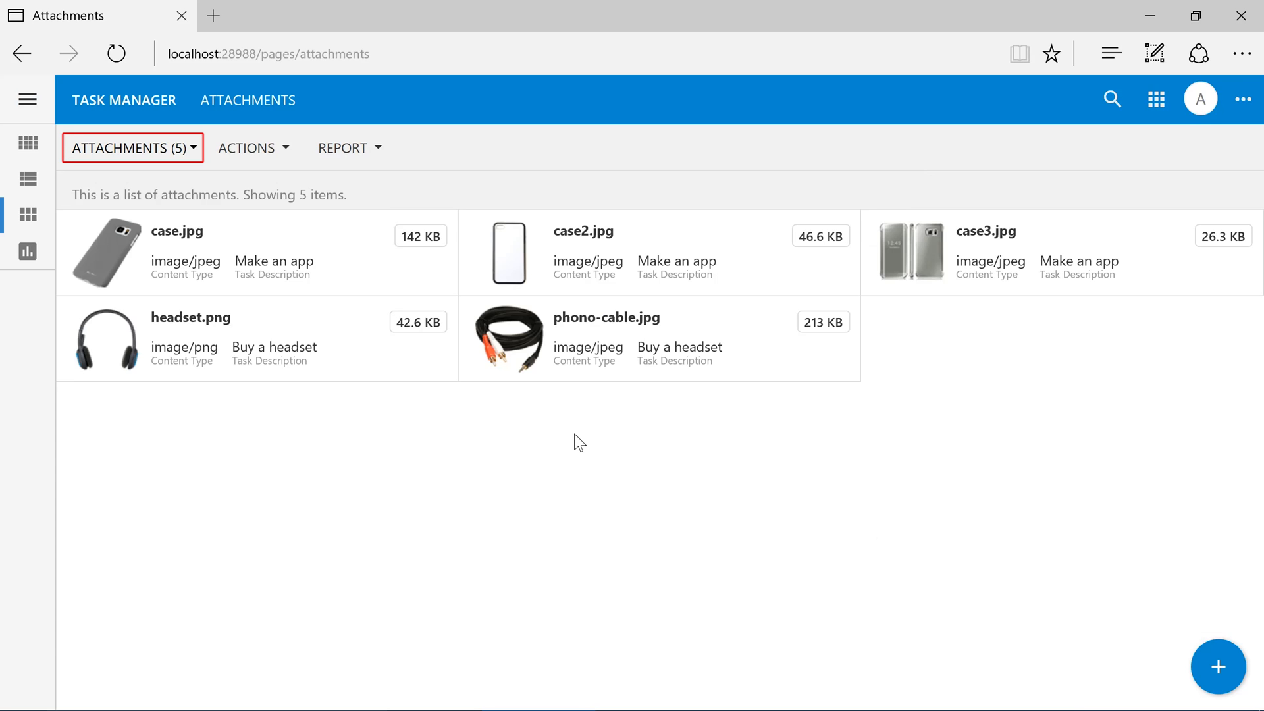
mouse_move(365, 392)
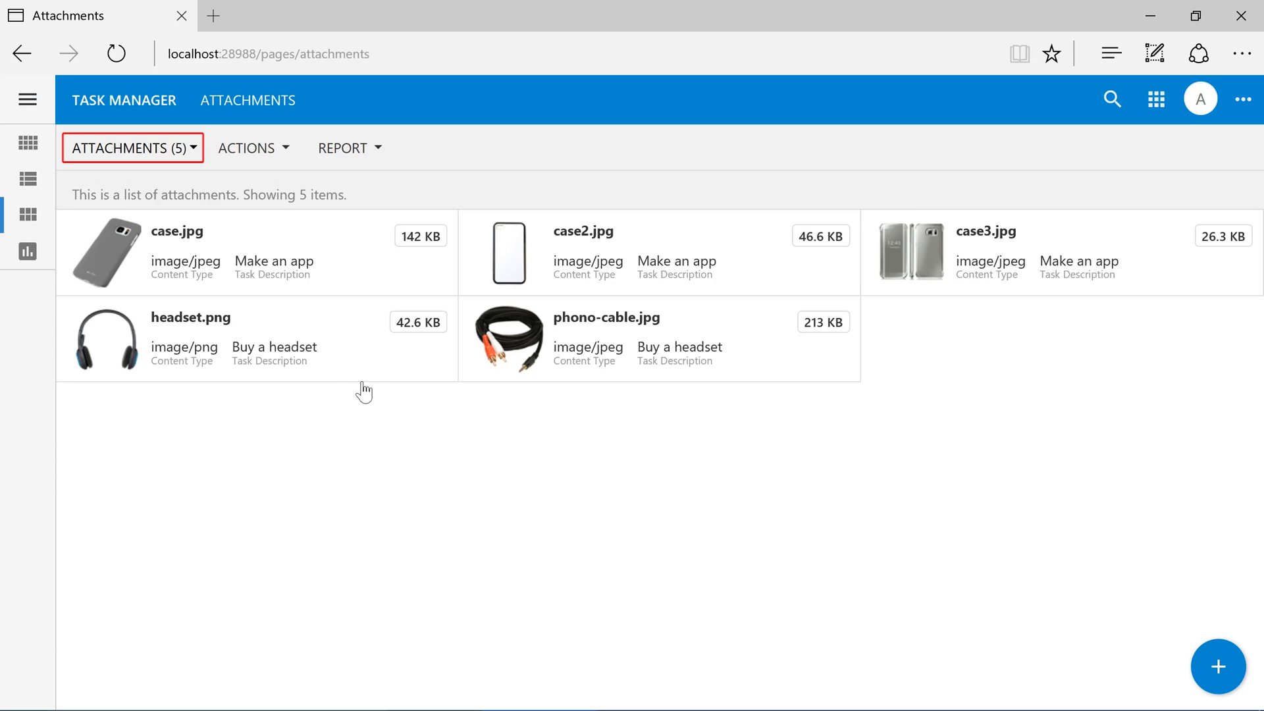
left_click(129, 147)
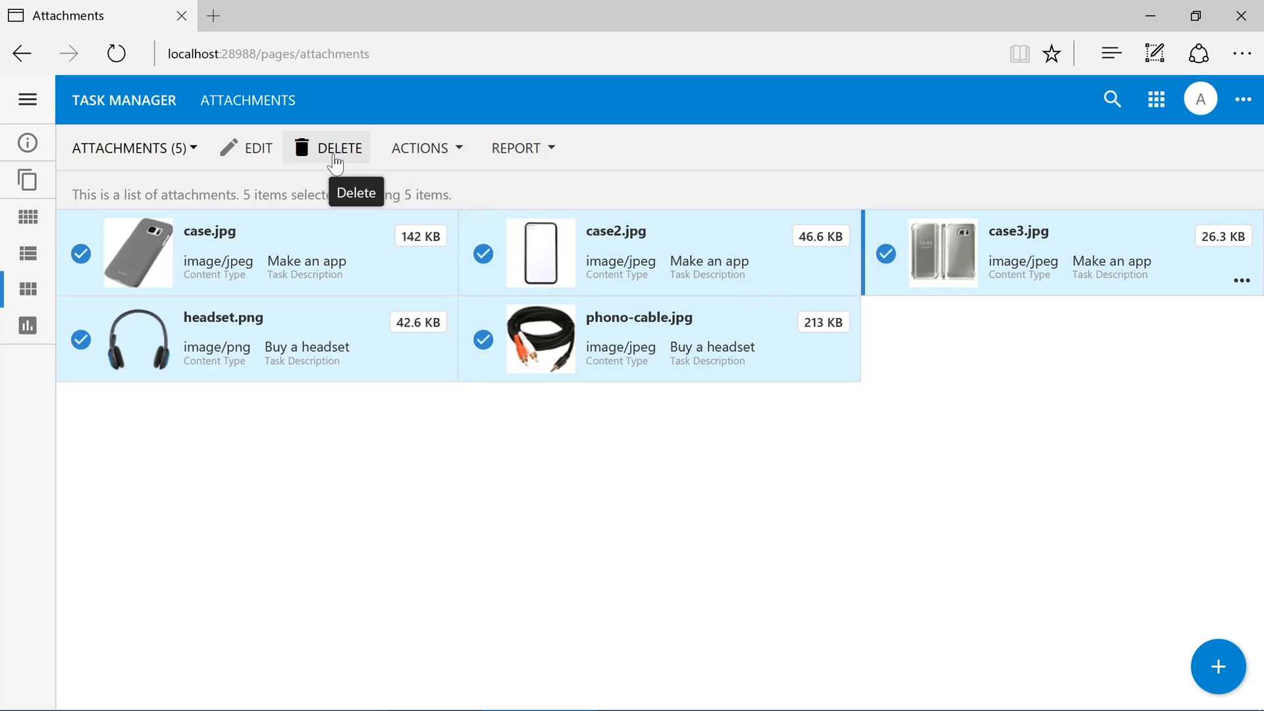
left_click(338, 148)
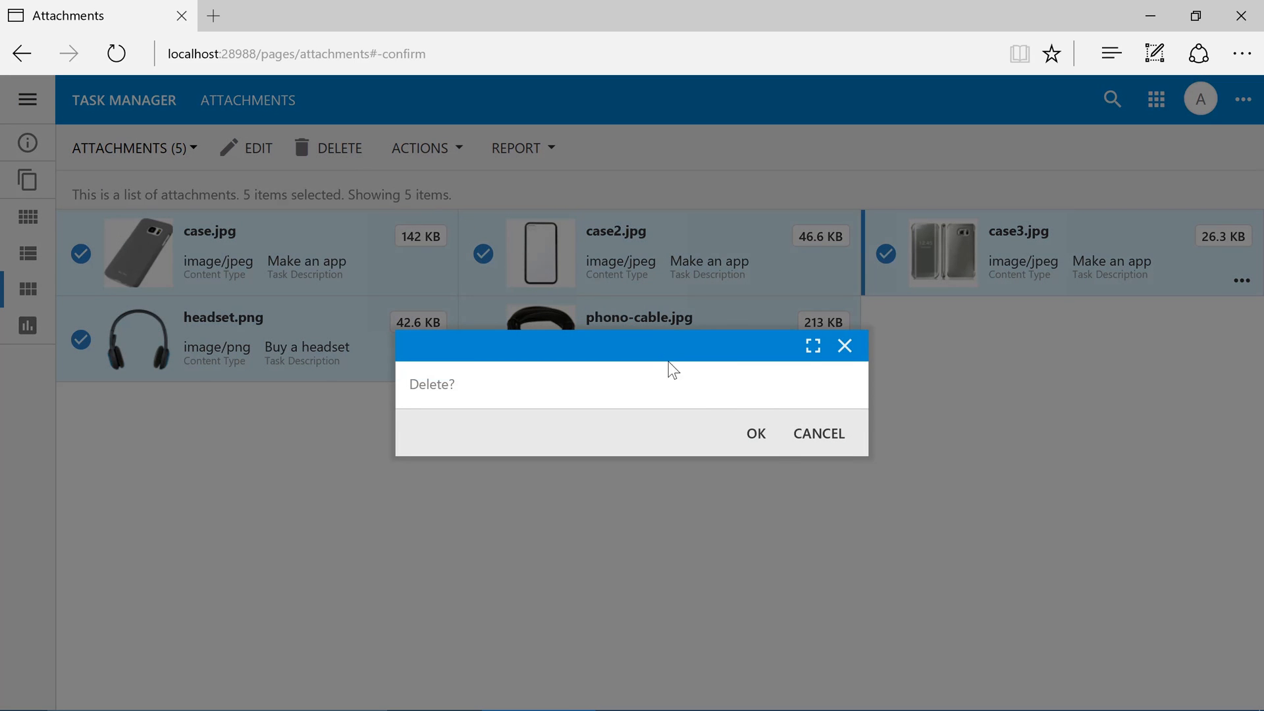
left_click(756, 433)
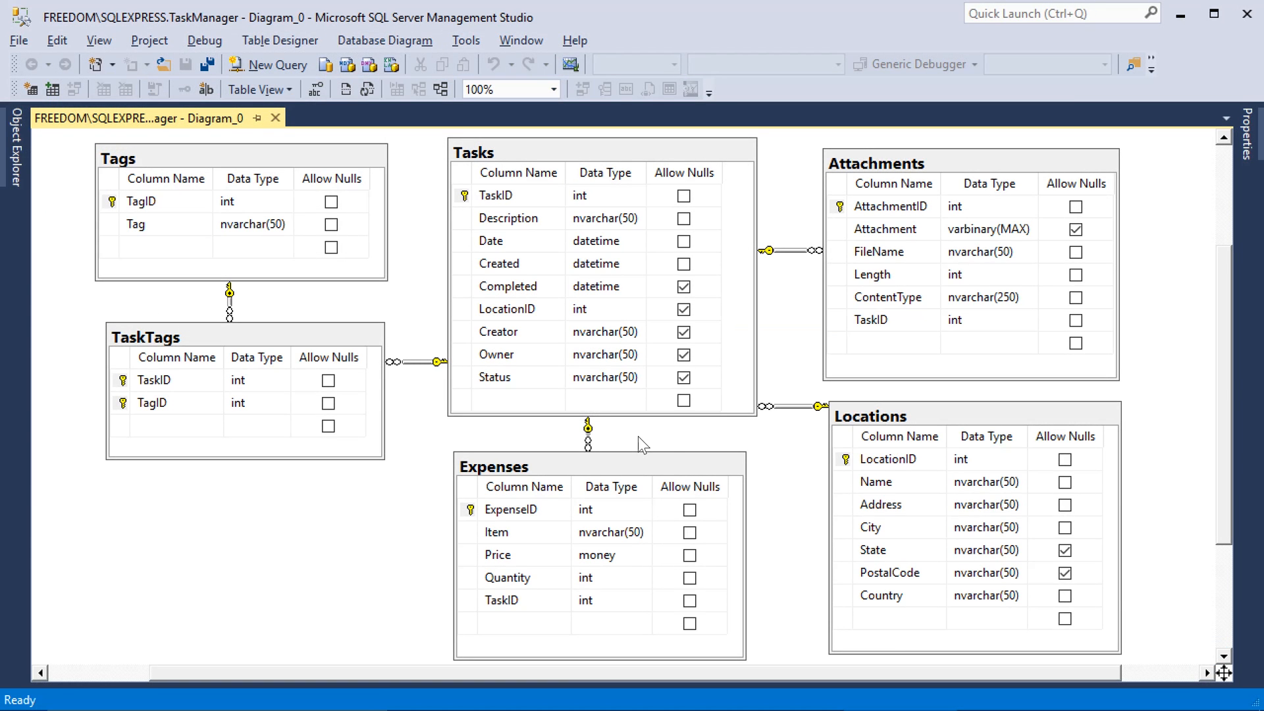
Delete the Attachment column from the Attachments table in the database diagram
left_click(886, 229)
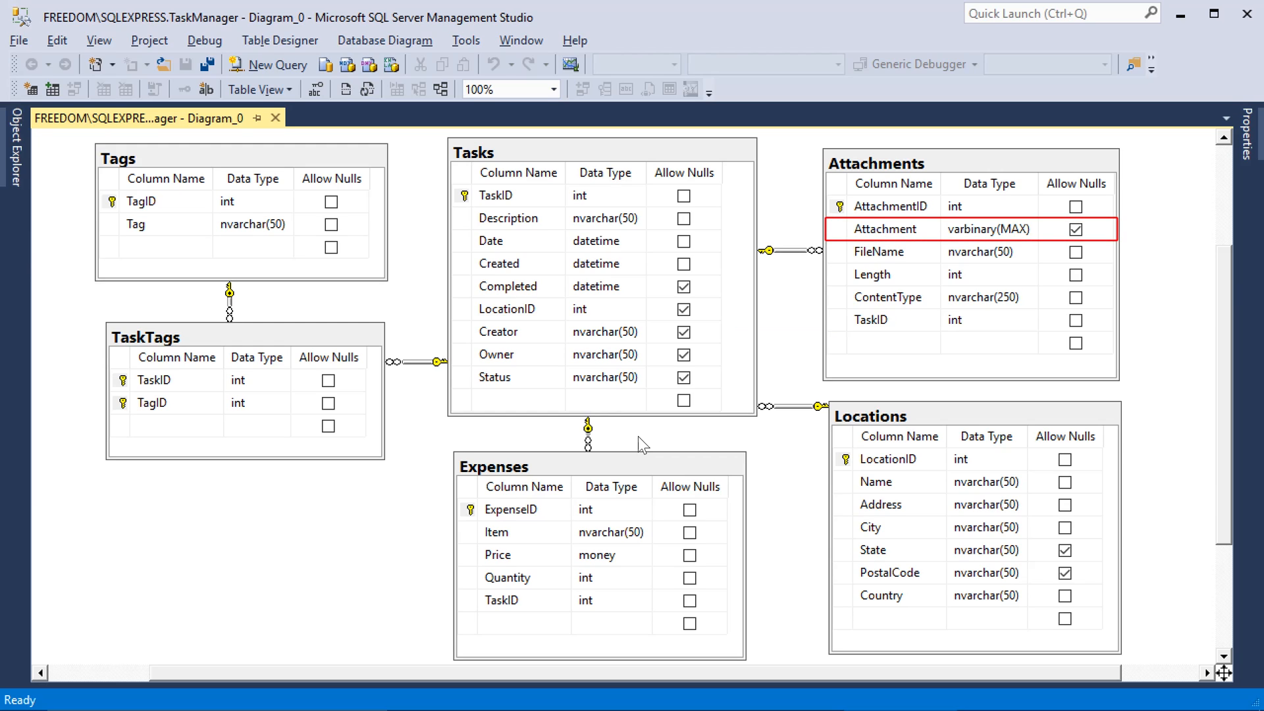
mouse_move(640, 445)
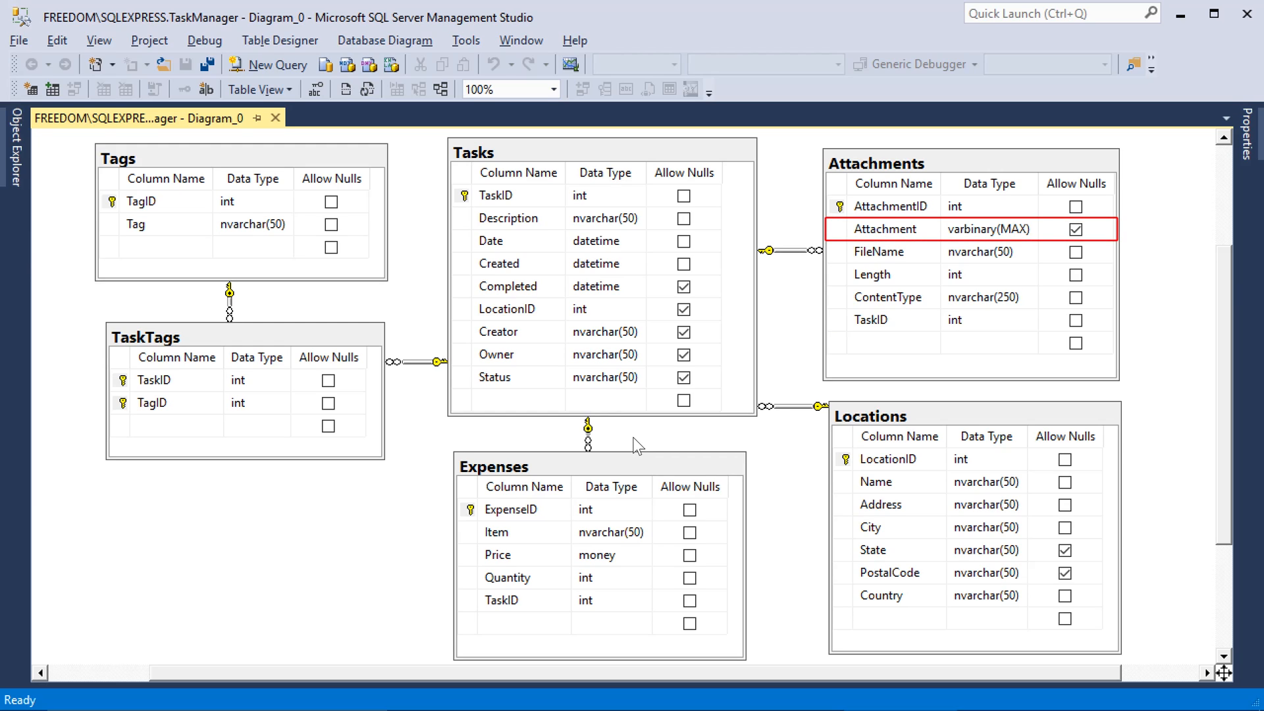
mouse_move(763, 343)
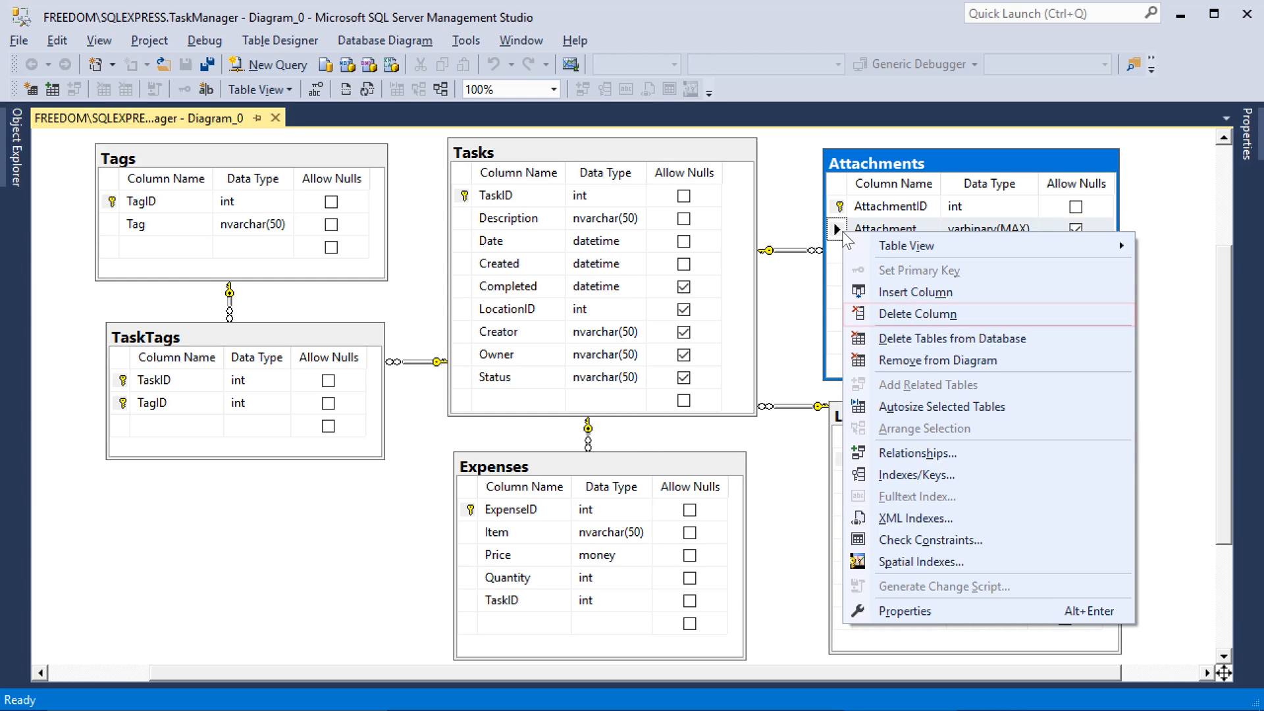
mouse_move(890, 317)
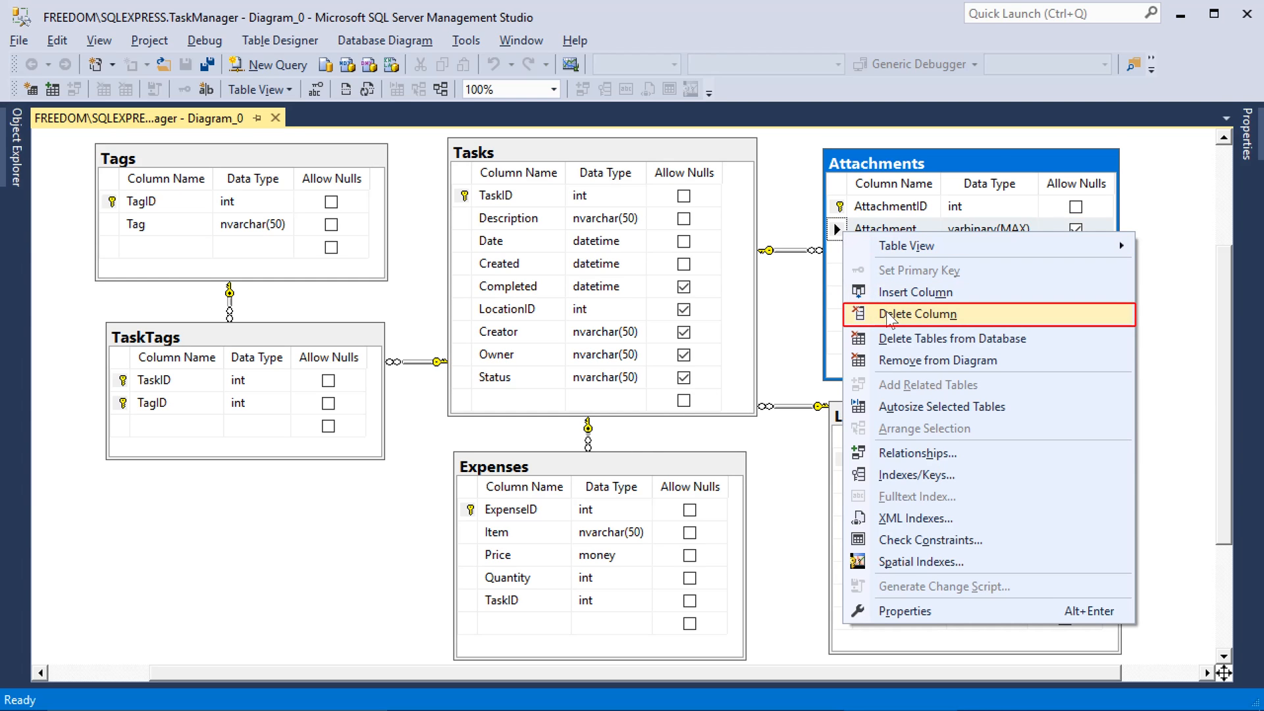
left_click(917, 313)
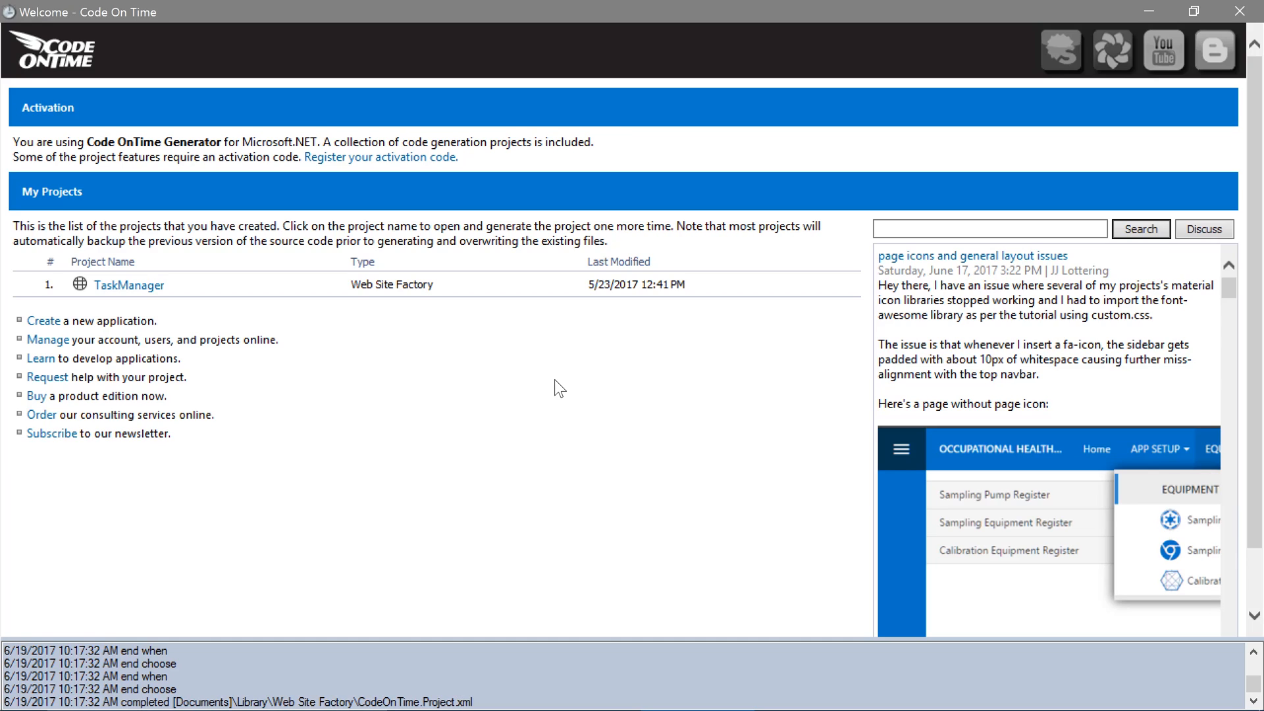
mouse_move(538, 379)
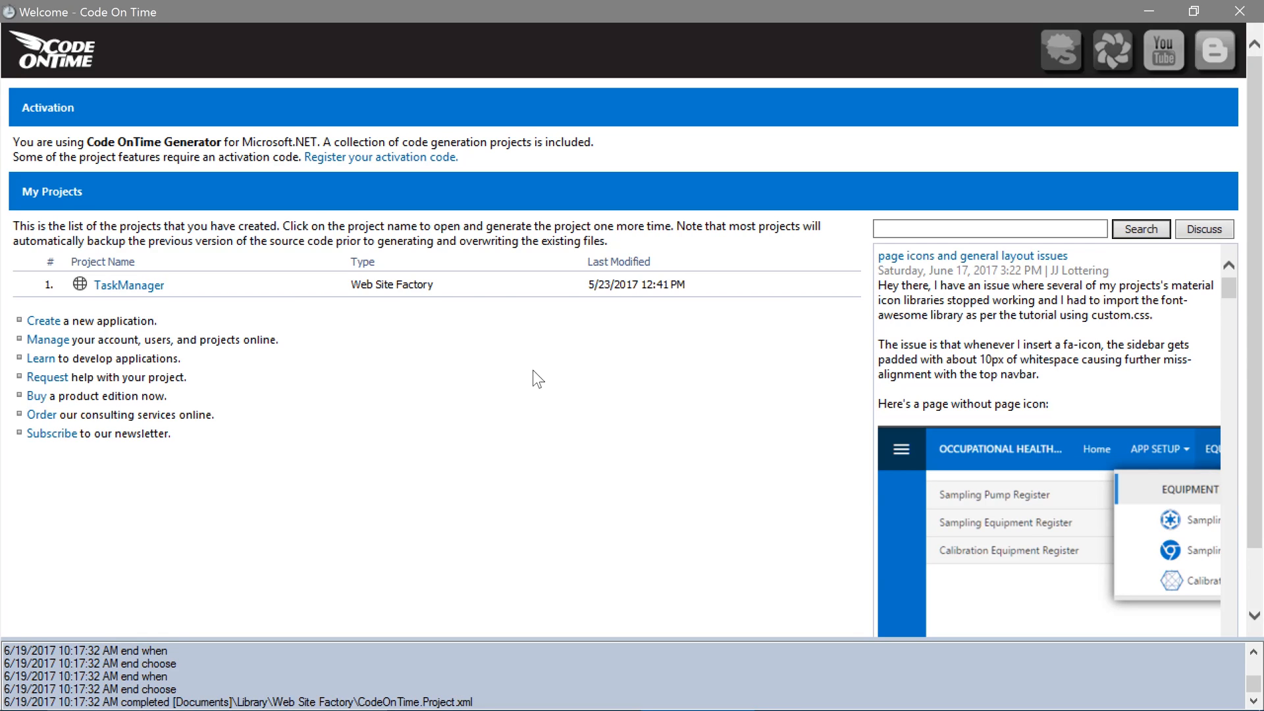
Refresh the TaskManager project to integrate the schema changes, then continue to the designer
left_click(128, 284)
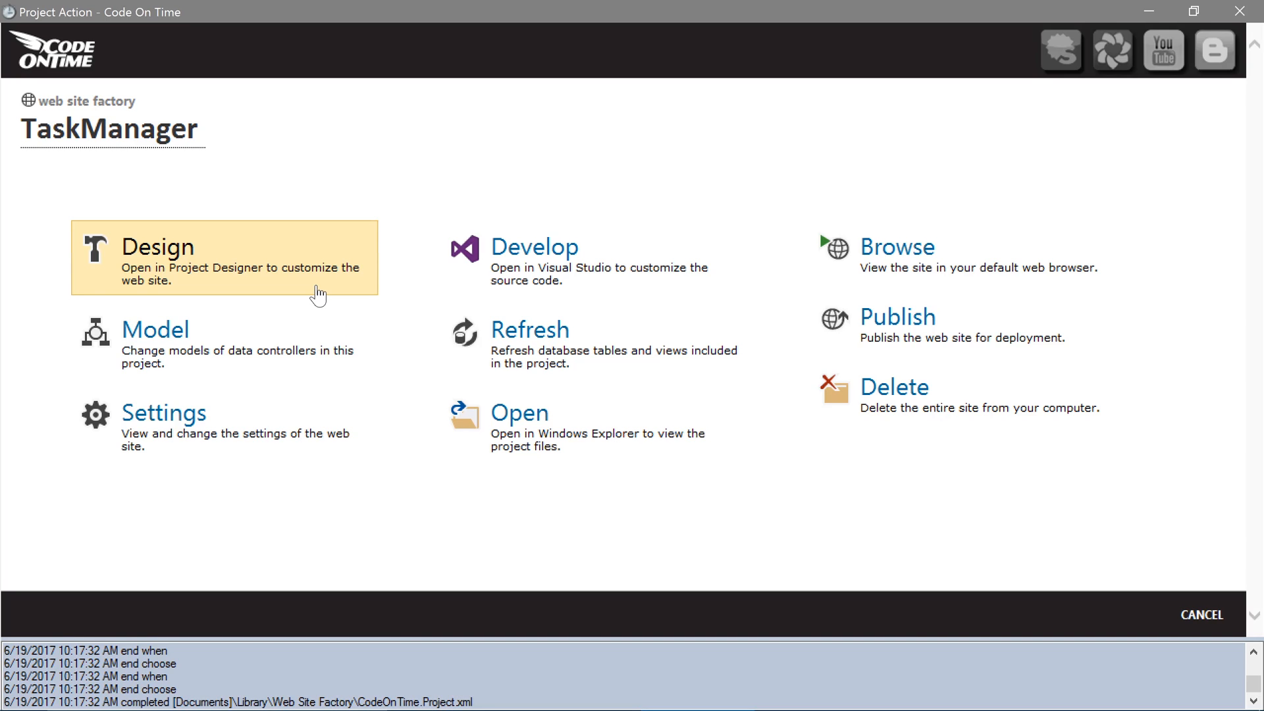
mouse_move(460, 343)
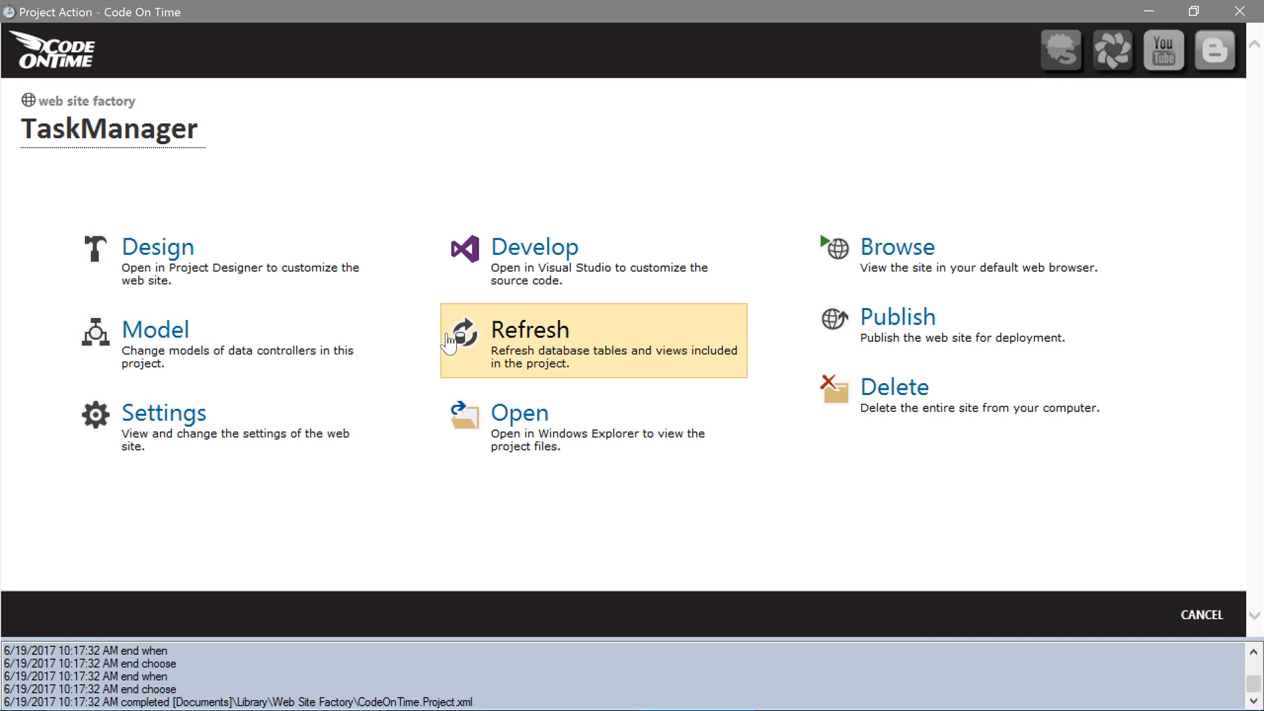
left_click(529, 329)
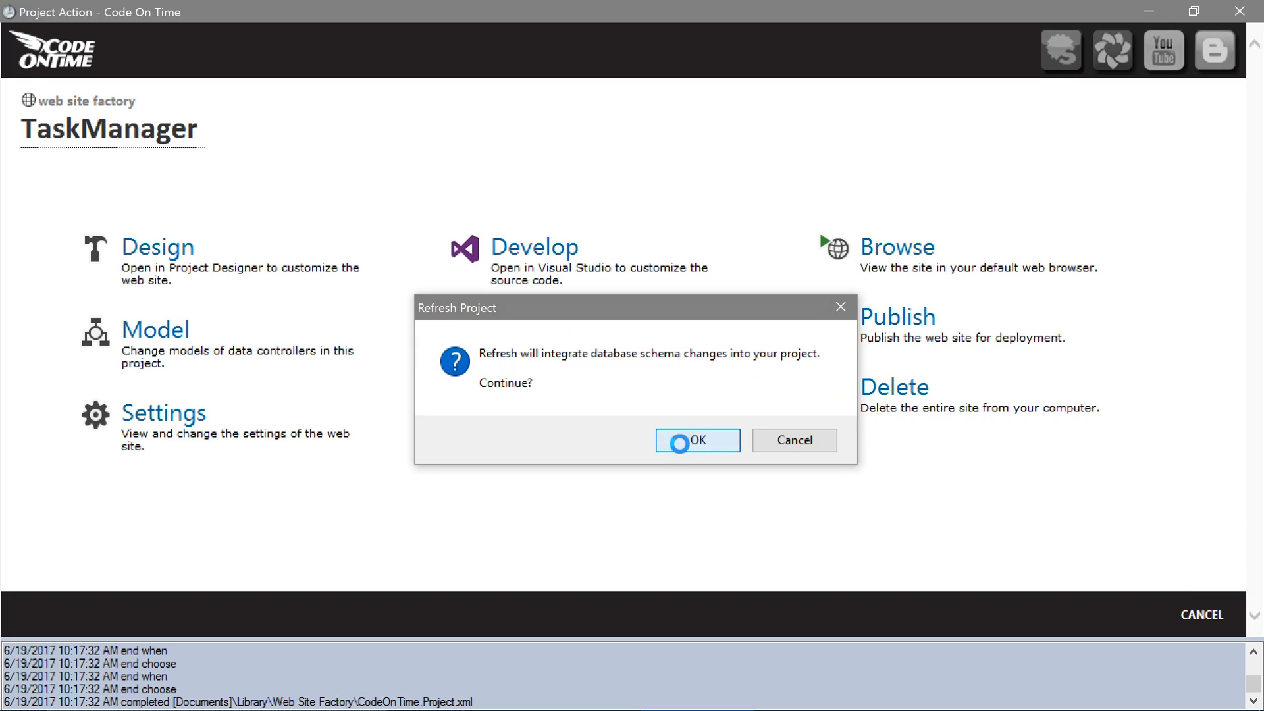
left_click(696, 440)
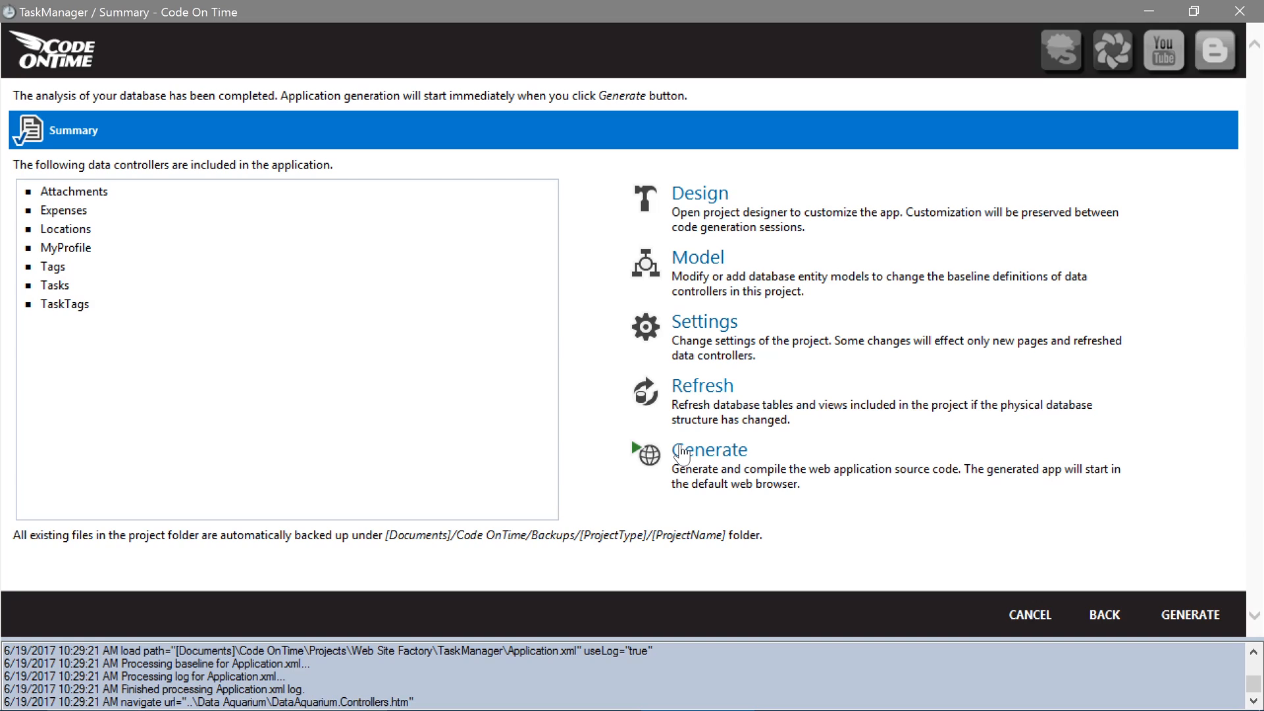
left_click(698, 192)
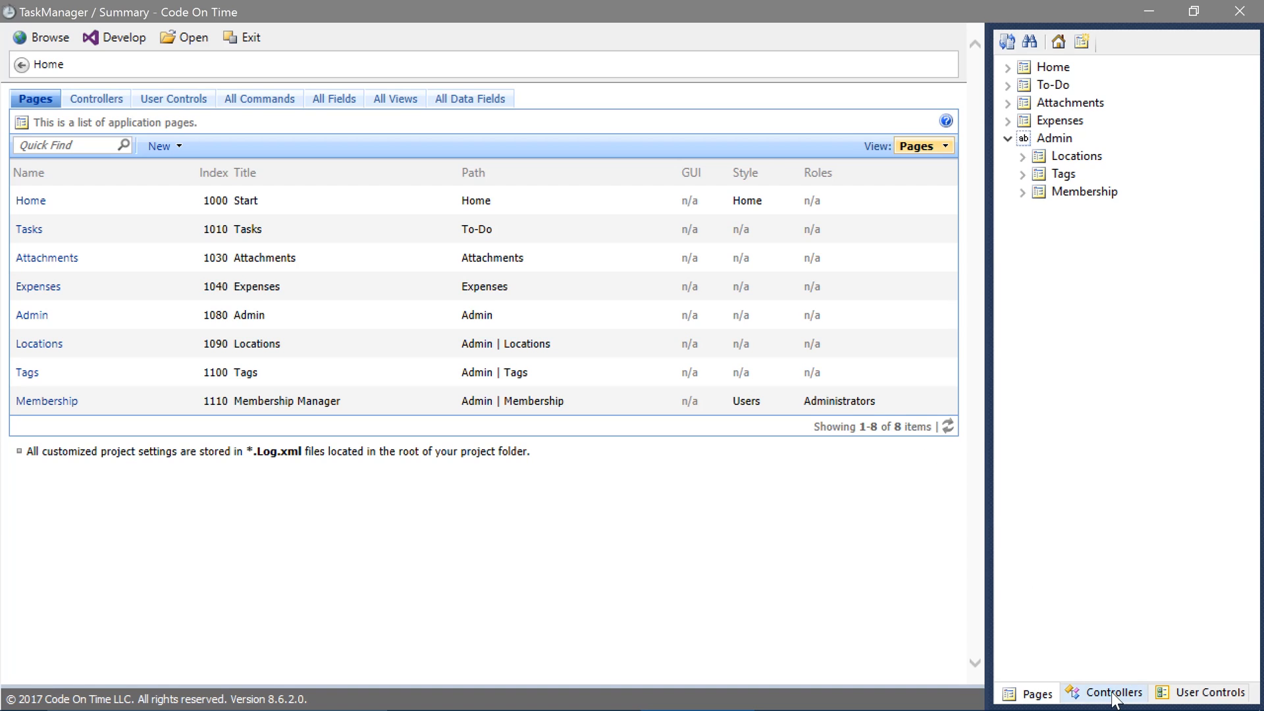
Start a new nullable field named Attachment in the Attachments controller
left_click(1115, 692)
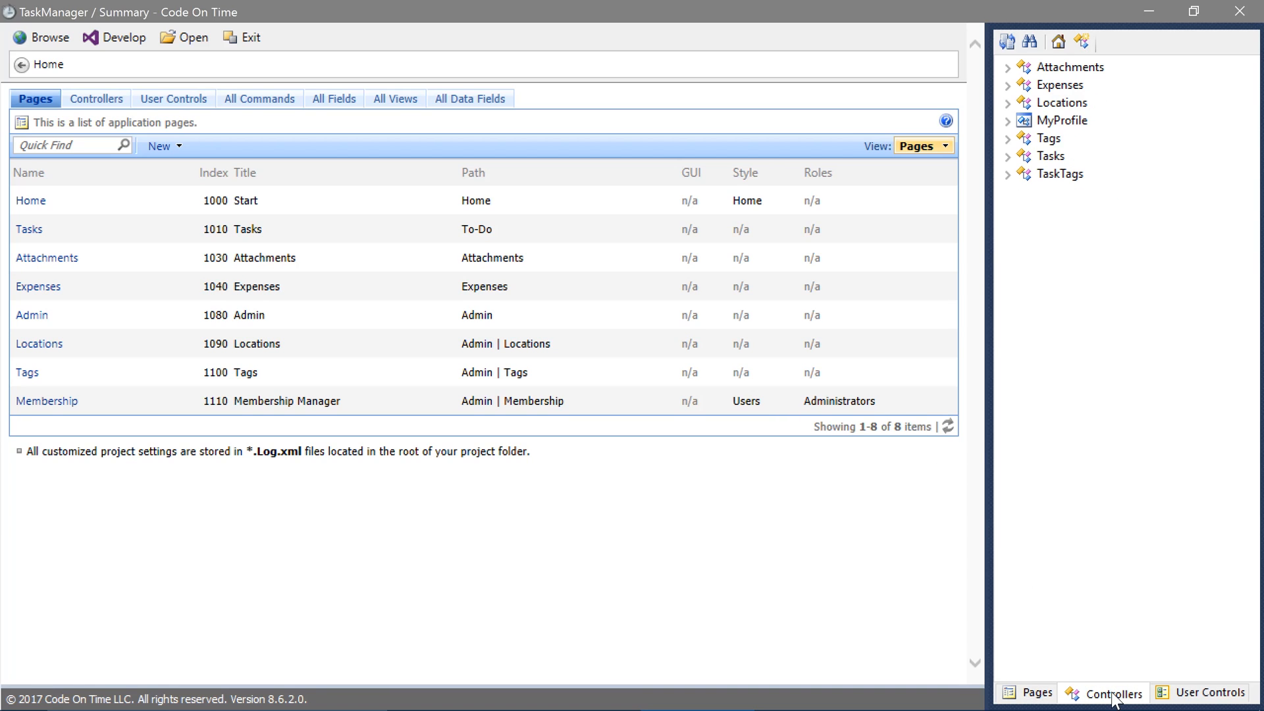
mouse_move(1056, 297)
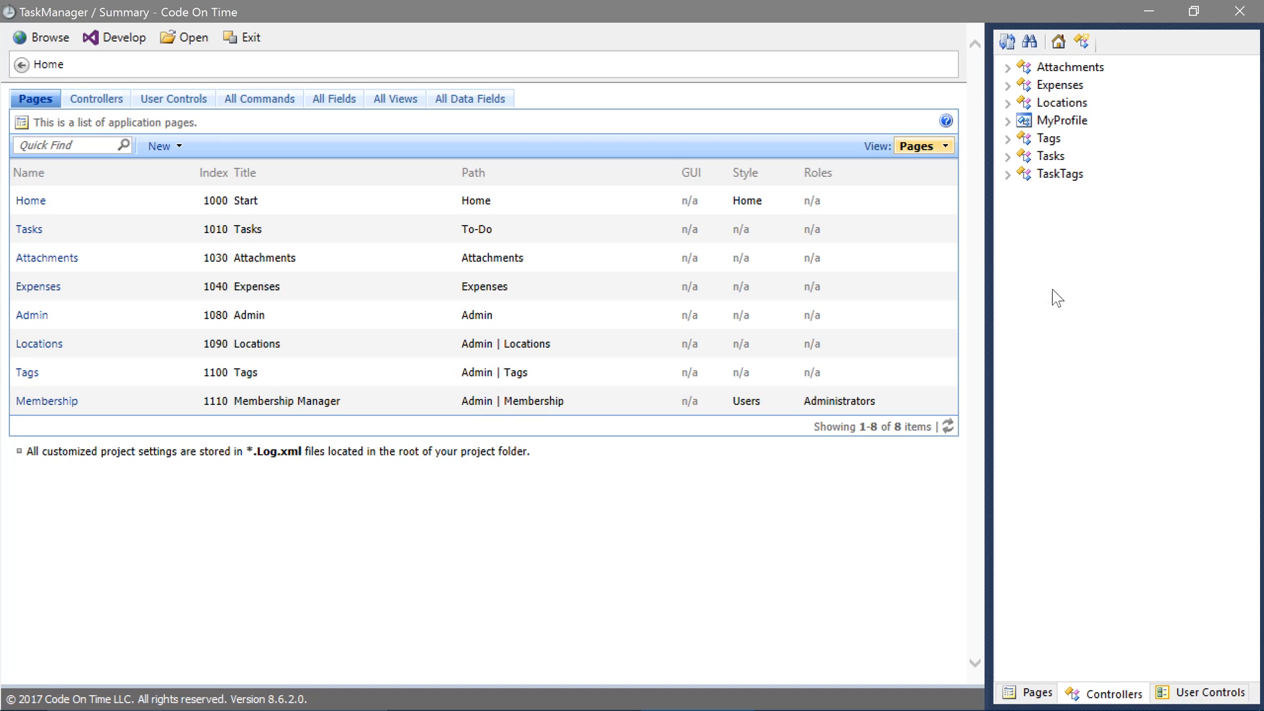
left_click(1009, 67)
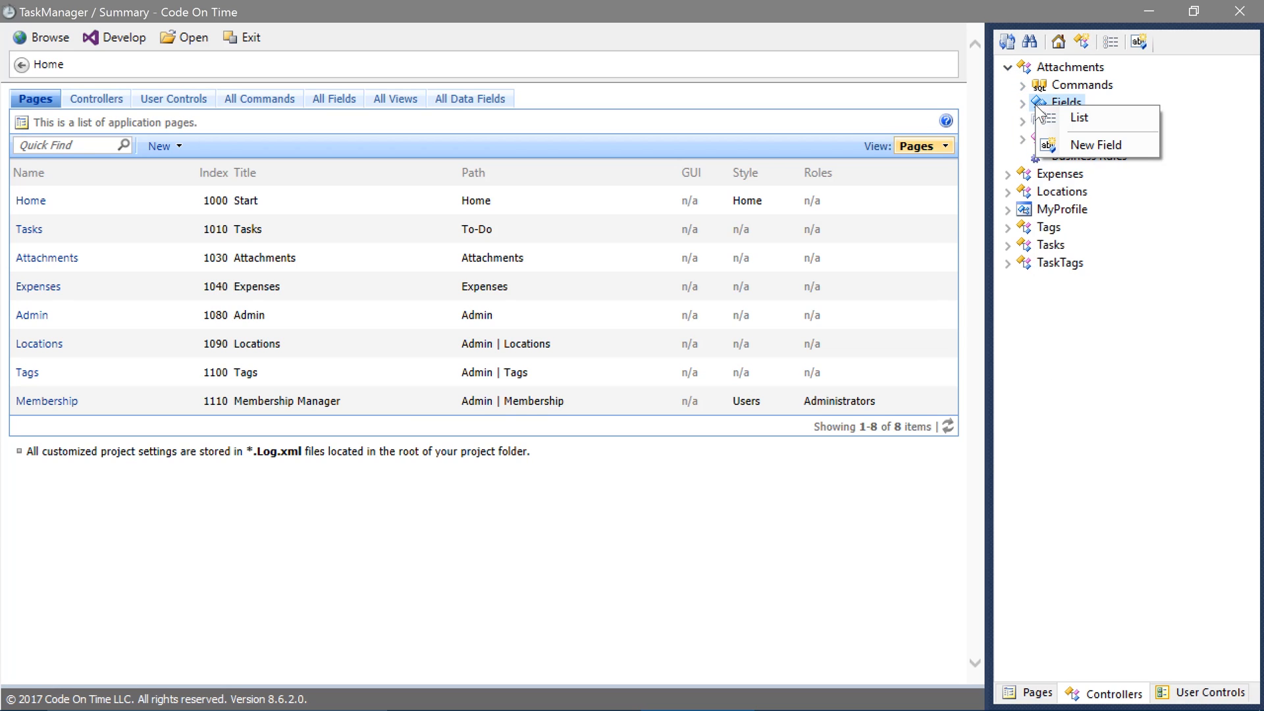
left_click(1097, 145)
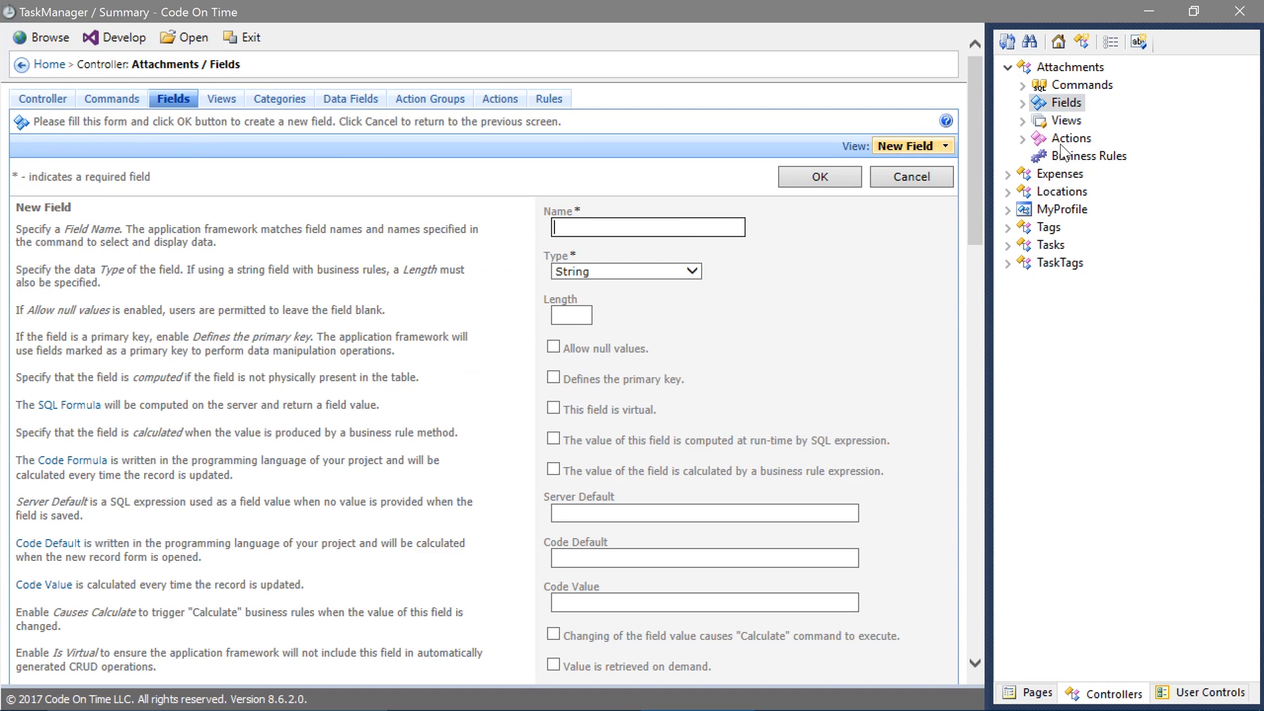
left_click(553, 348)
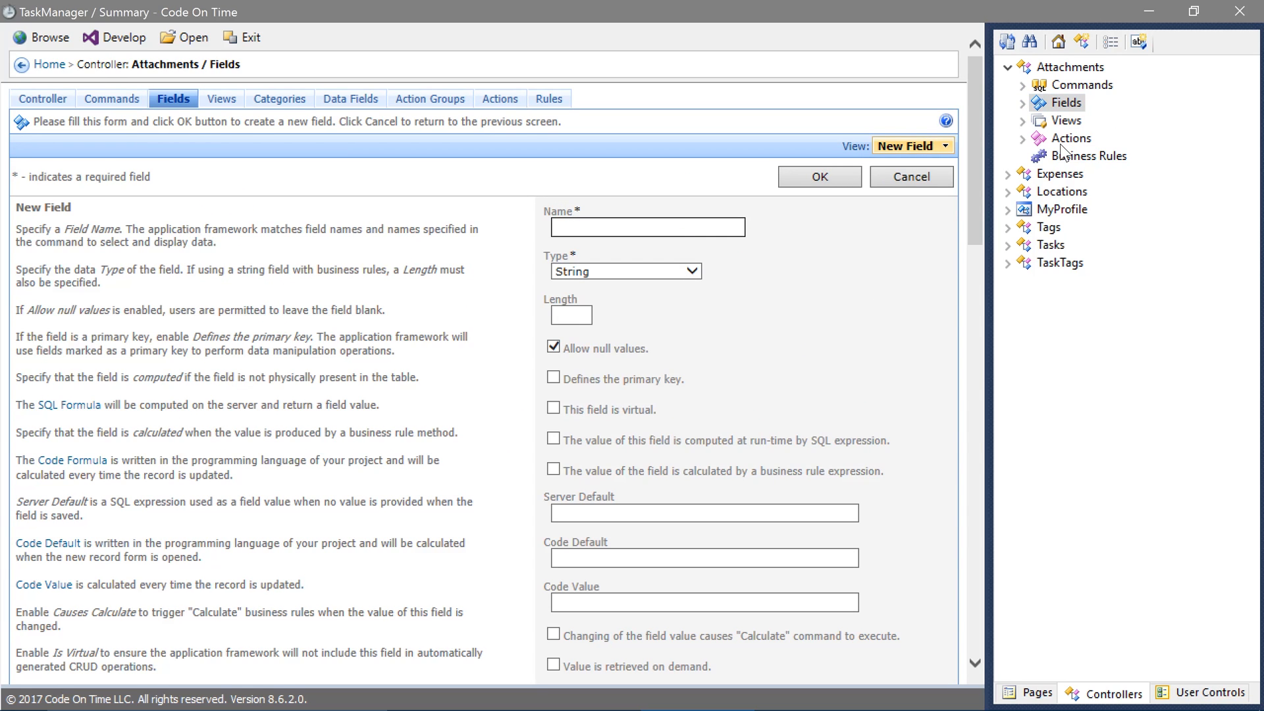
left_click(648, 227)
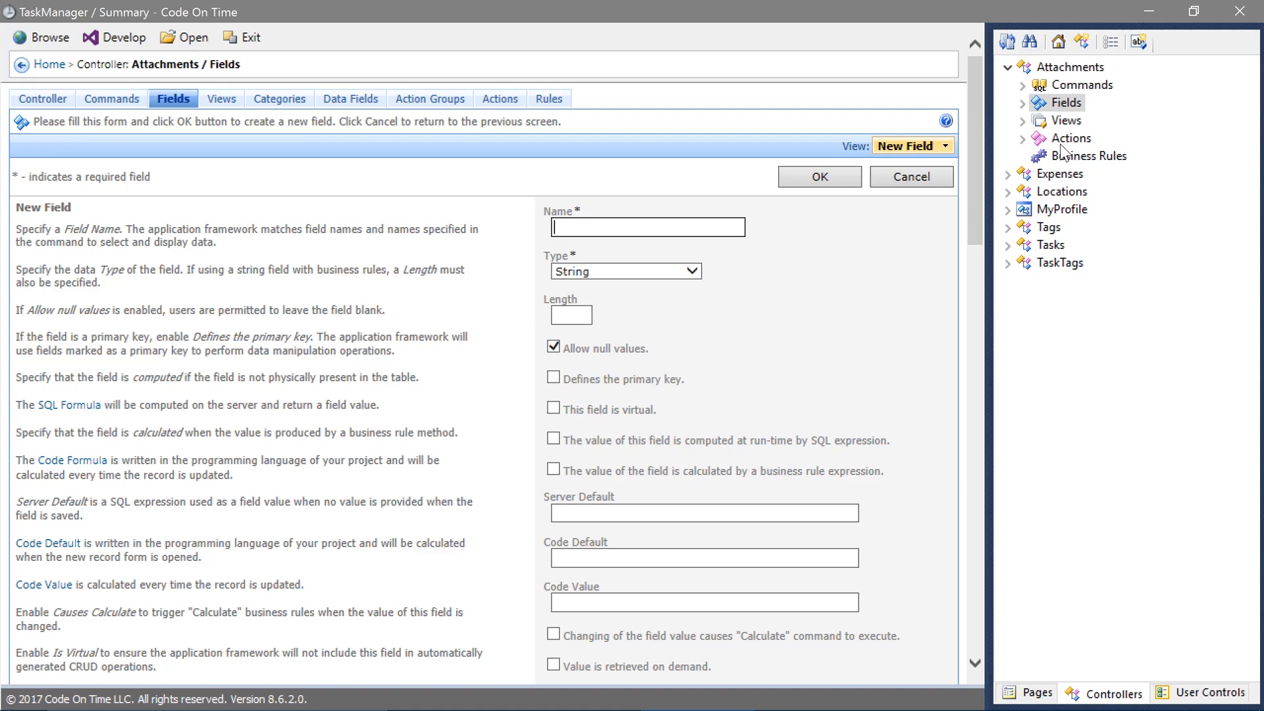
type("Attachment")
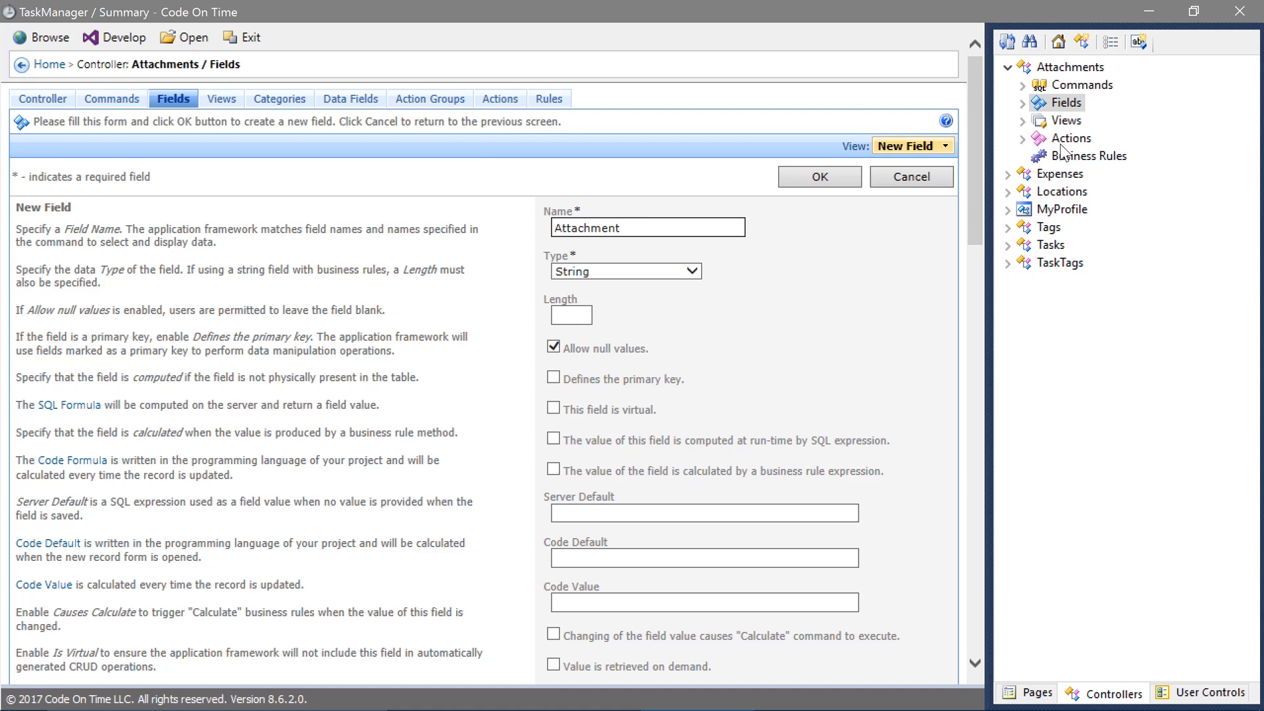
Make the Attachment field a Byte[] type whose value is retrieved on demand
left_click(624, 271)
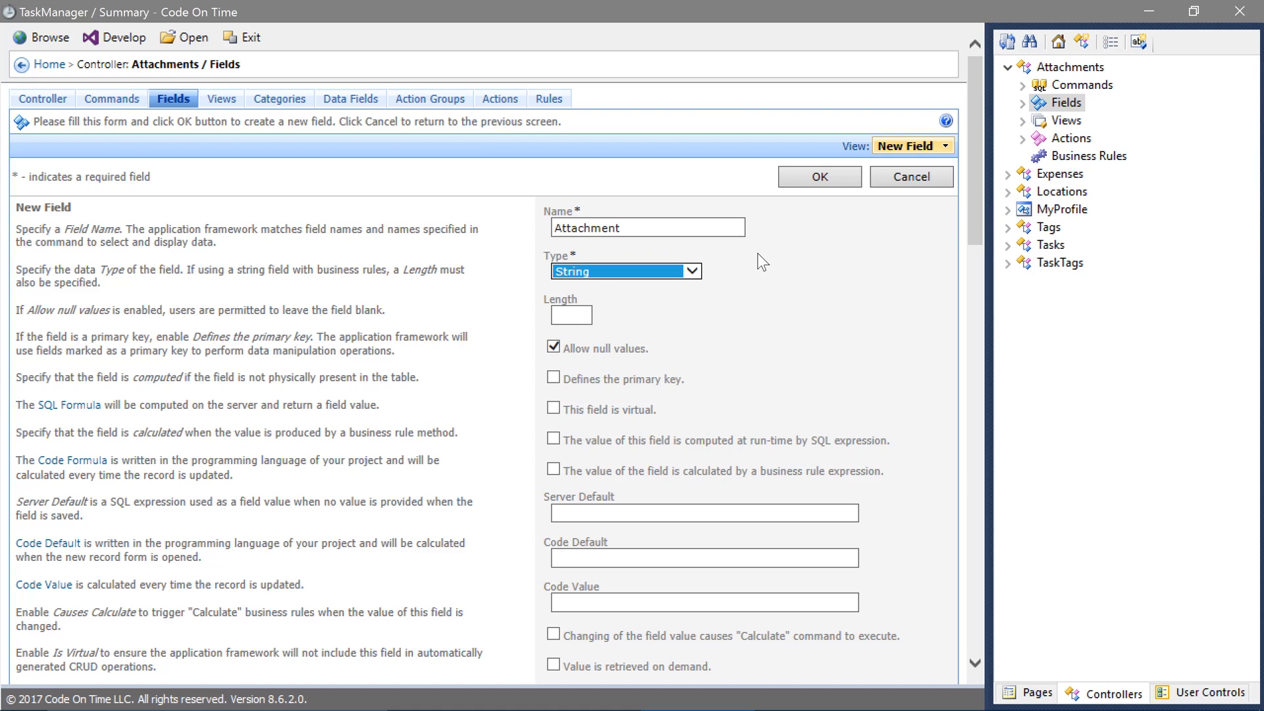
left_click(688, 272)
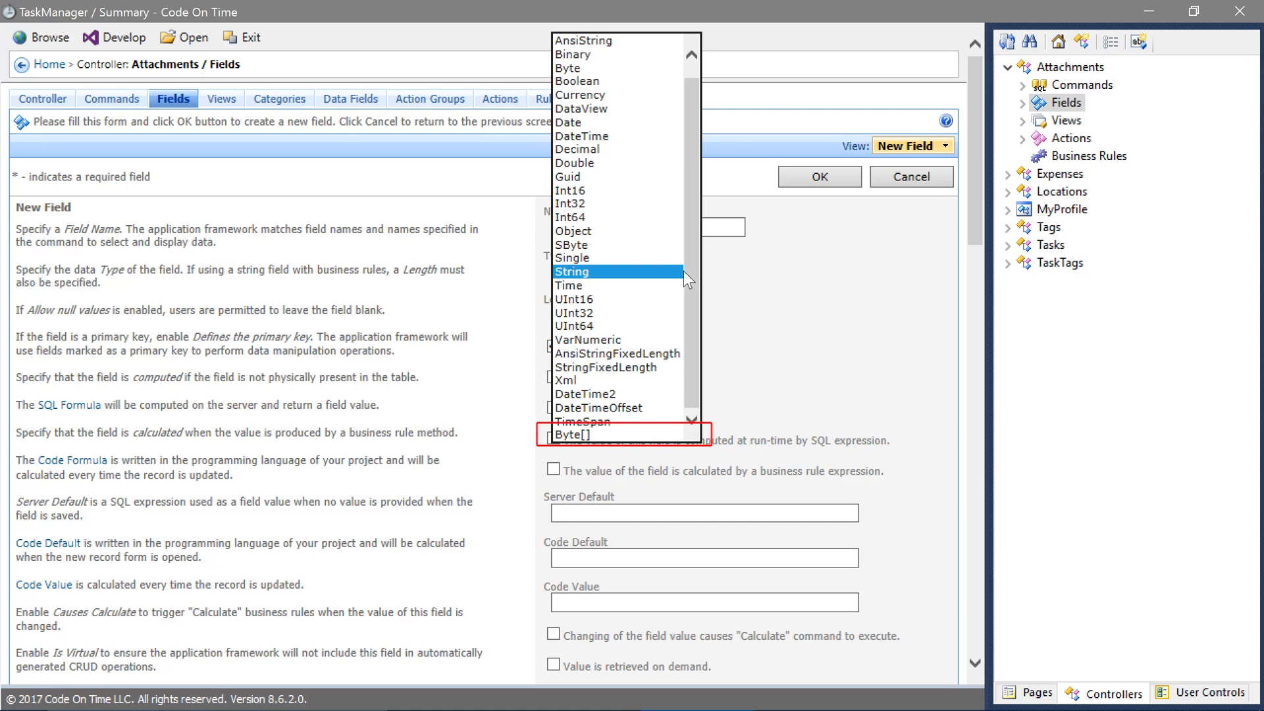
mouse_move(635, 435)
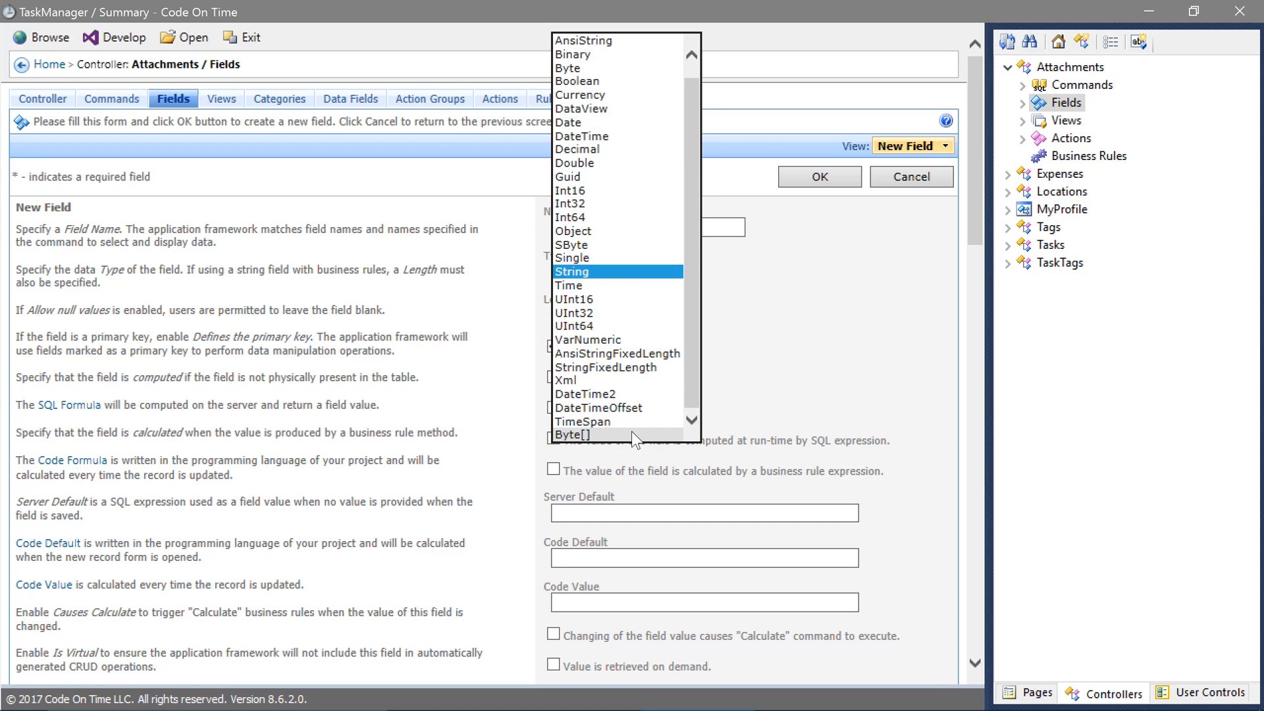
left_click(569, 435)
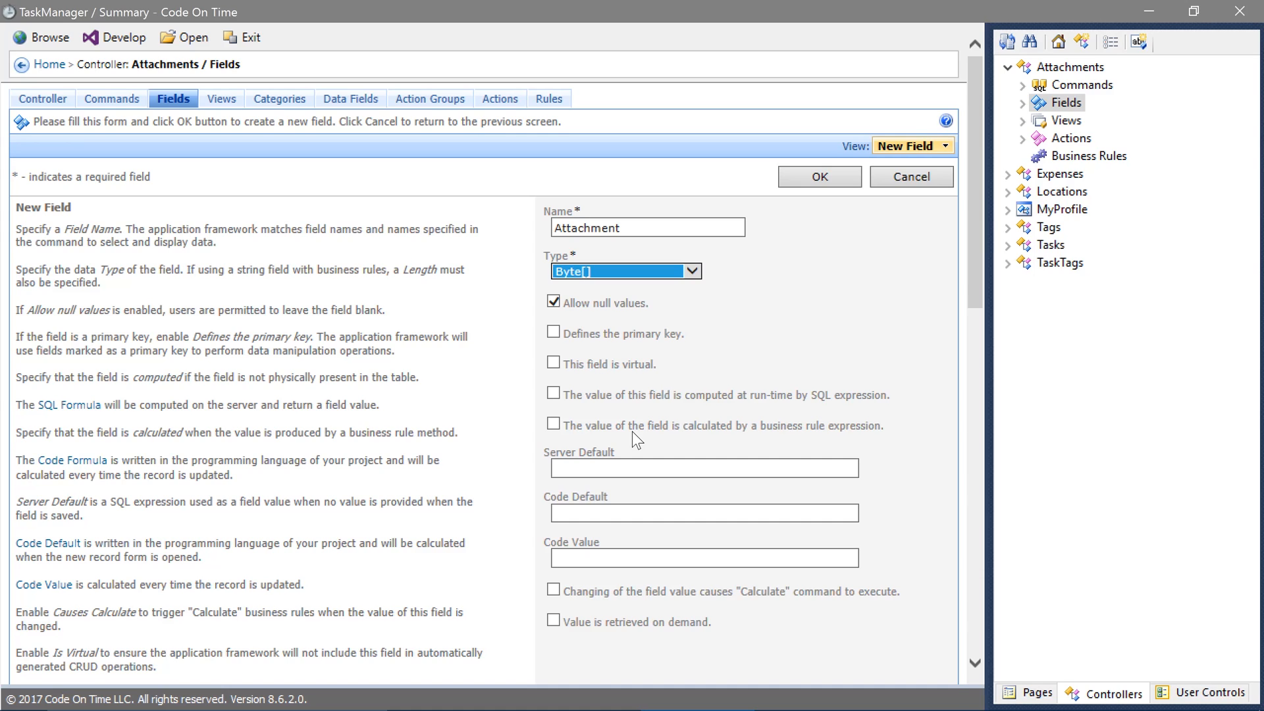
mouse_move(659, 623)
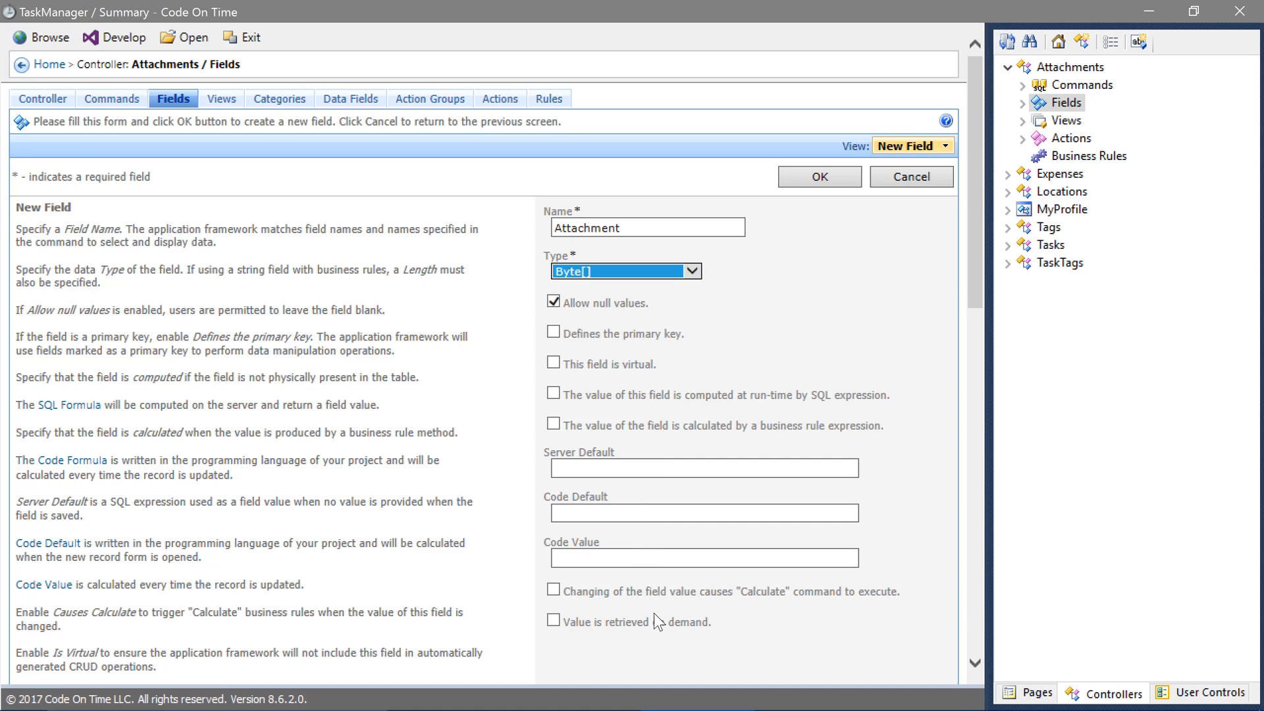
left_click(554, 621)
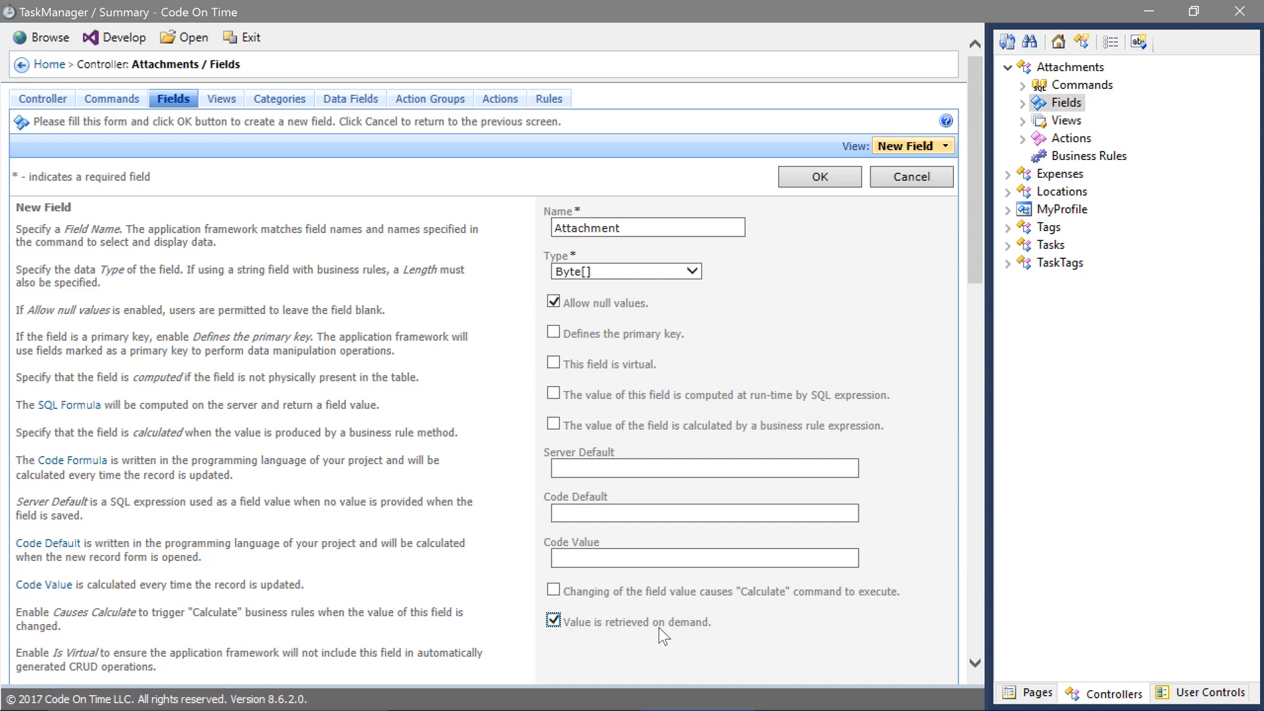
Set AttachmentID as the field's on-demand source field after checking the primary key name
scroll("down", 3)
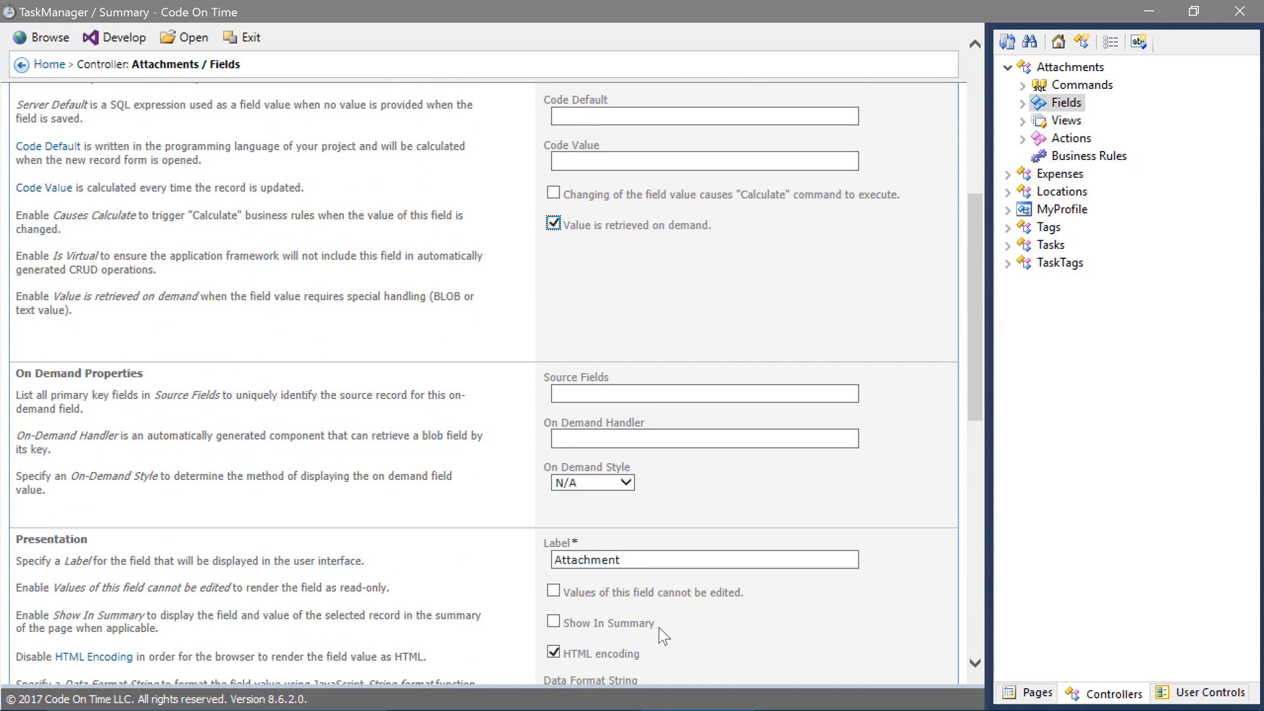
left_click(1022, 103)
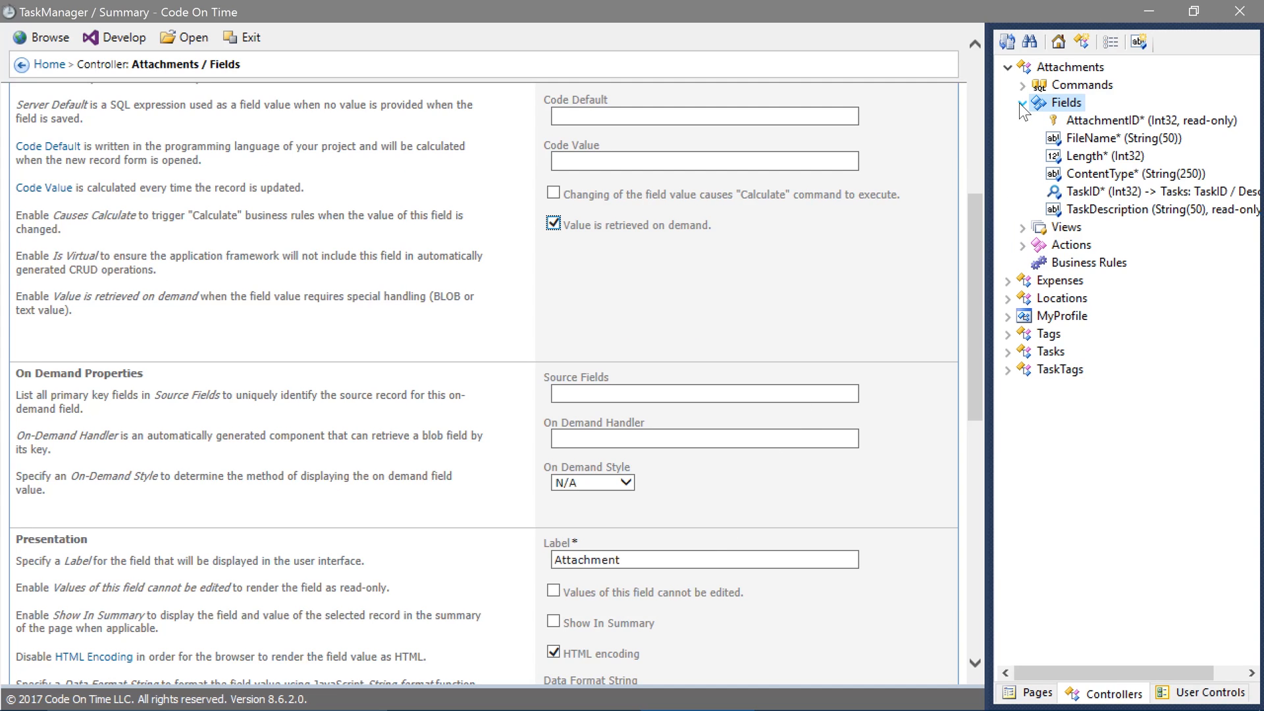
left_click(1153, 120)
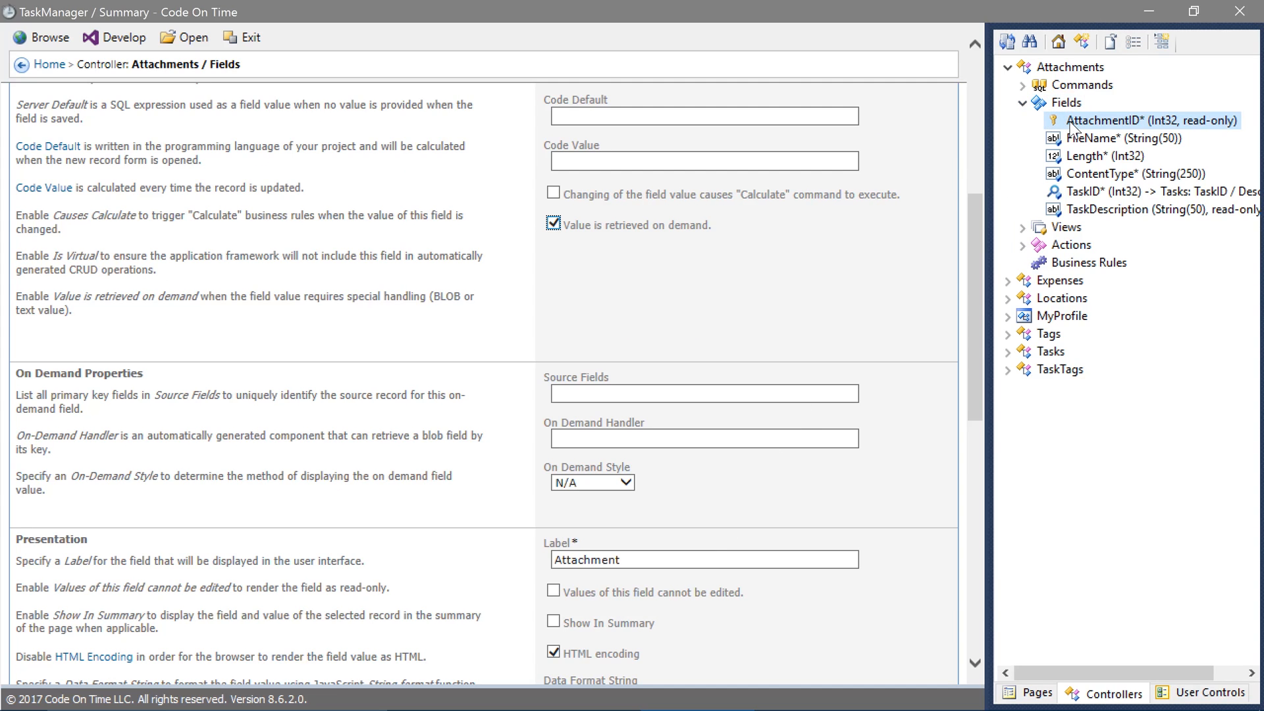
type("AttachmentID")
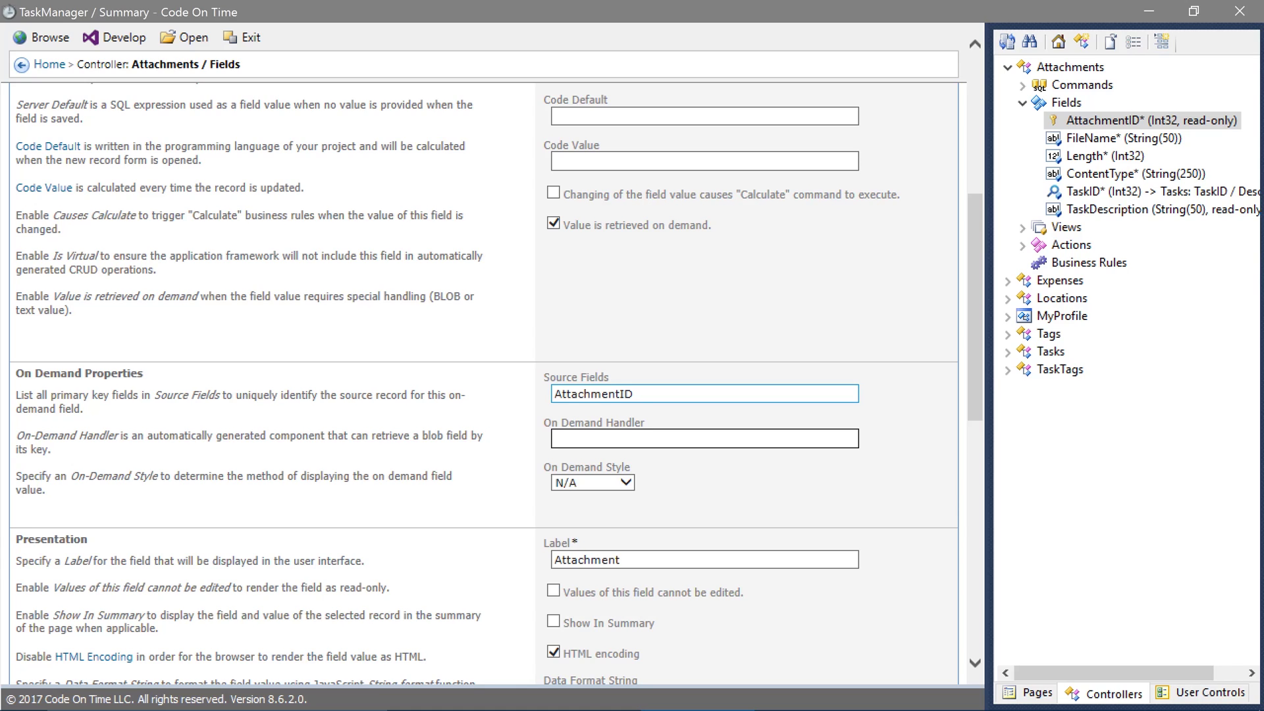
Set AttachmentBlobHandler as the on-demand handler and choose the on-demand display style
type("Attachment")
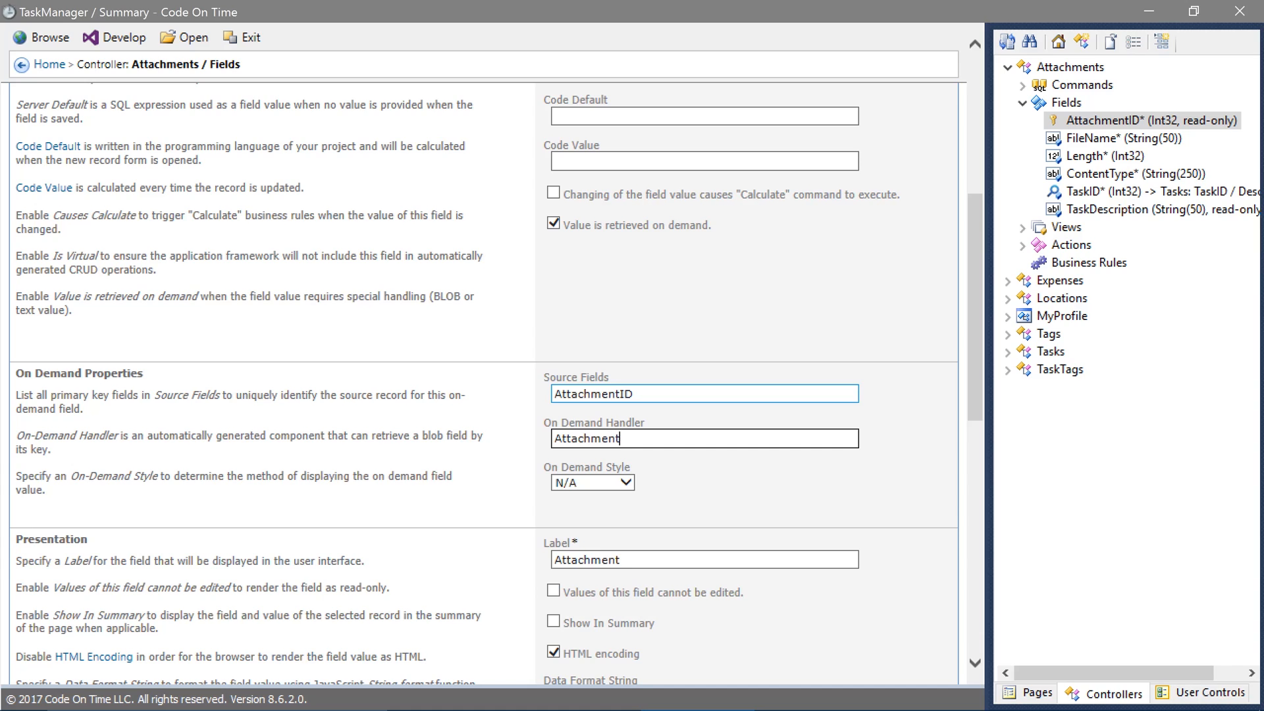
type("BlobHandler")
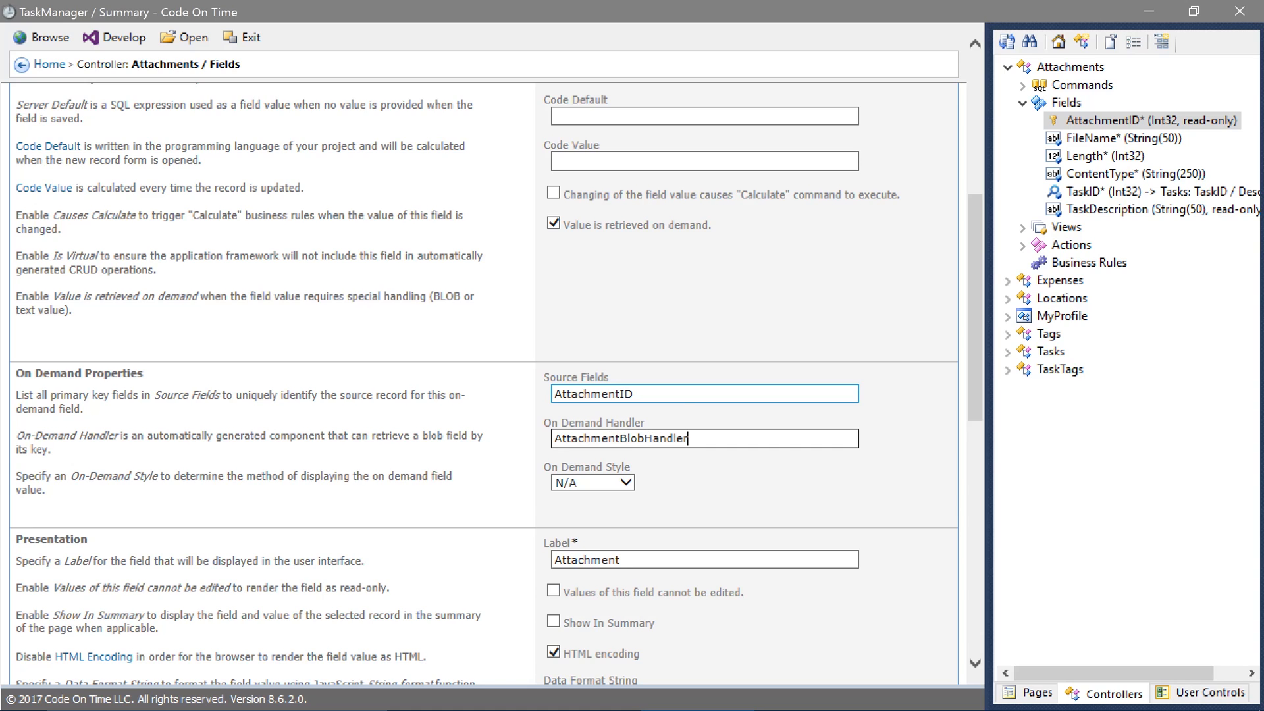
left_click(621, 482)
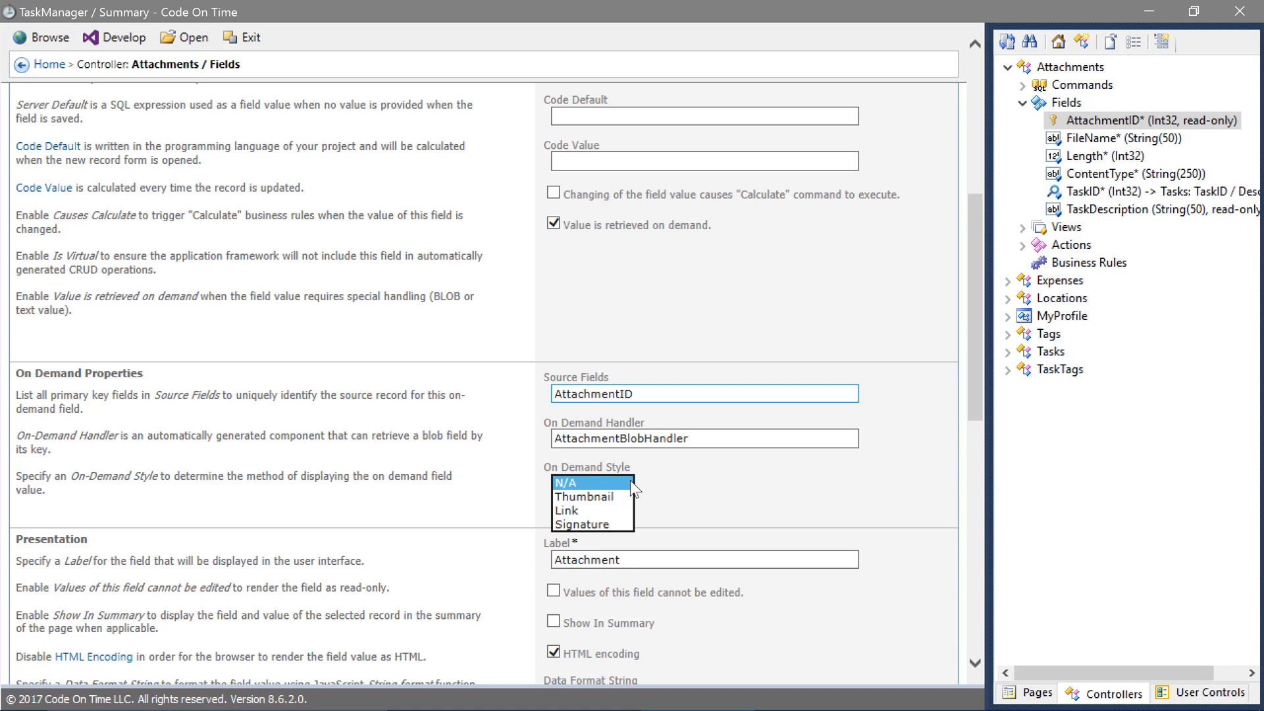
left_click(587, 497)
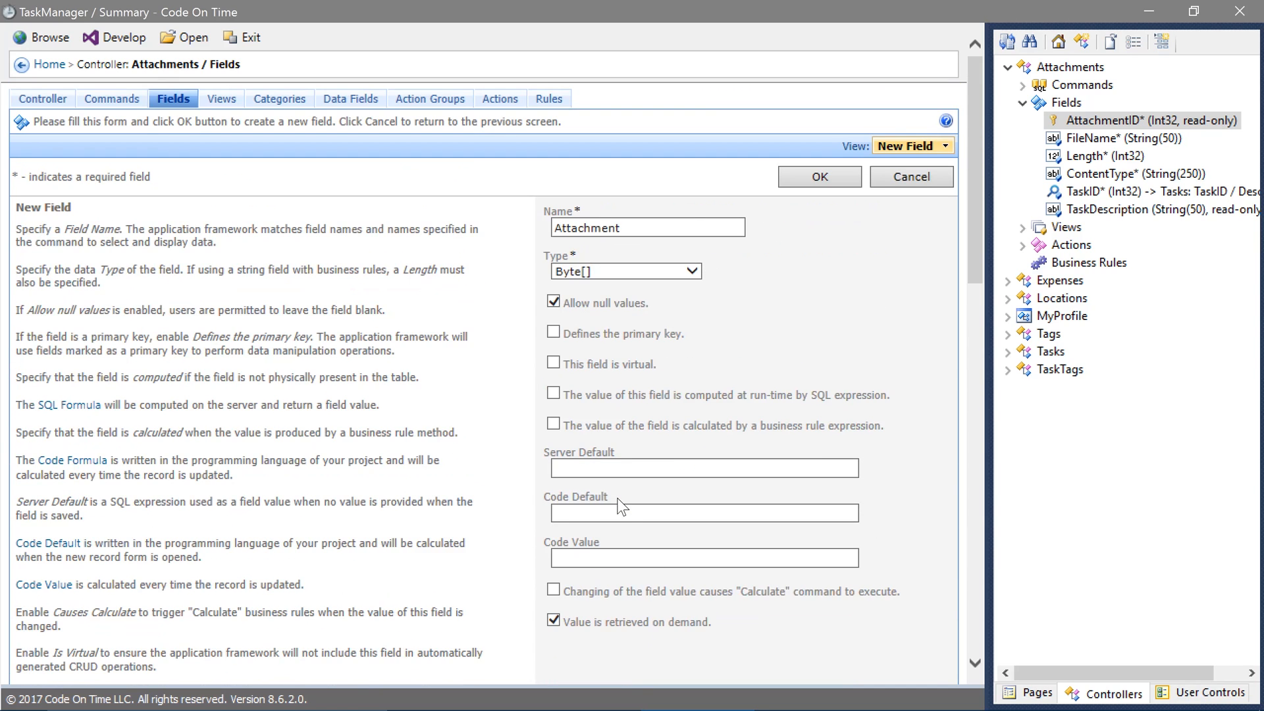
Save the Attachment field and check it appears in the editForm1 and grid1 views
left_click(819, 176)
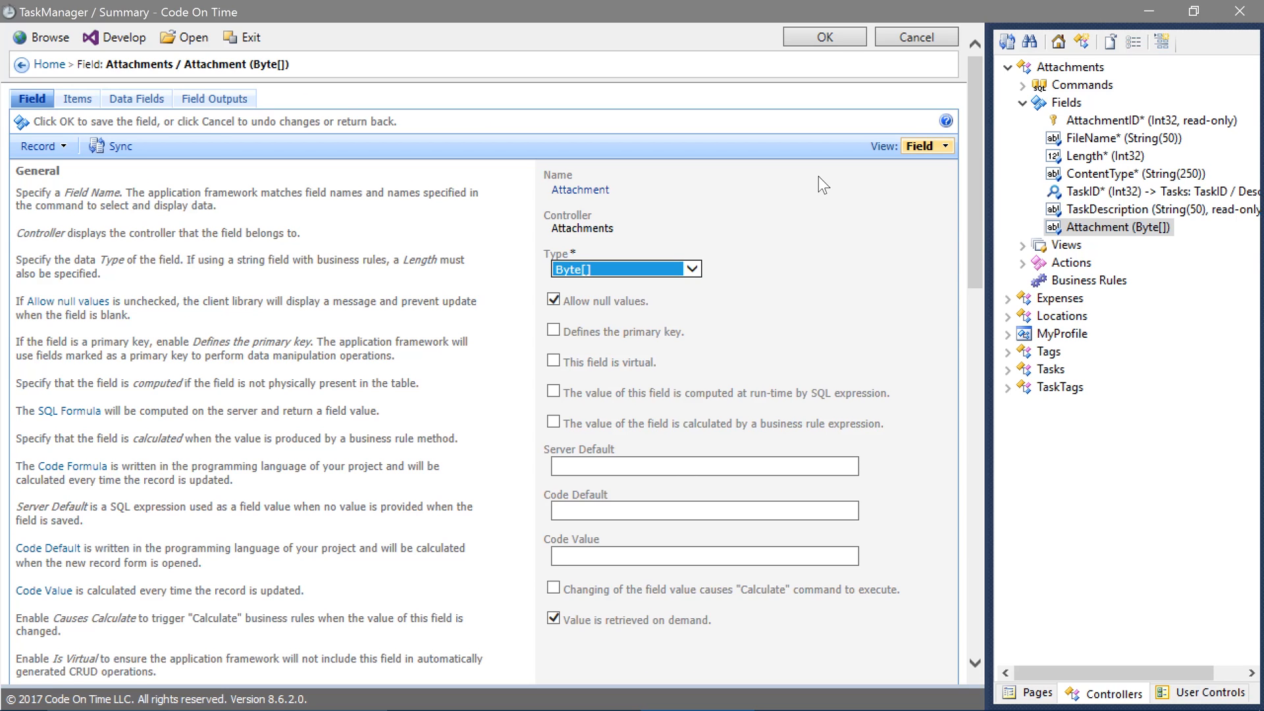
left_click(1022, 245)
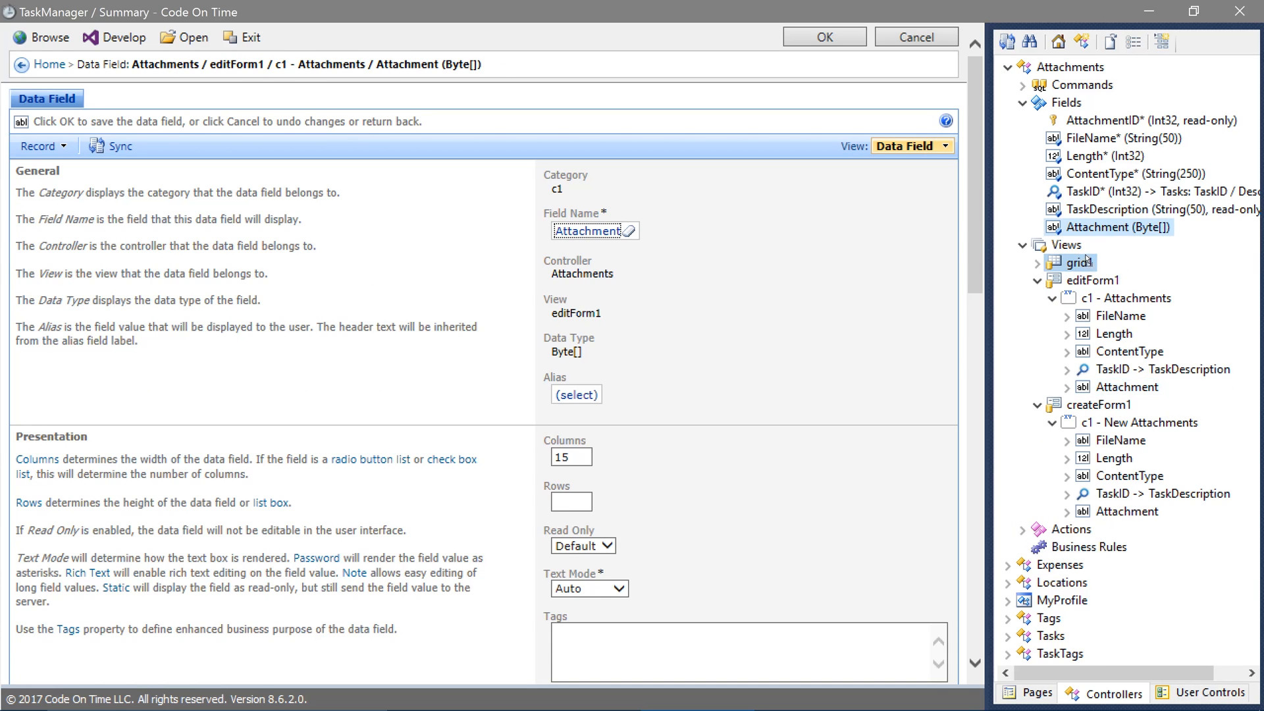
left_click(1079, 262)
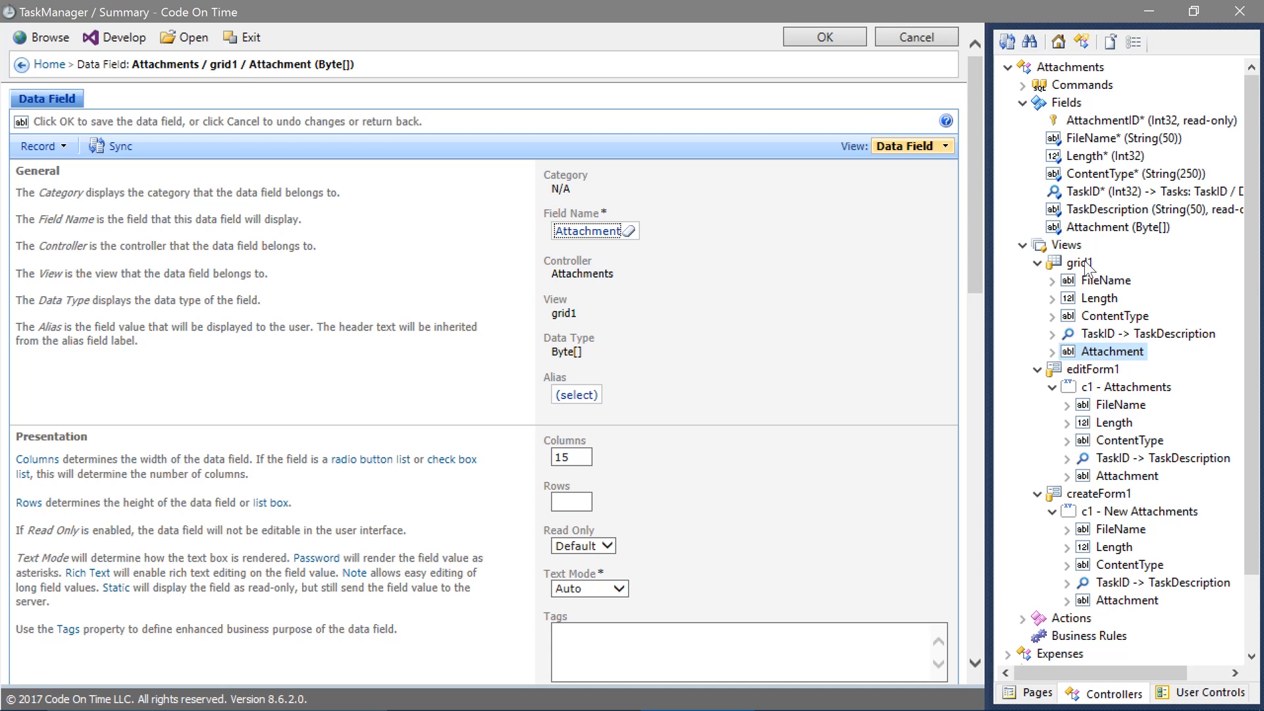
mouse_move(1073, 78)
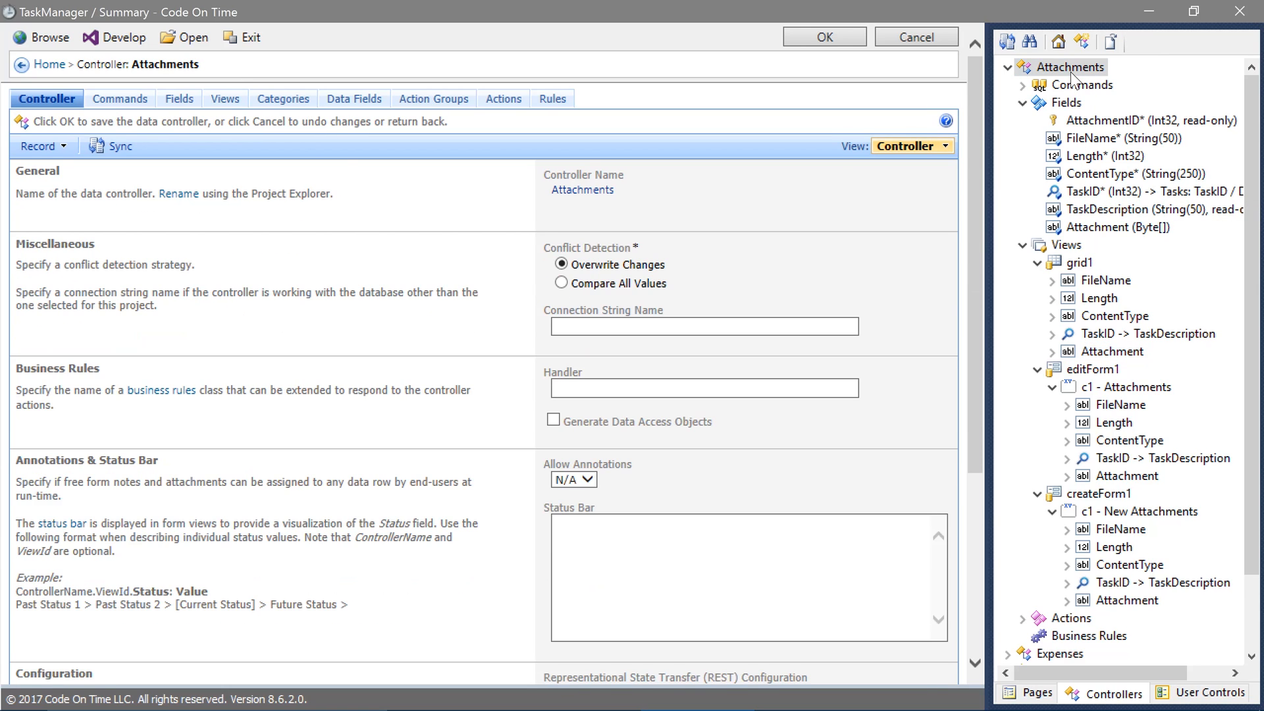
Begin the BLOB adapter configuration with 'Field: Attachment' and 'Storage-System: File'
scroll("down", 3)
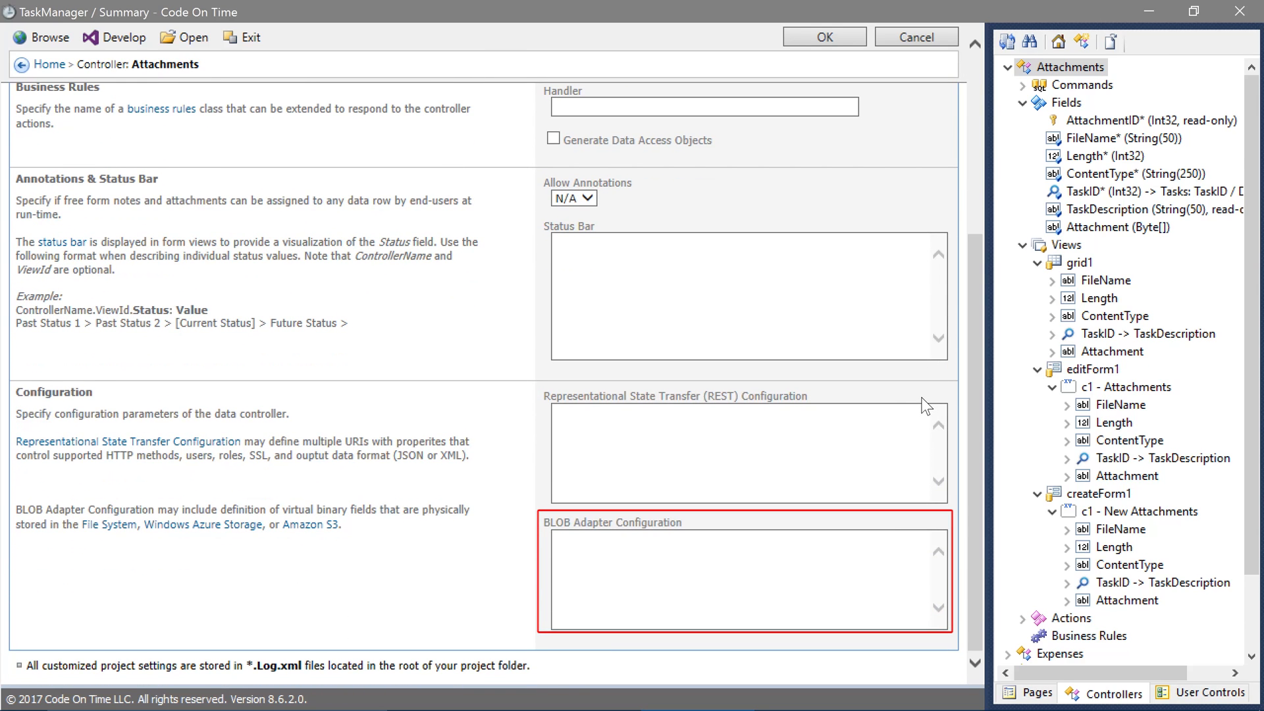
left_click(1121, 226)
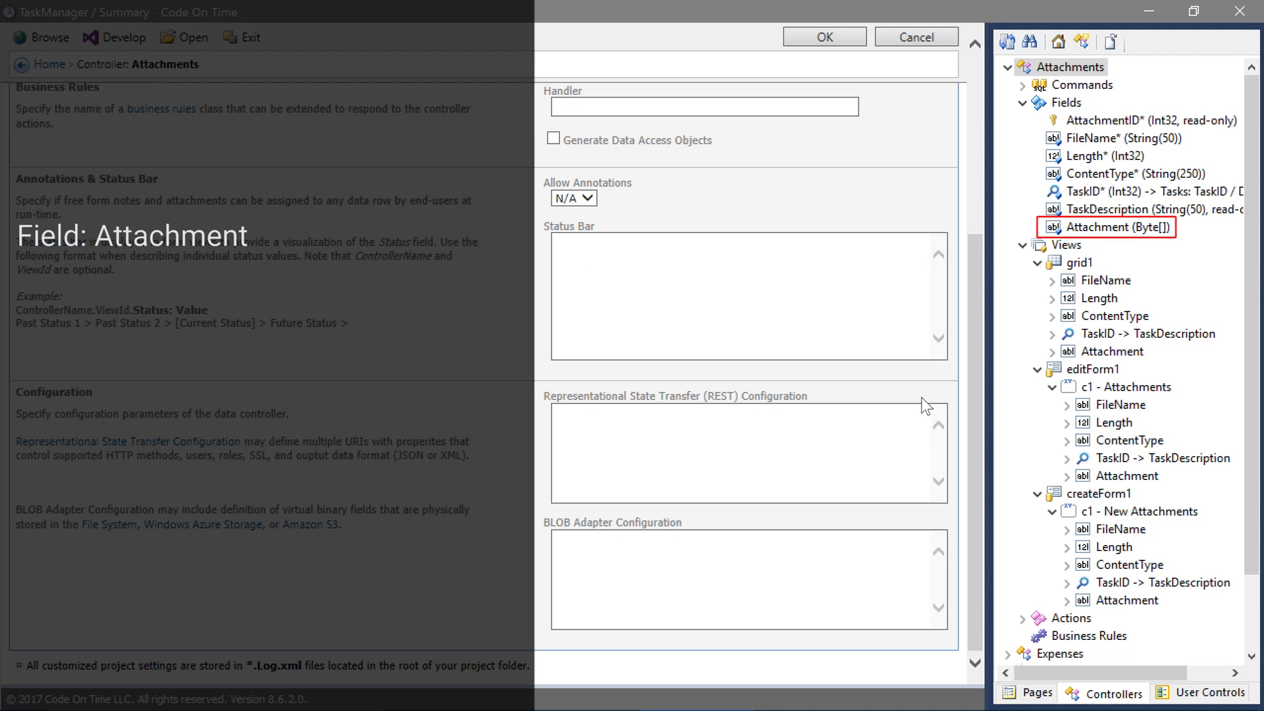
type("Fie")
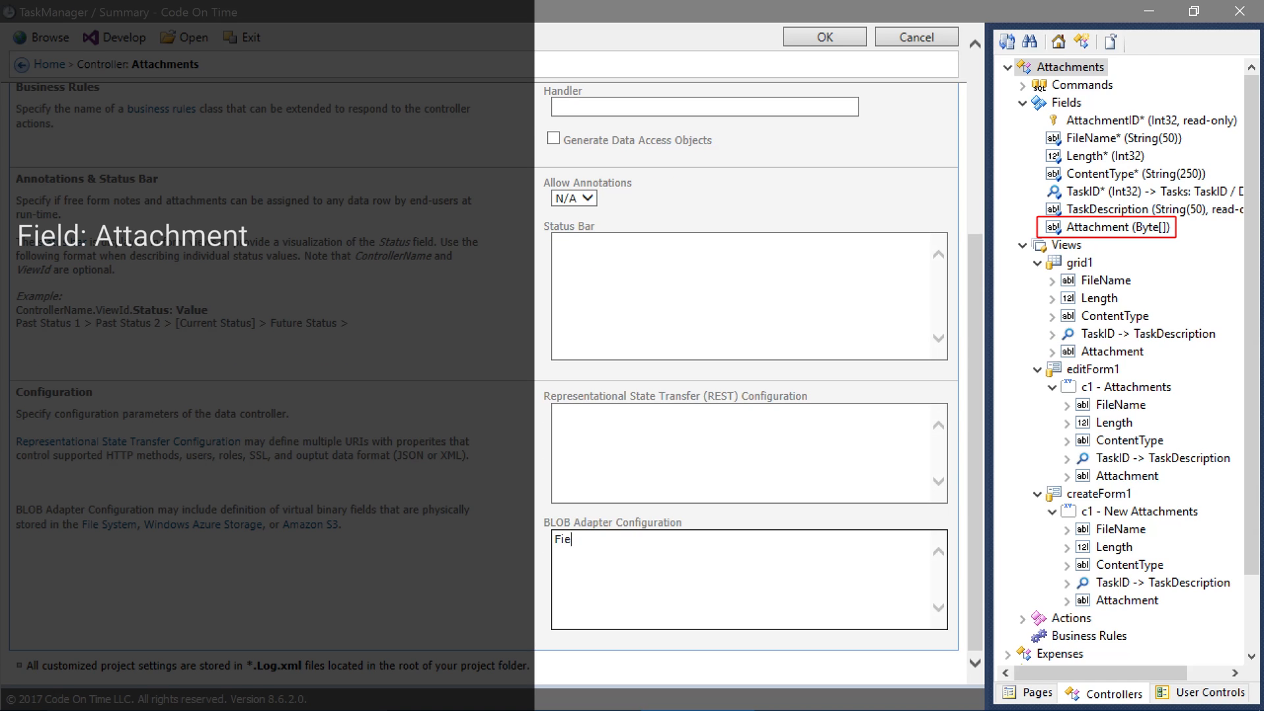
type("ld: Attachment")
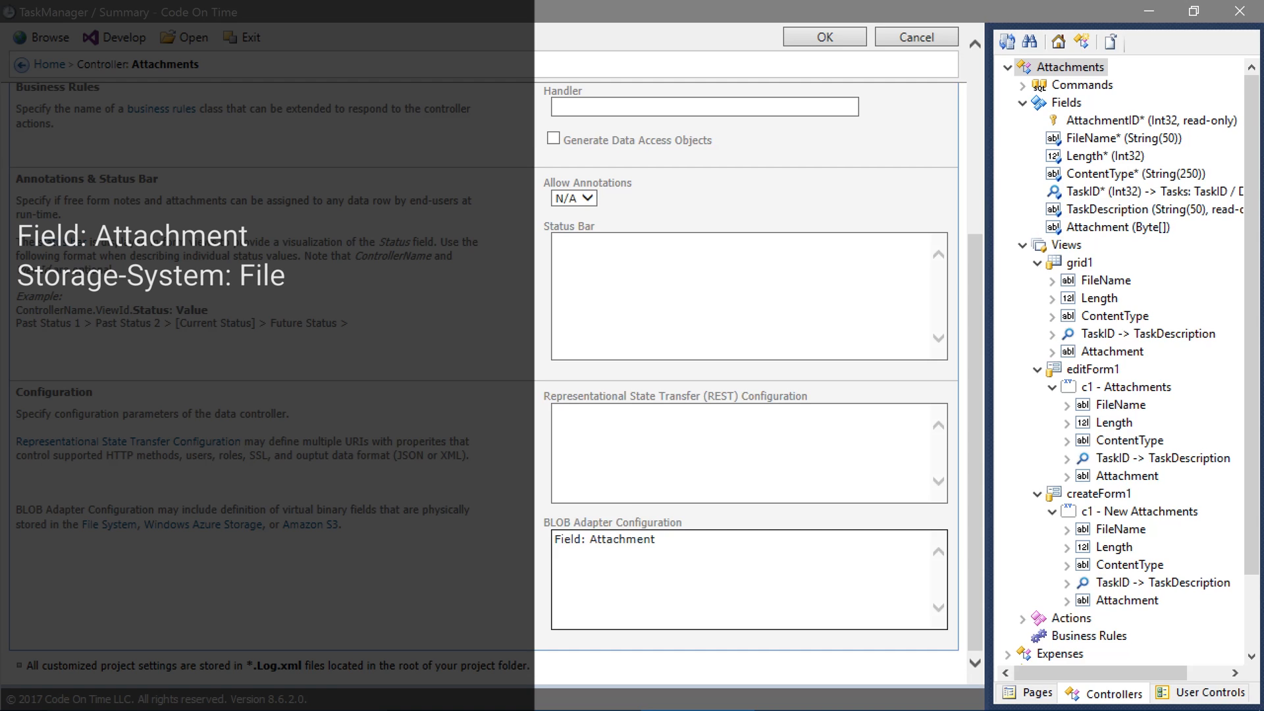
type("Storage-System: File")
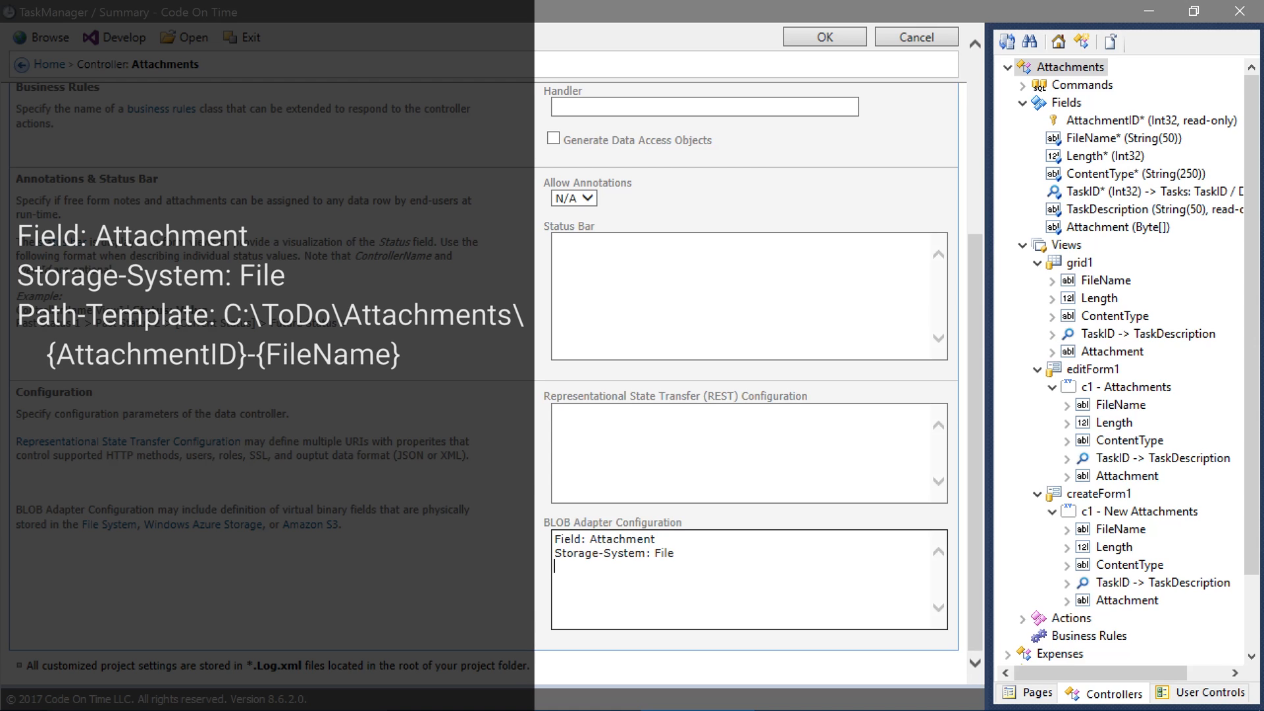
Add the path template C:\ToDo\Attachments\{AttachmentID}-{FileName}
type("Path-Tem")
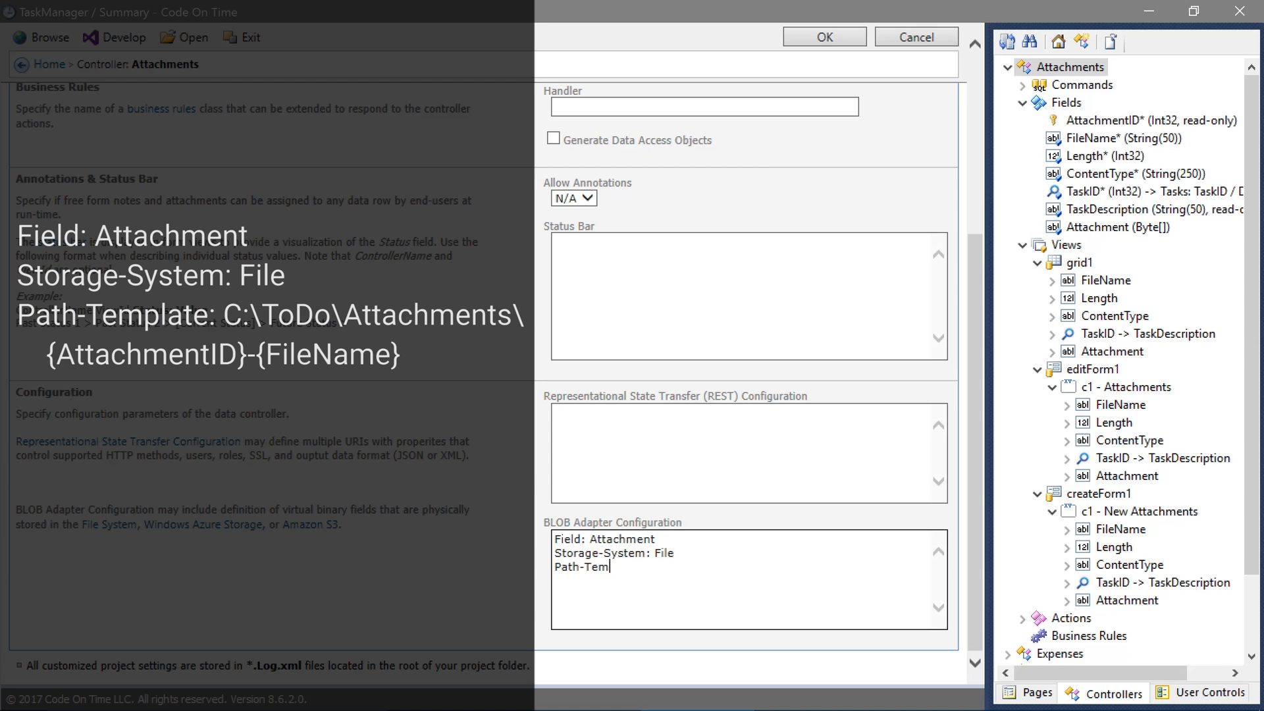
type("plate: C:\\ToDo\\")
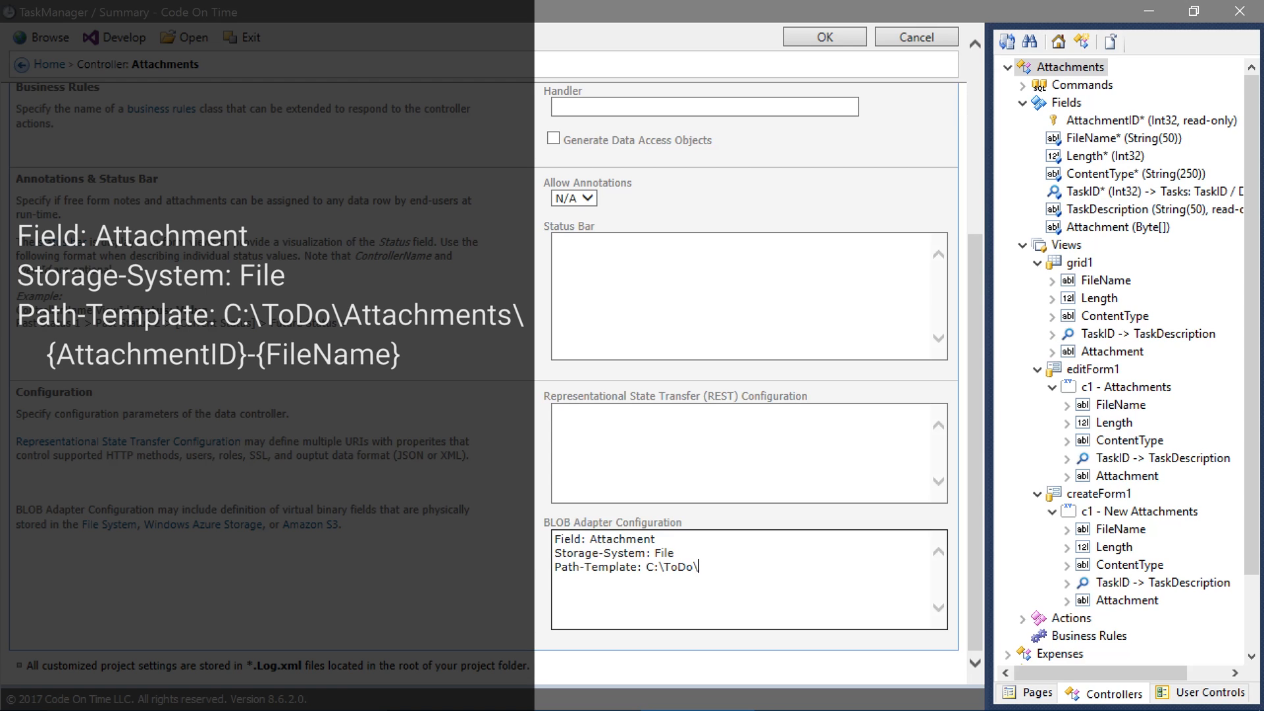
type("Attachments\\{Attac")
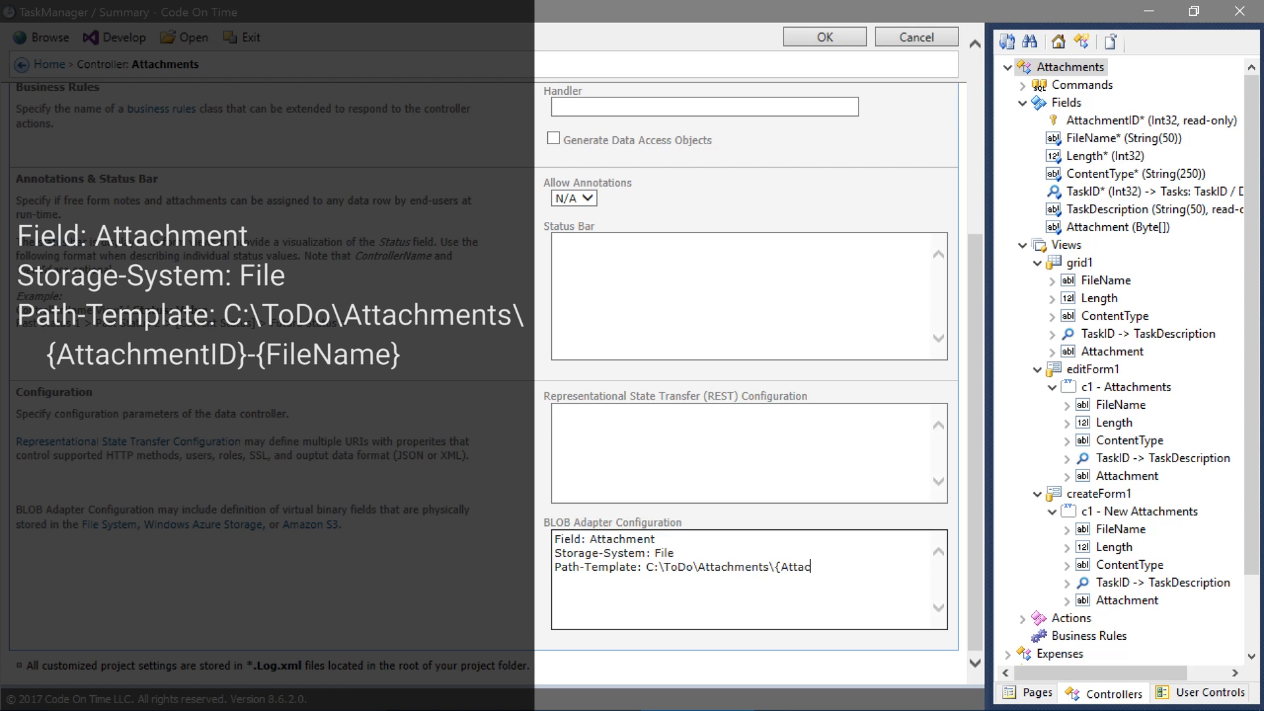
type("hmentID}-{FileName")
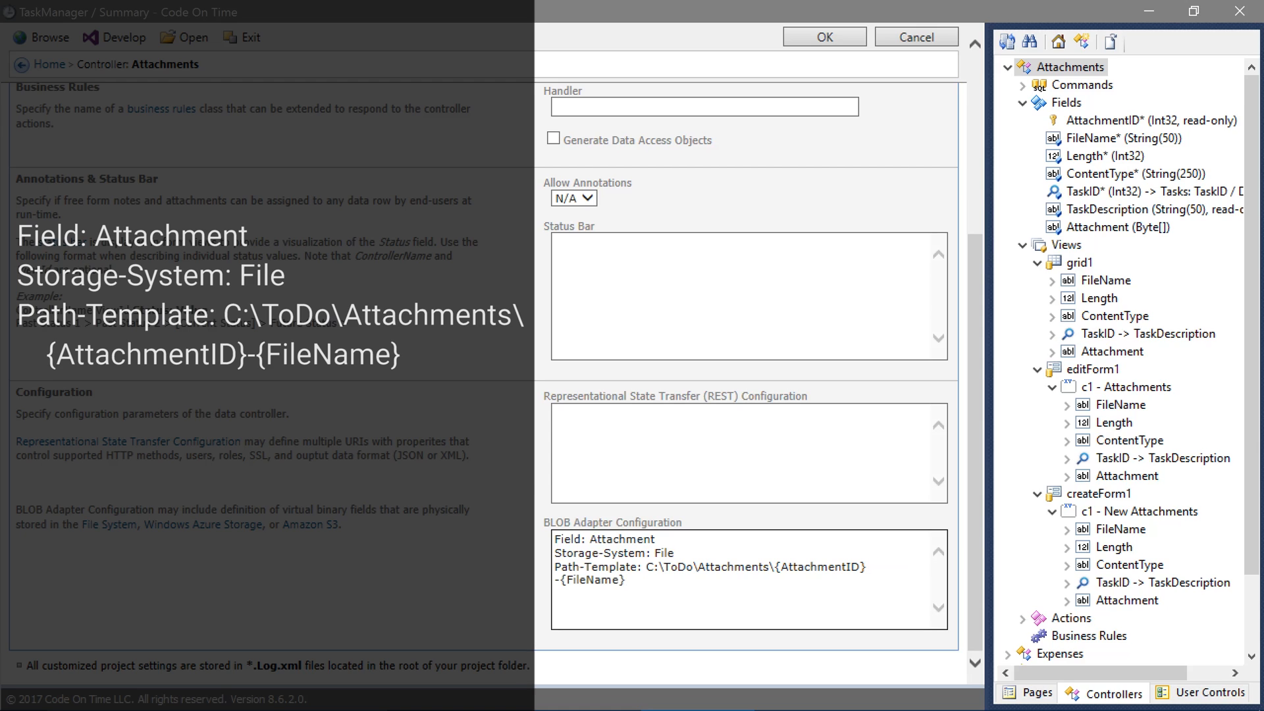
left_click(556, 594)
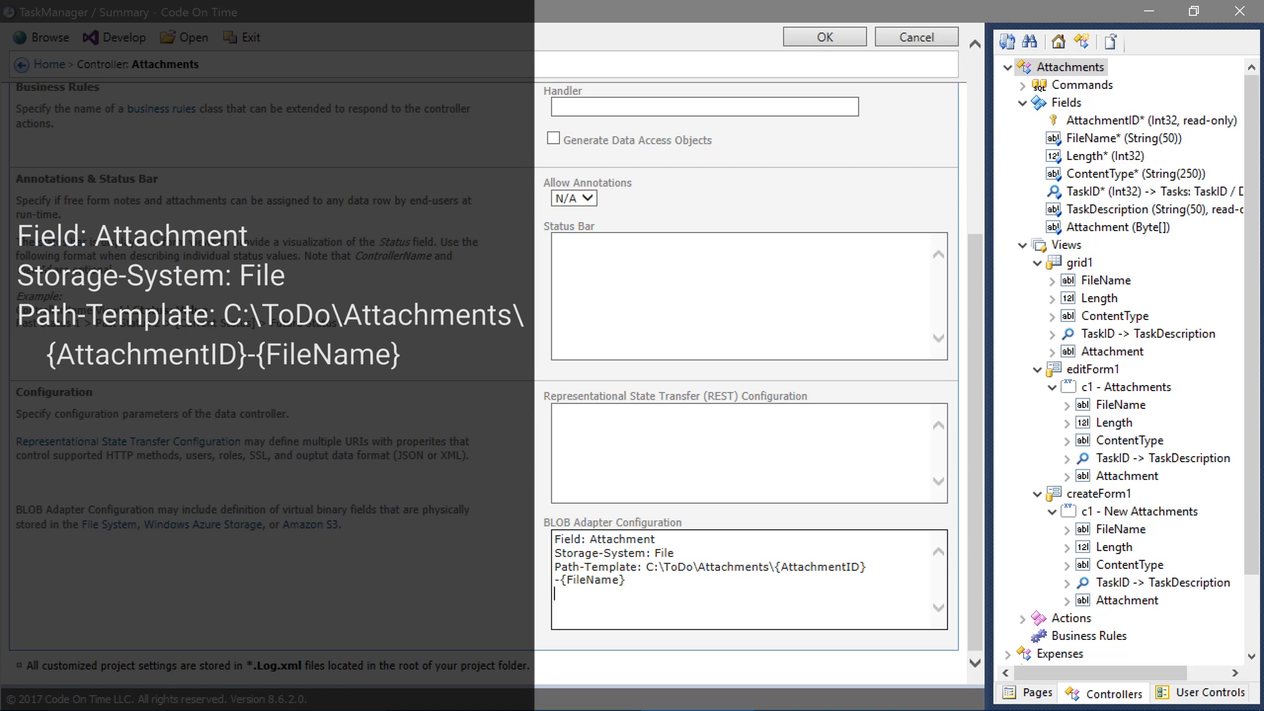
Add File-Name-Field: FileName, Content-Type-Field: ContentType and Length-Field: Length mappings
left_click(1121, 139)
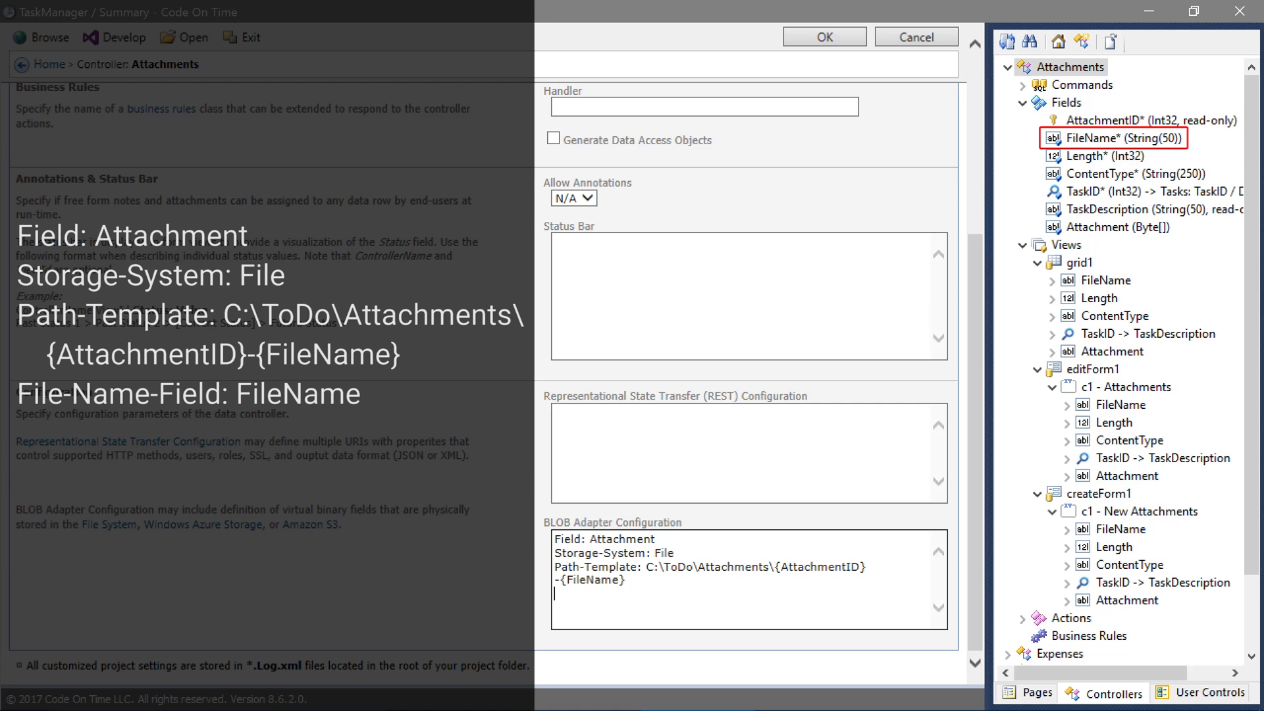
type("File-")
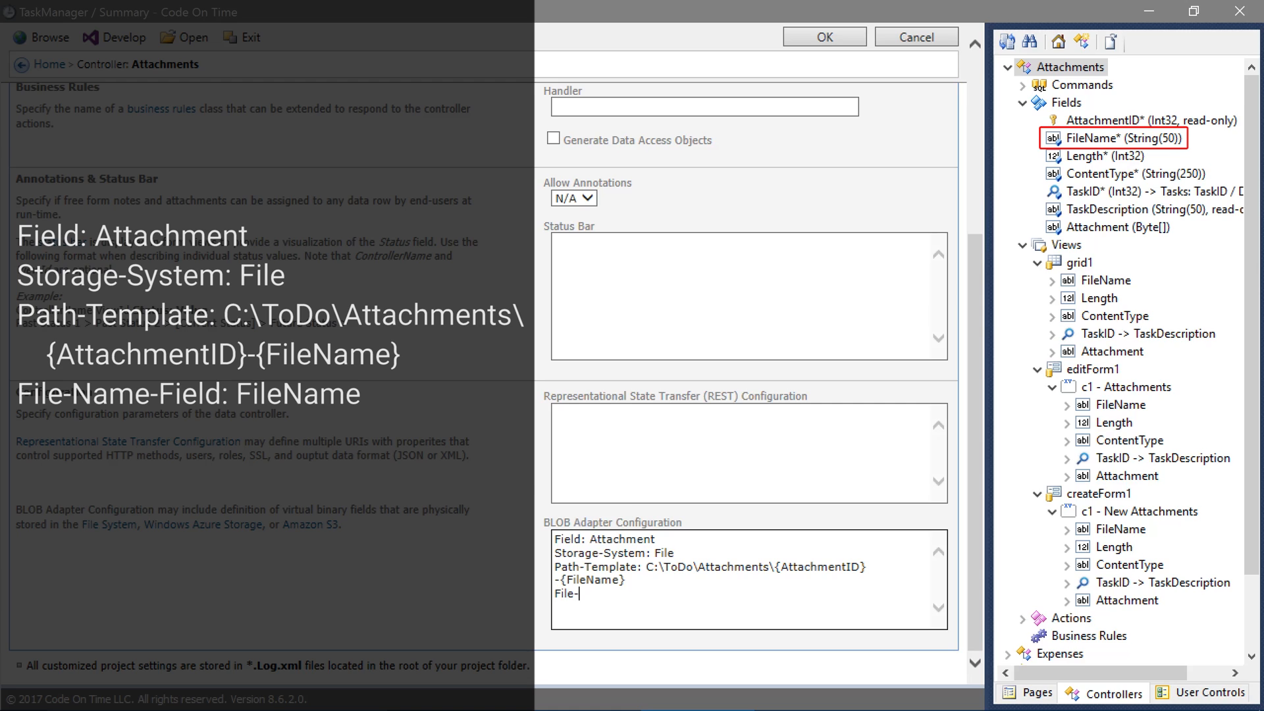
type("Name-Field: FileName")
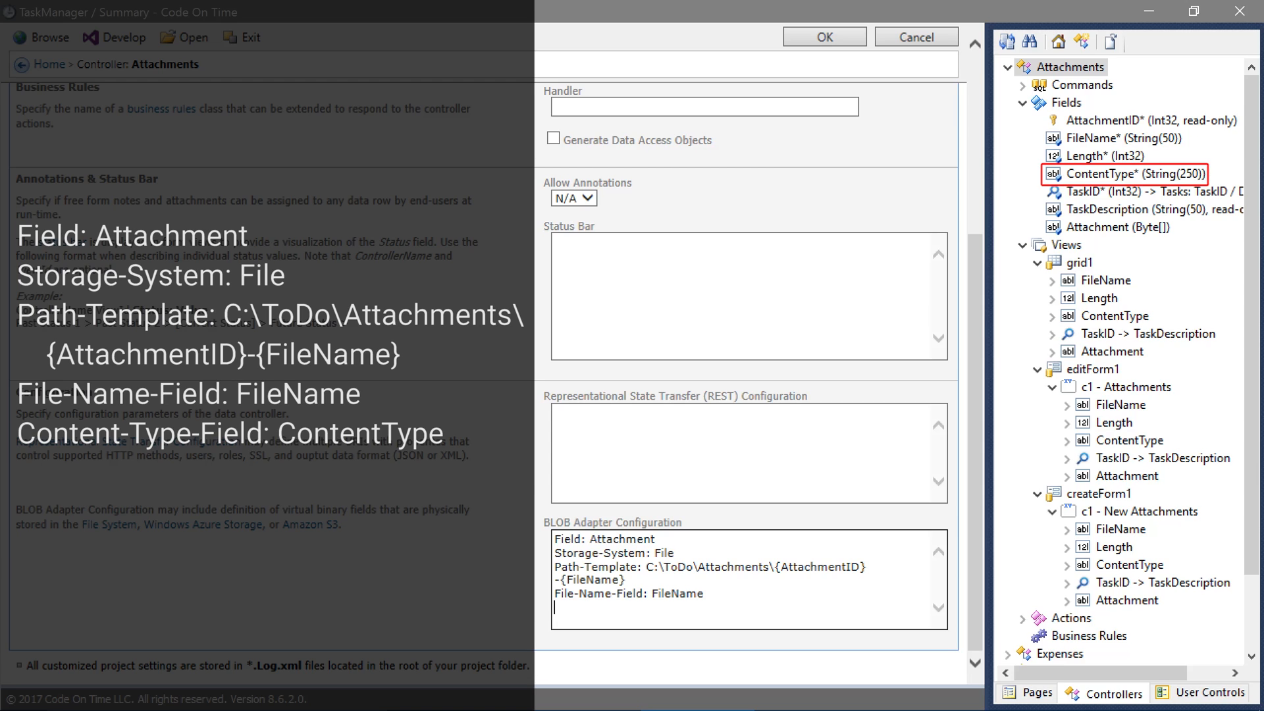
type("Content-Type-Field: ContentType")
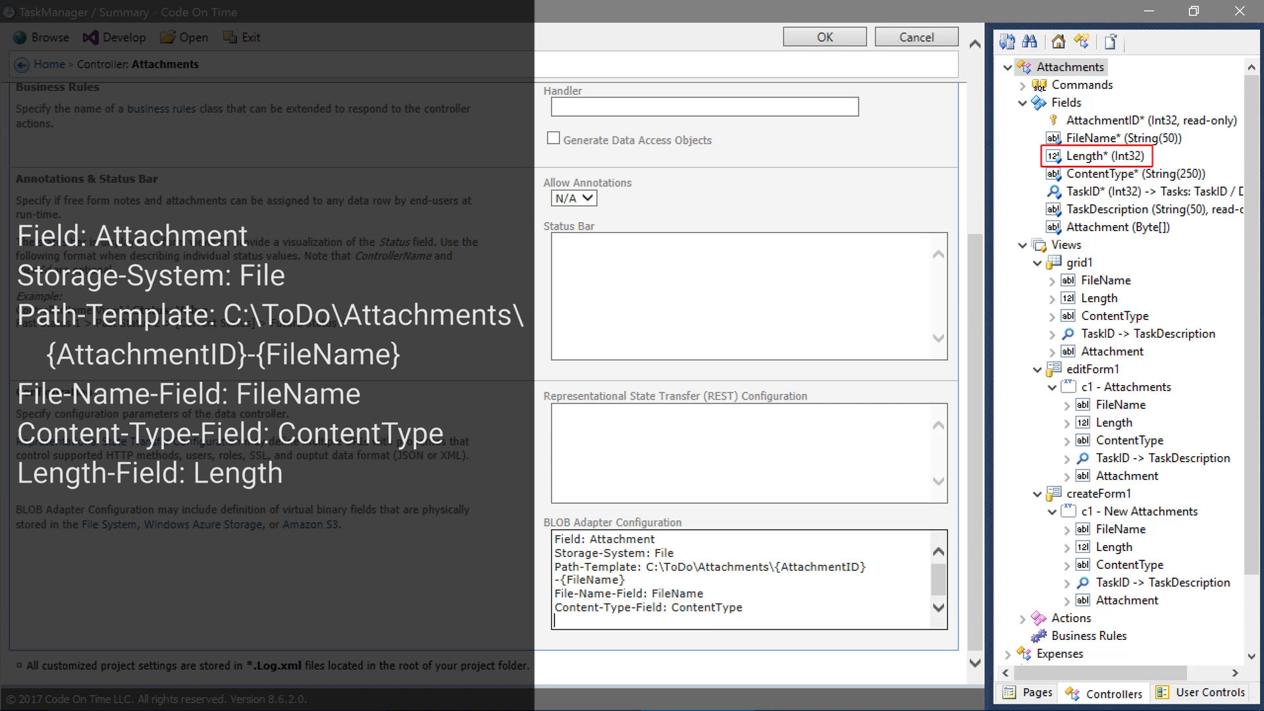
type("Length-Field: Lengt")
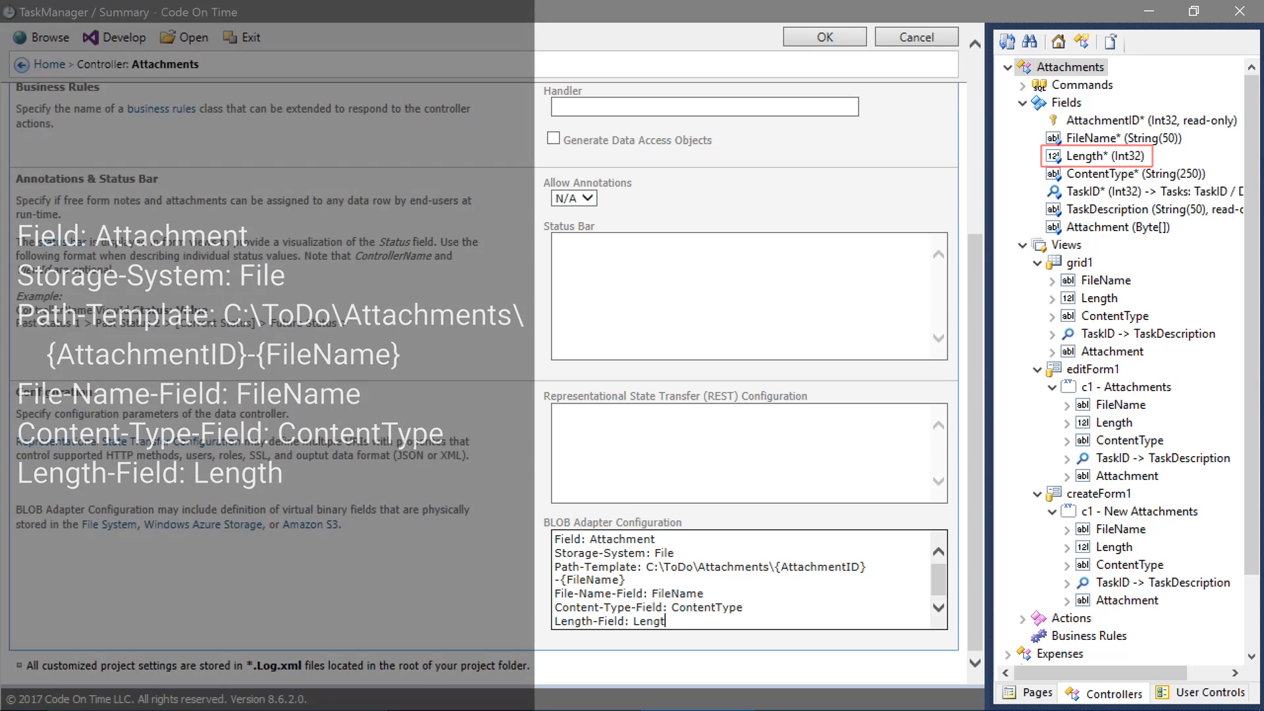
mouse_move(904, 517)
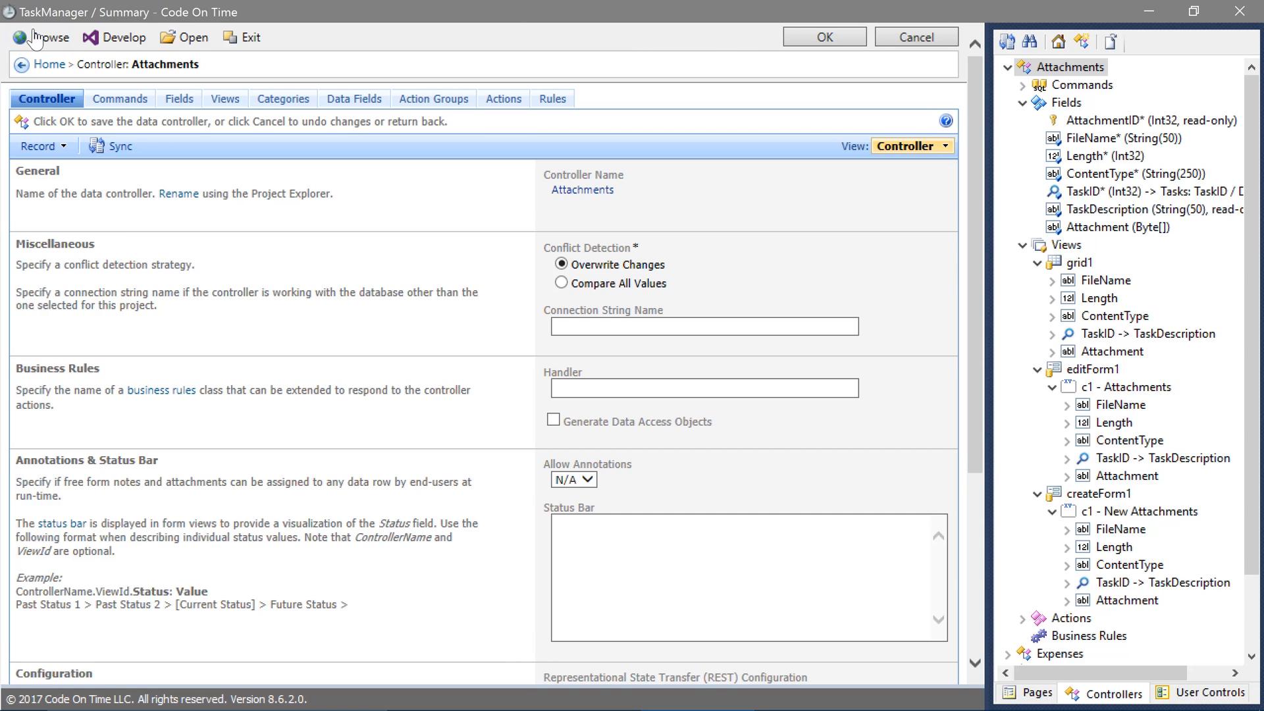
Browse the app and start a new attachment for the 'Buy a phone case' task
left_click(47, 36)
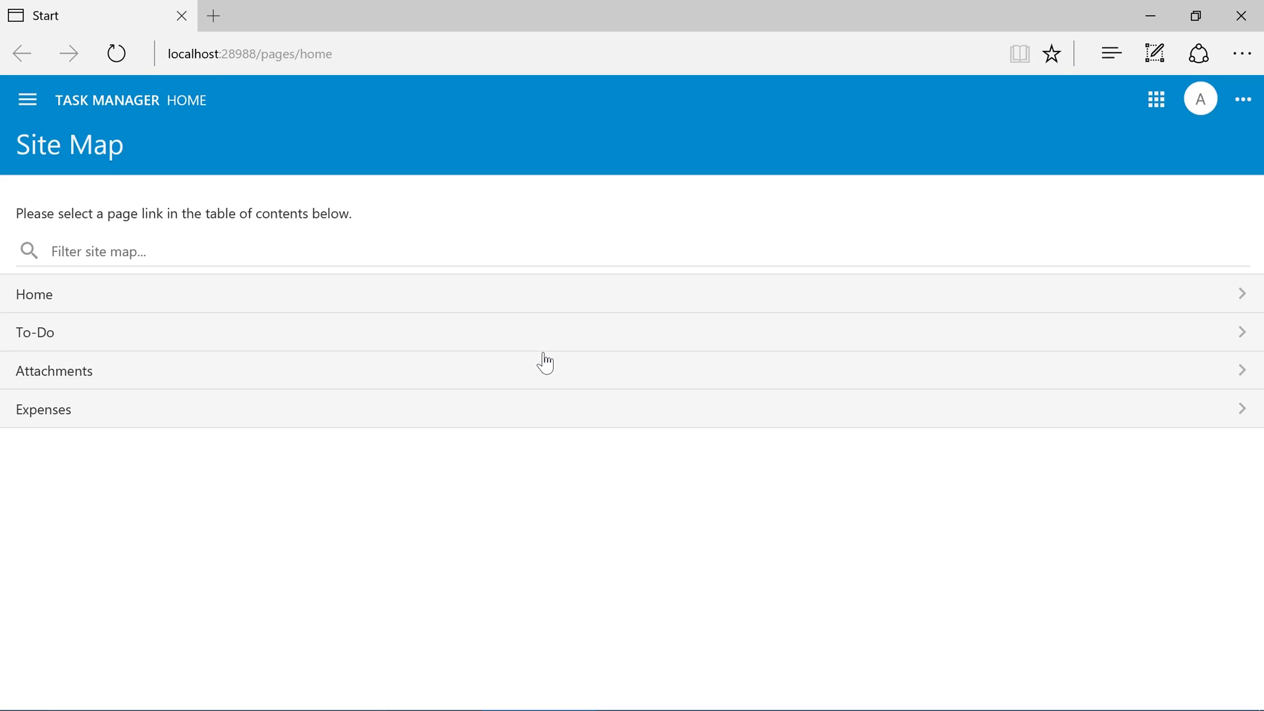
left_click(53, 371)
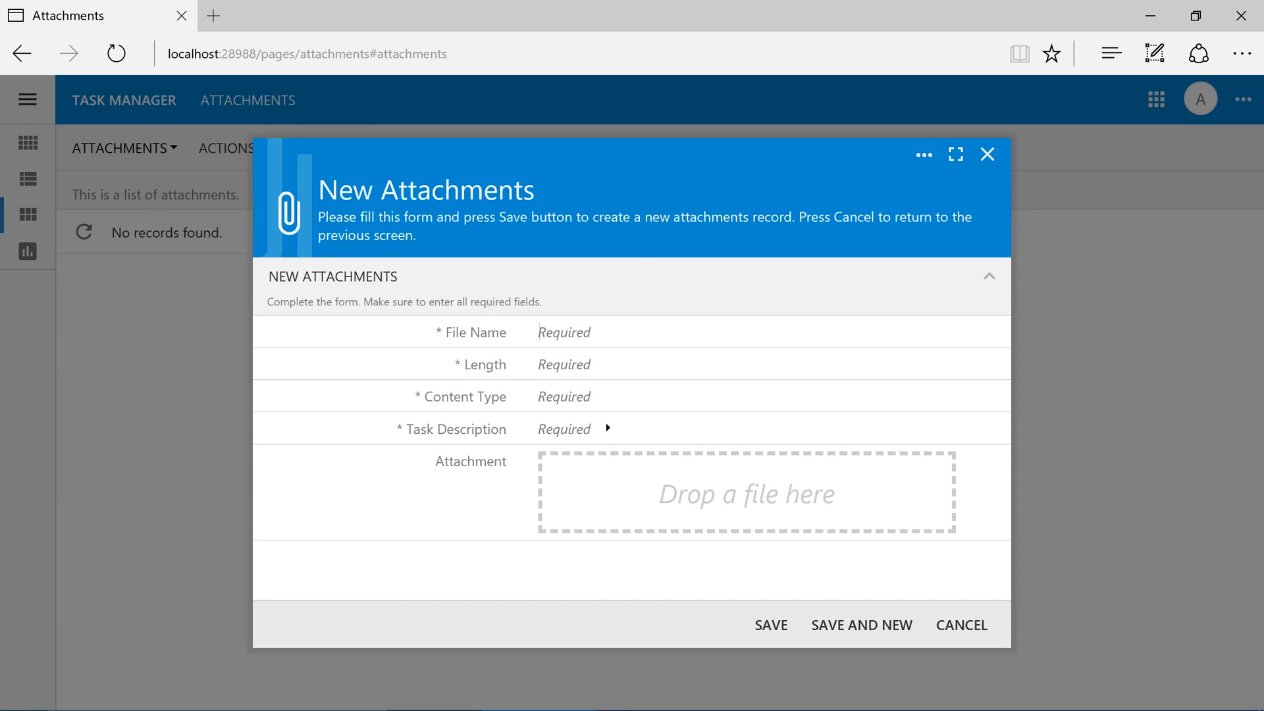
type("Buy a phone")
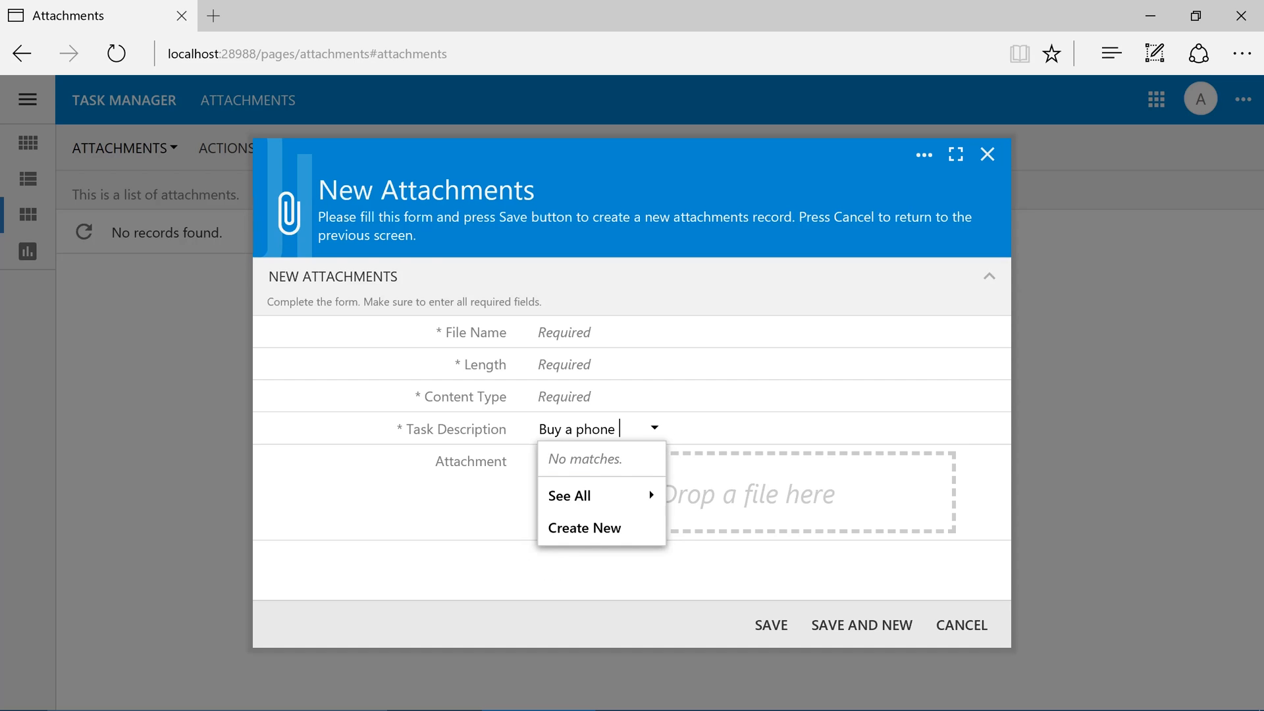
left_click(585, 527)
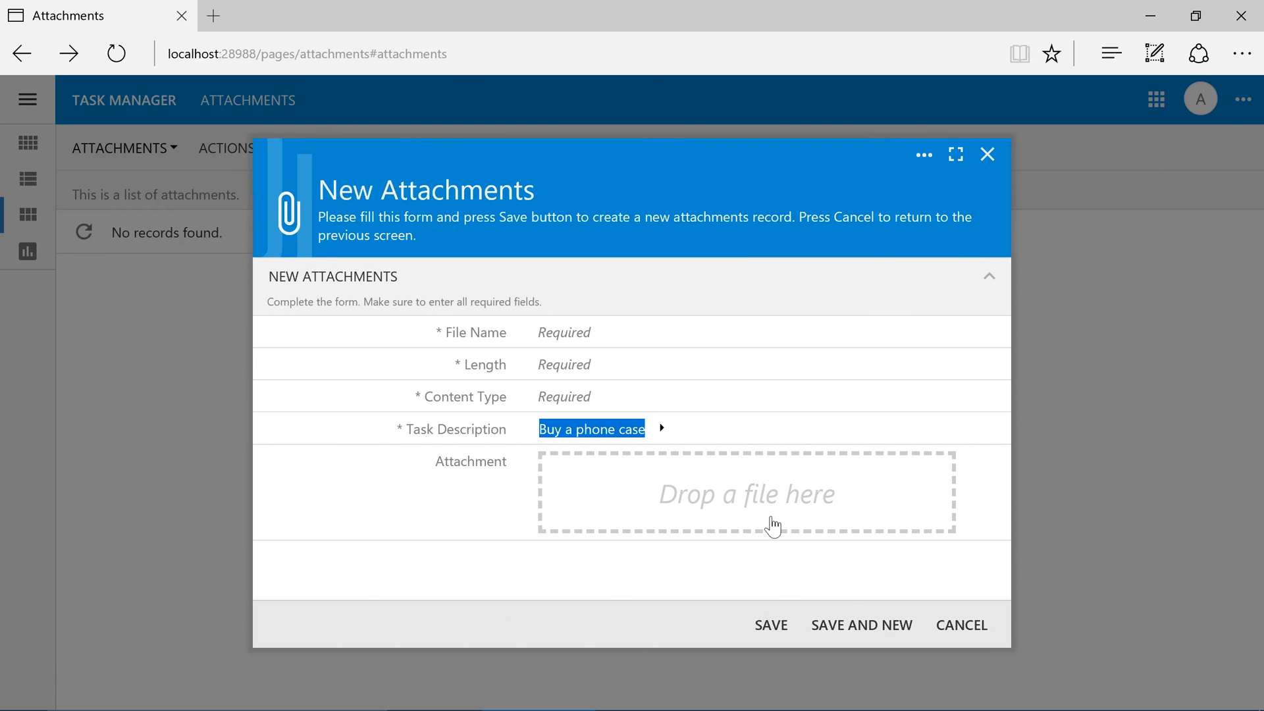
Upload case.jpg, save the attachment record and view the stored image full size
left_click(745, 494)
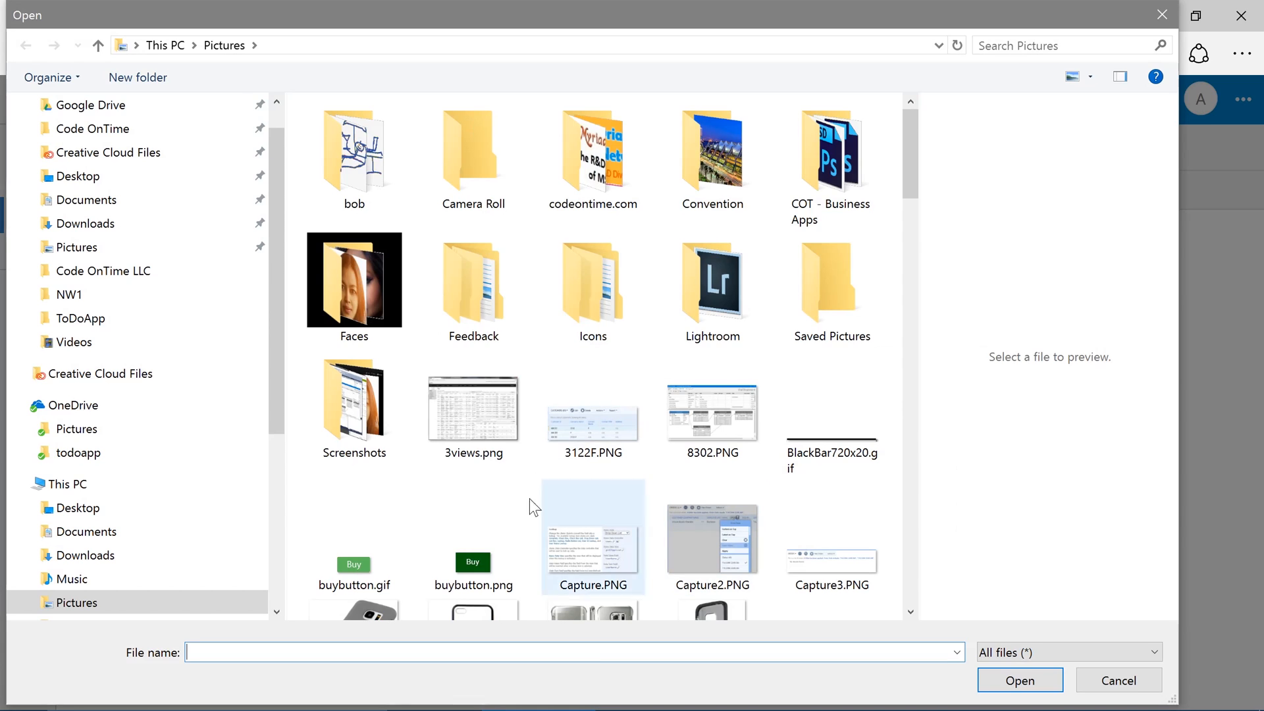
left_click(1018, 680)
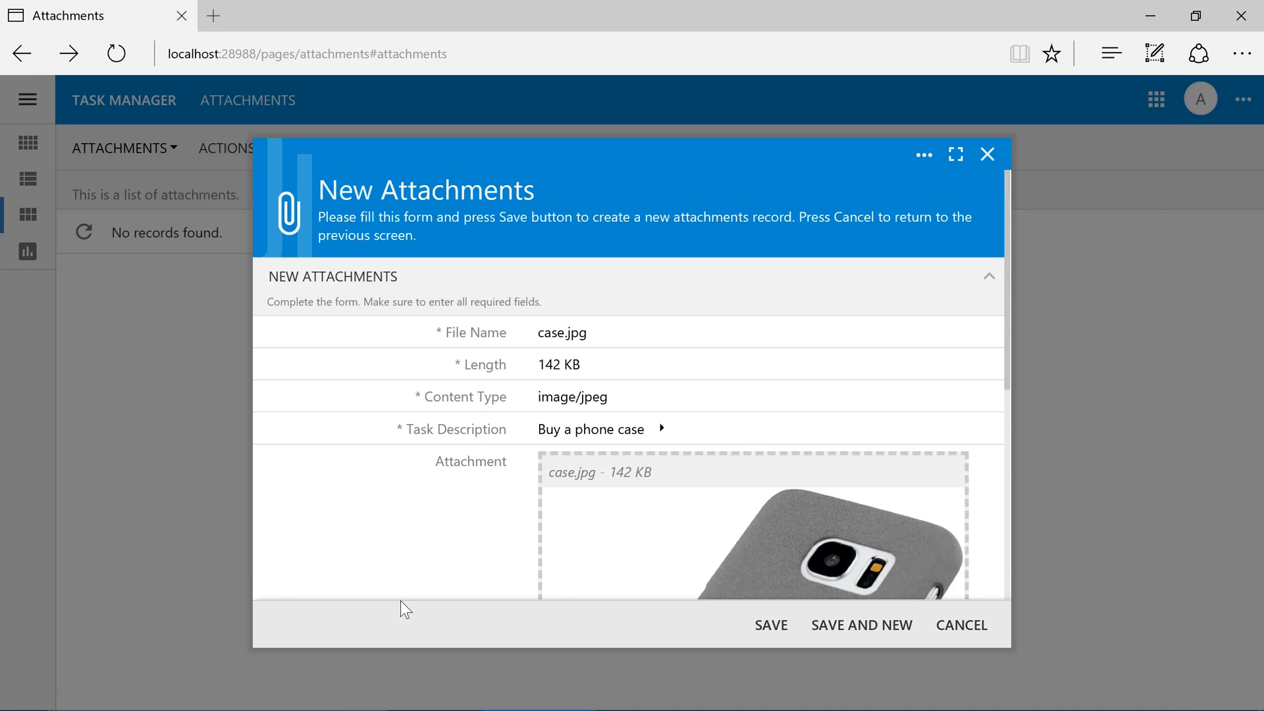
scroll("down", 3)
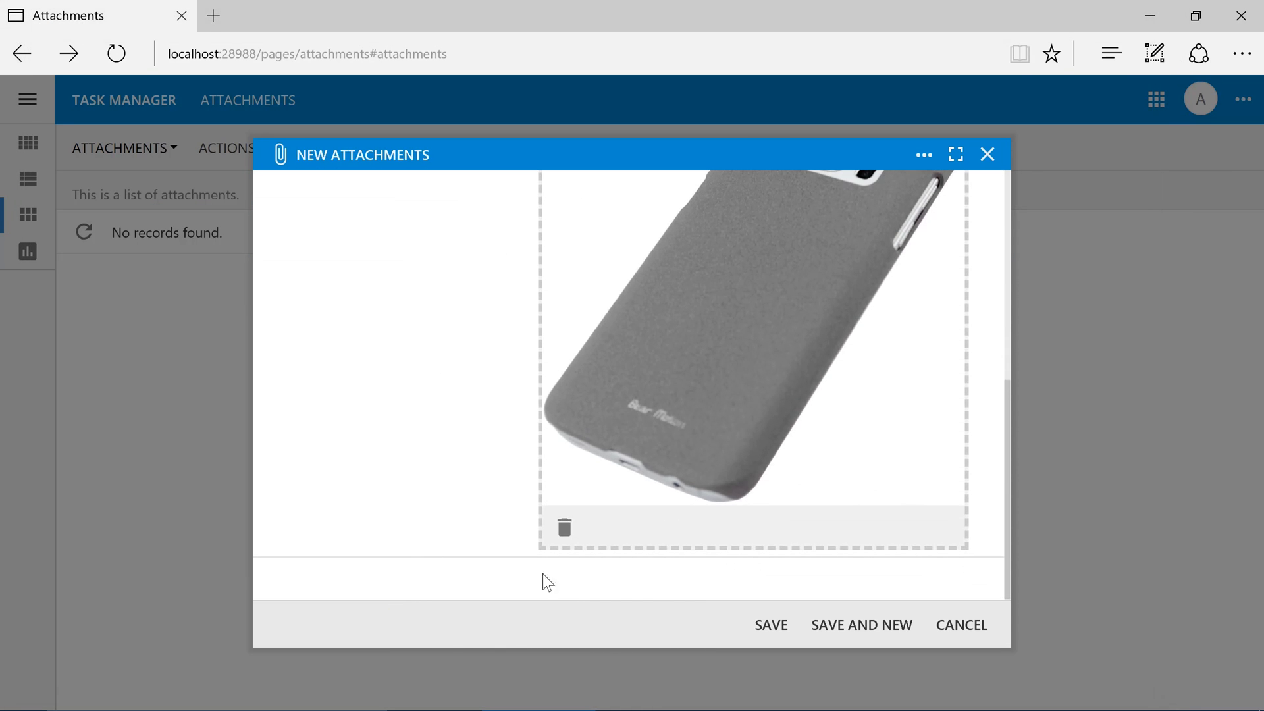
left_click(769, 625)
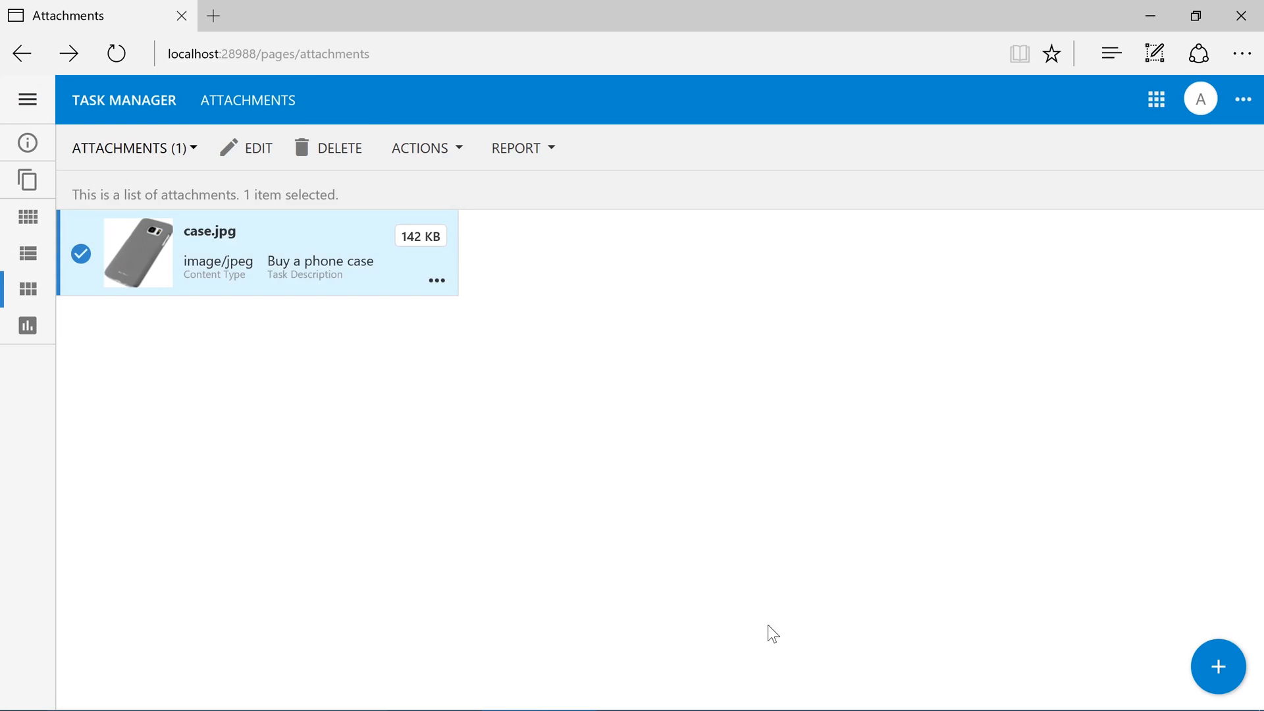
left_click(209, 231)
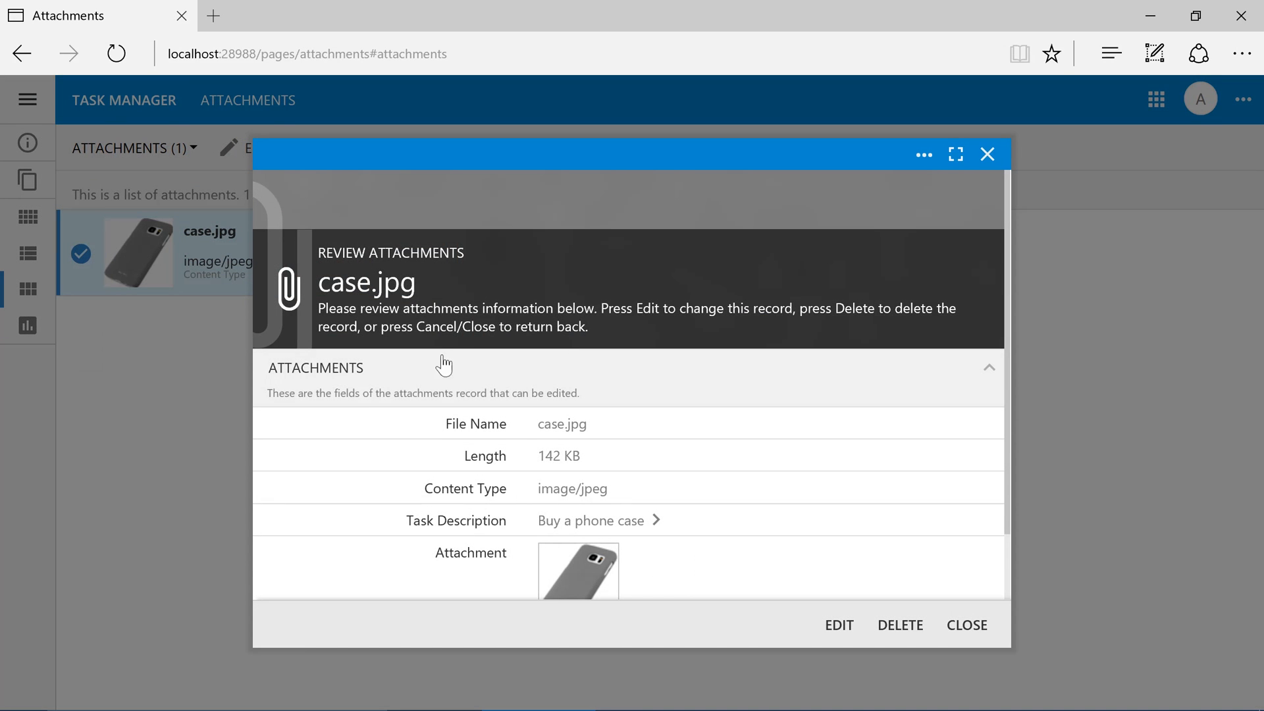
left_click(580, 571)
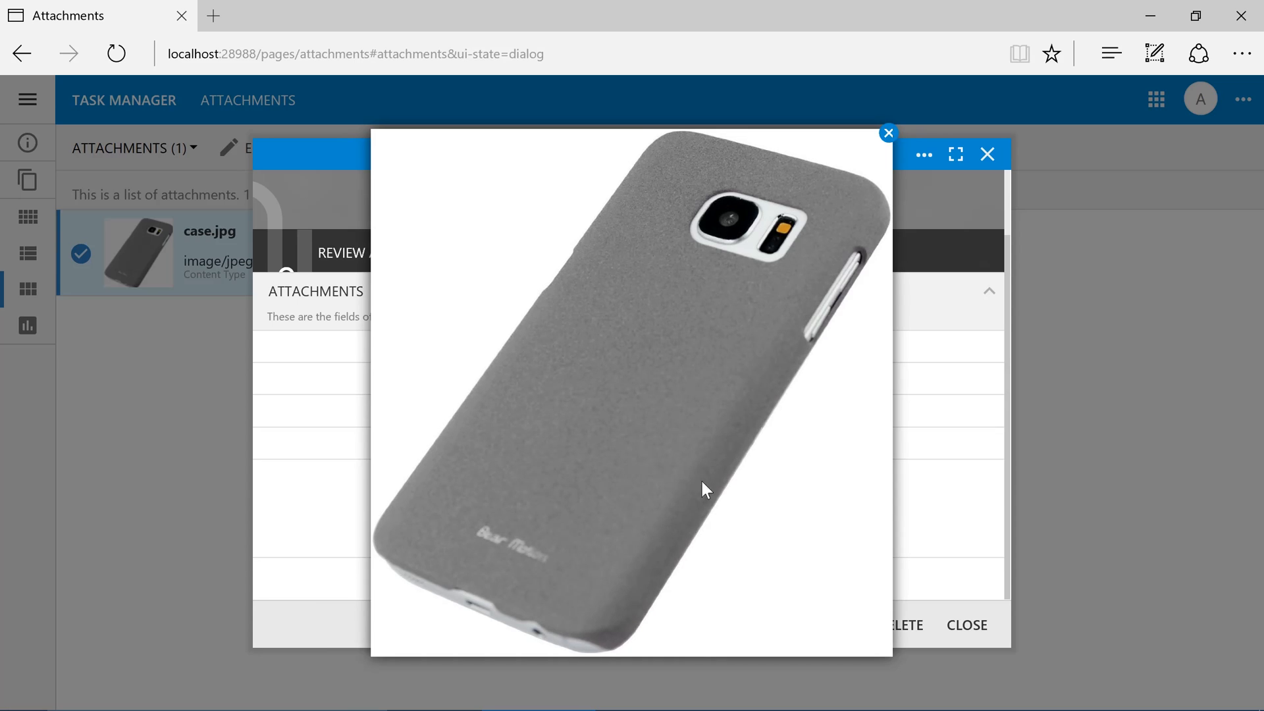
mouse_move(723, 486)
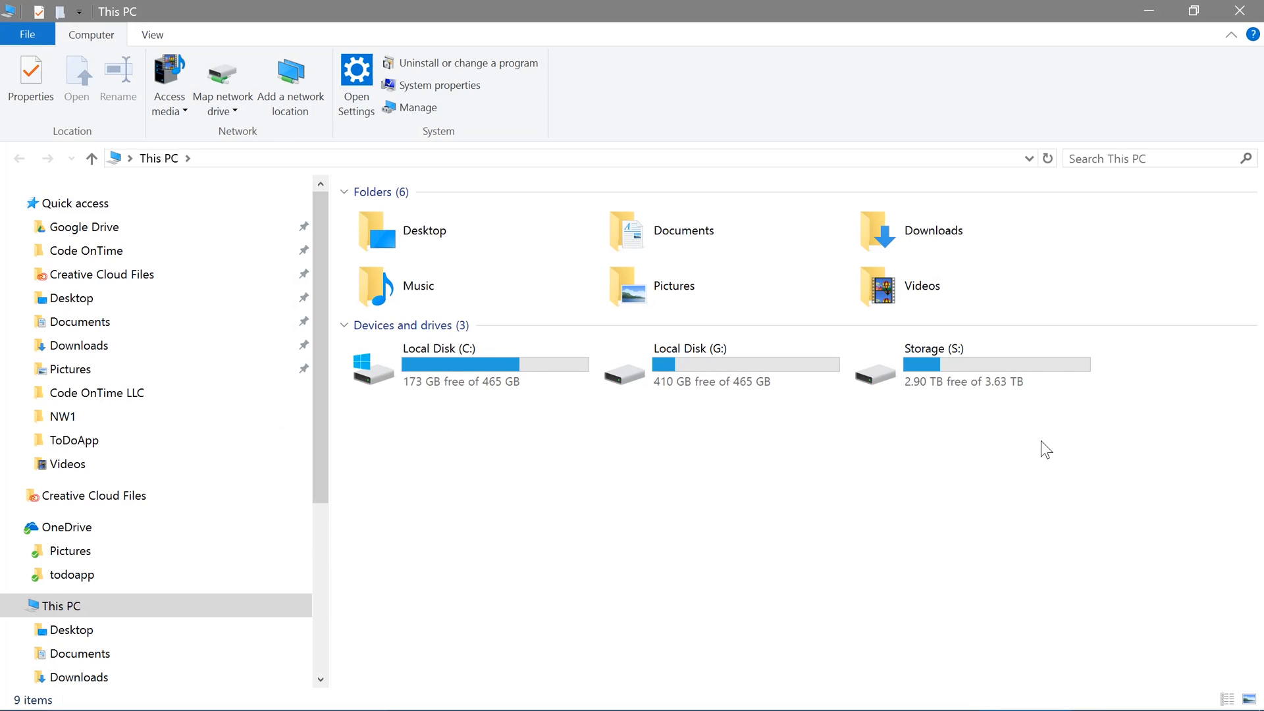
Navigate to C:\ToDo\Attachments and open the saved 7-case.jpg image
double_click(437, 368)
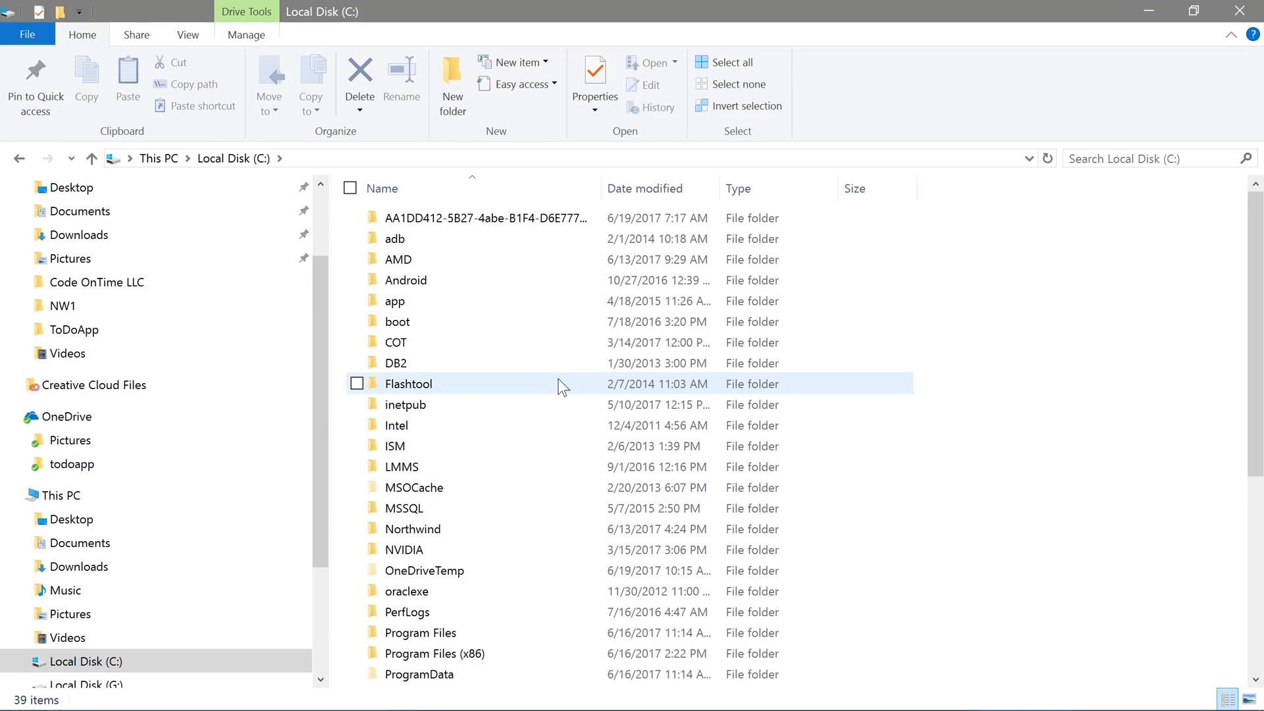
scroll("down", 3)
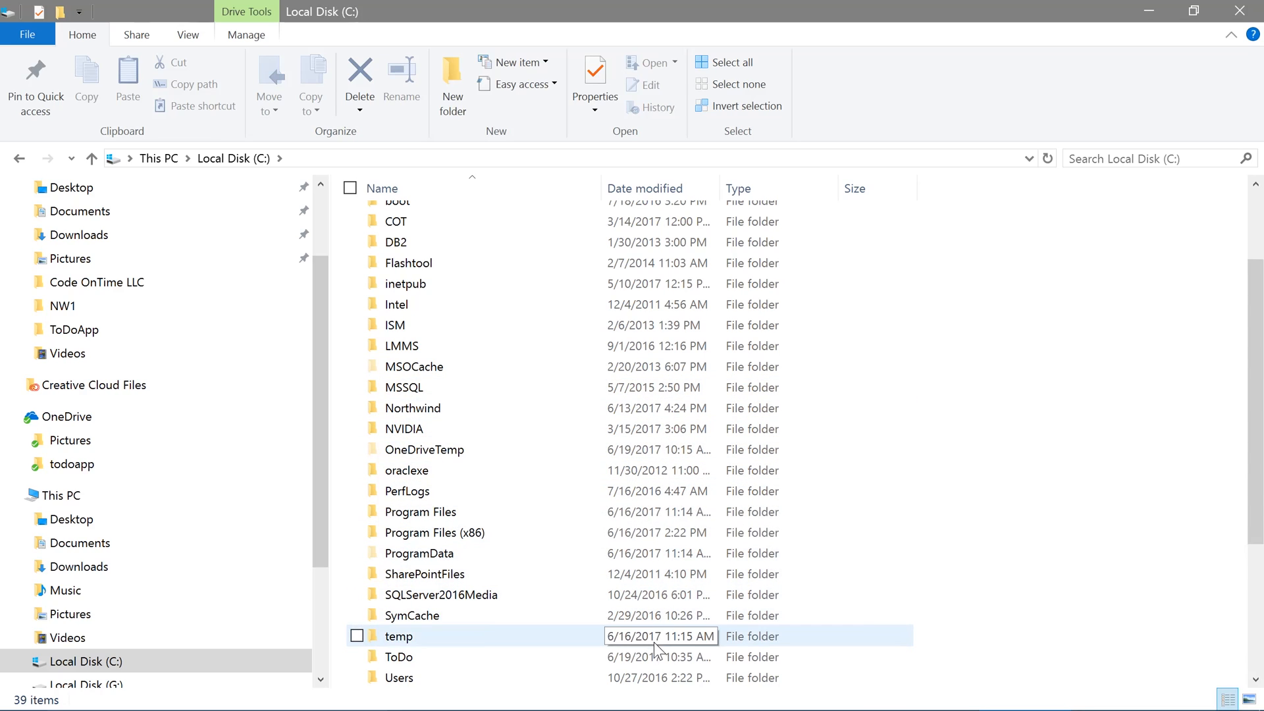
double_click(398, 656)
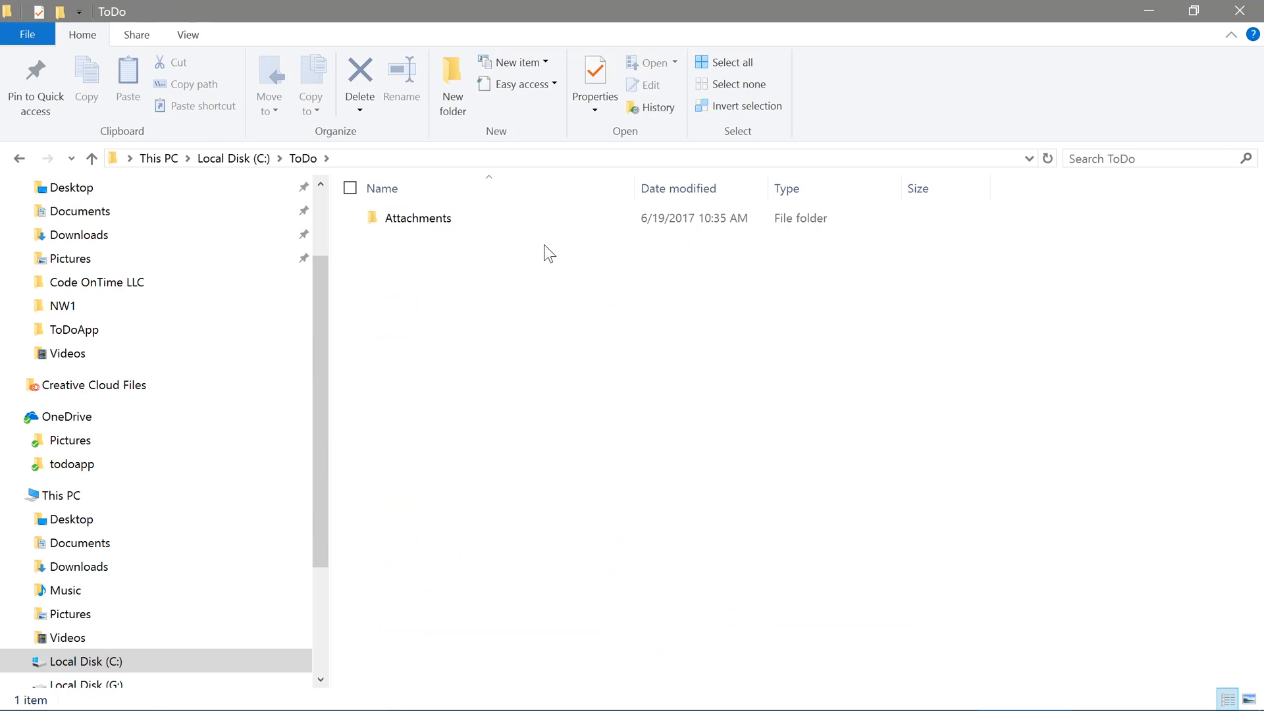
double_click(418, 218)
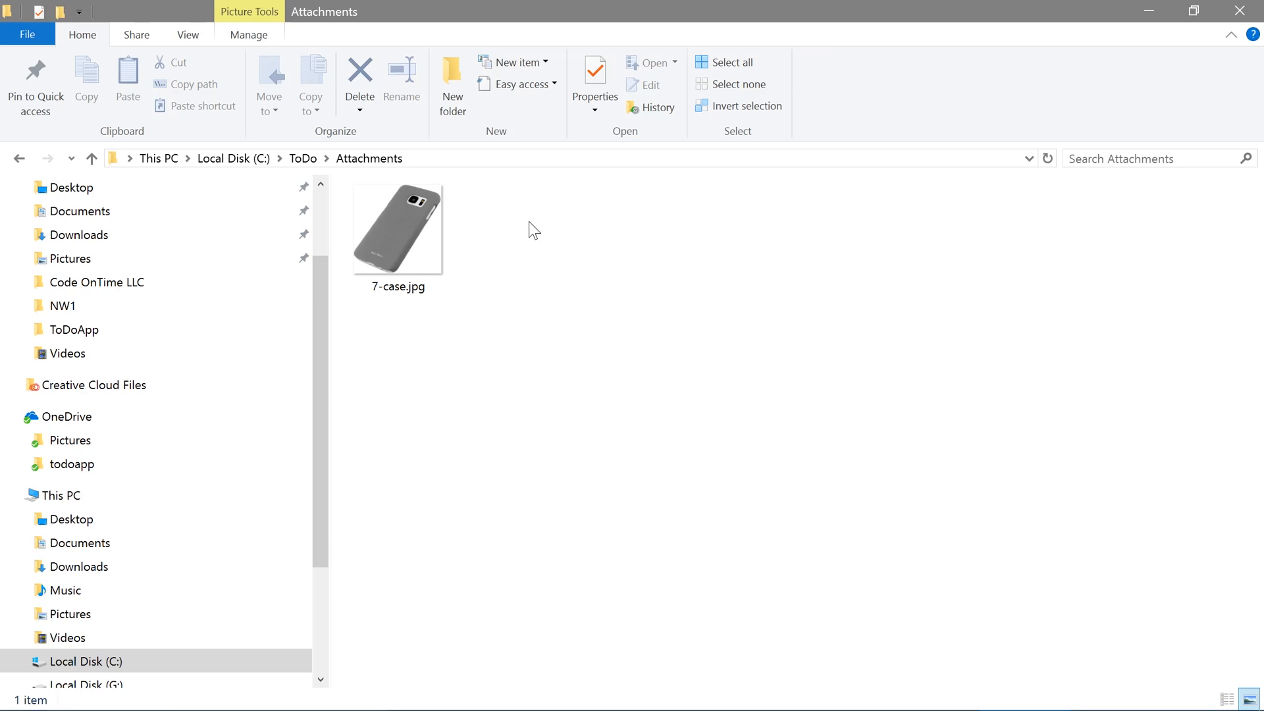
double_click(396, 228)
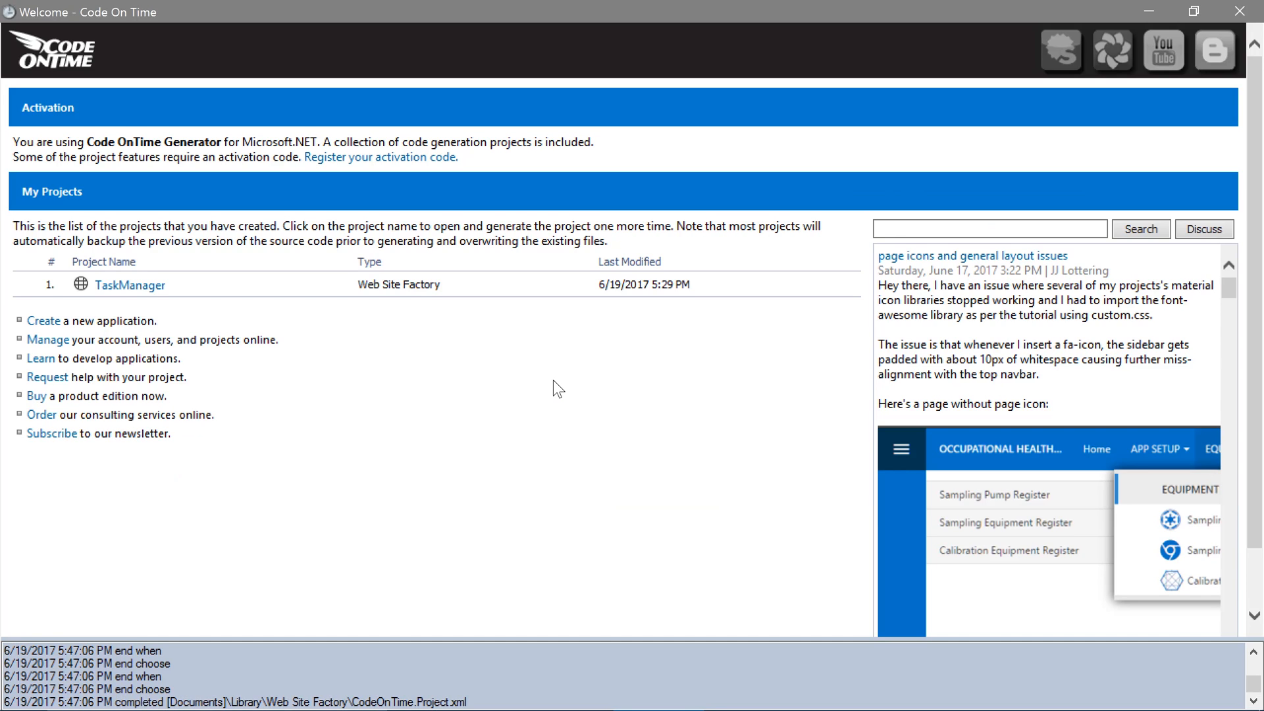
mouse_move(527, 378)
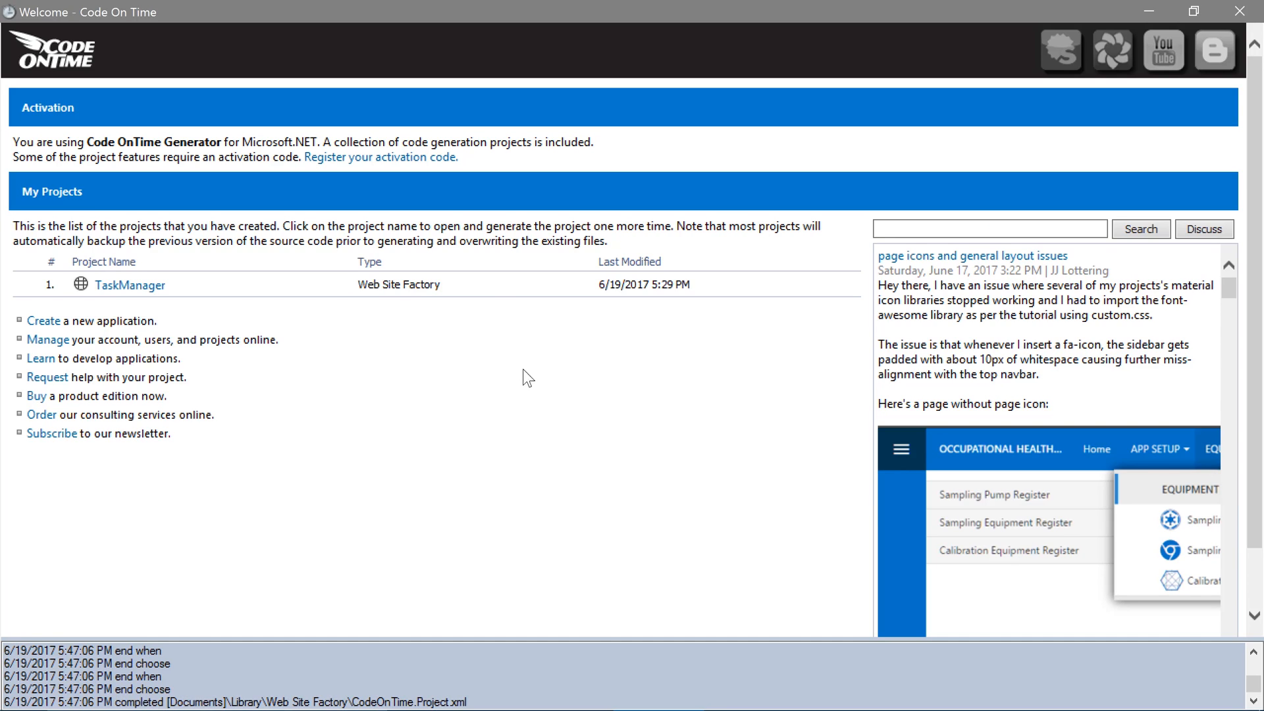
Open TaskManager's Publish to Azure page with the Pay-As-You-Go subscription and taskmanagerapp service
left_click(129, 285)
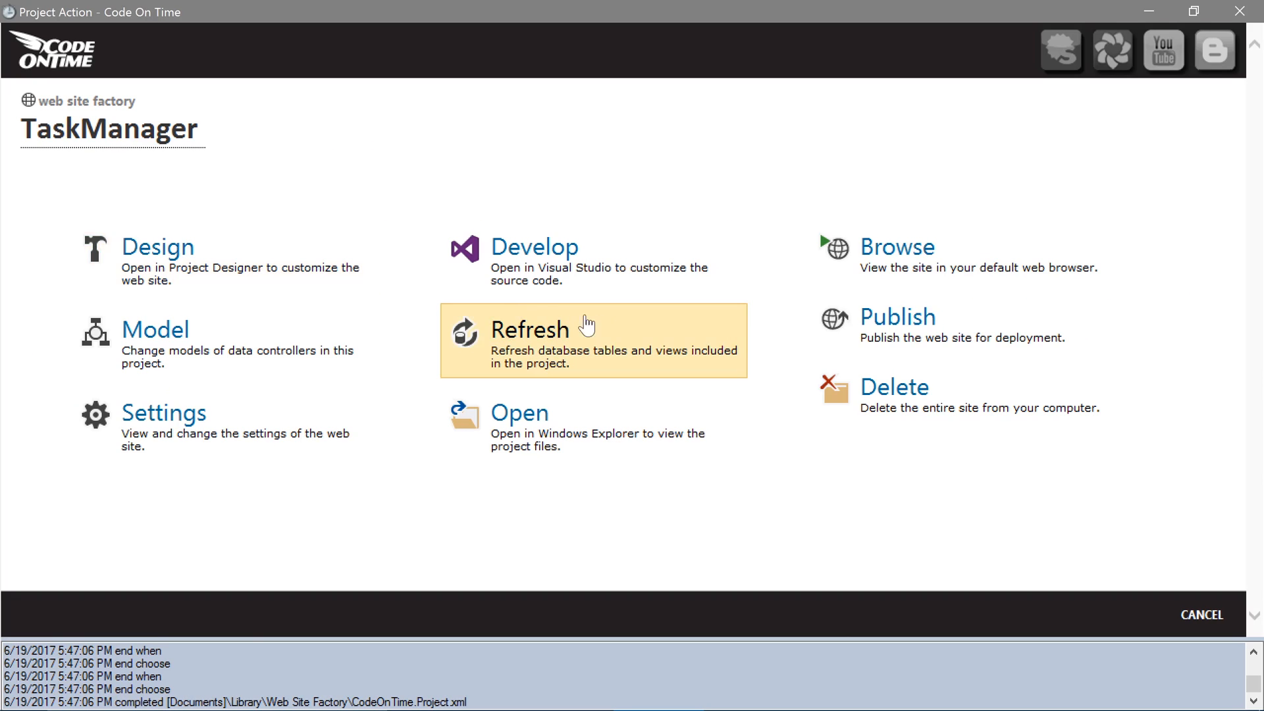
left_click(897, 318)
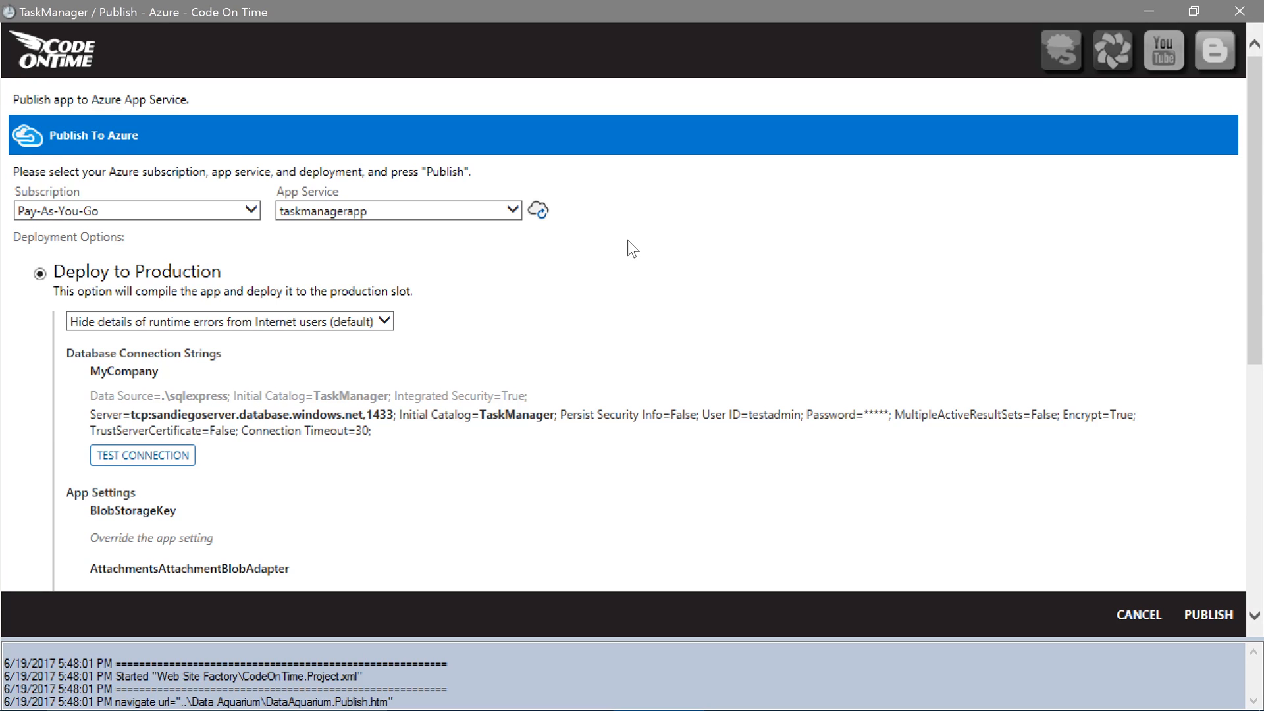
scroll("down", 3)
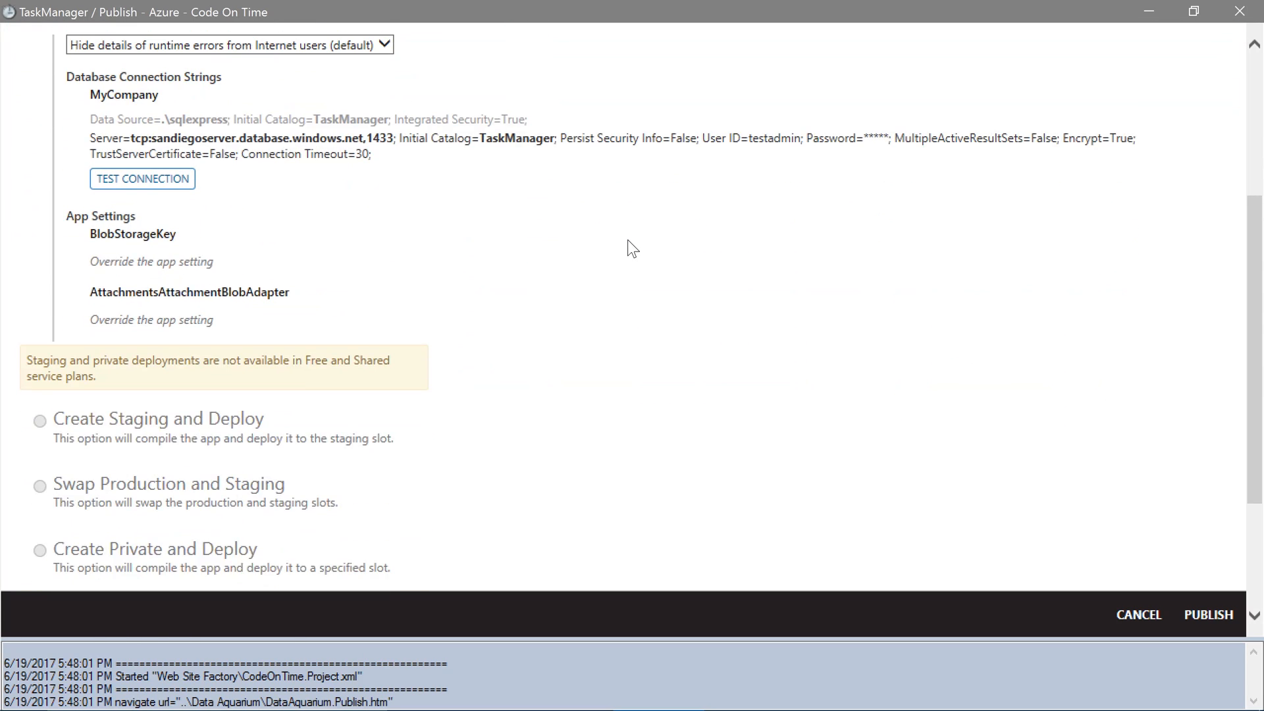
scroll("down", 3)
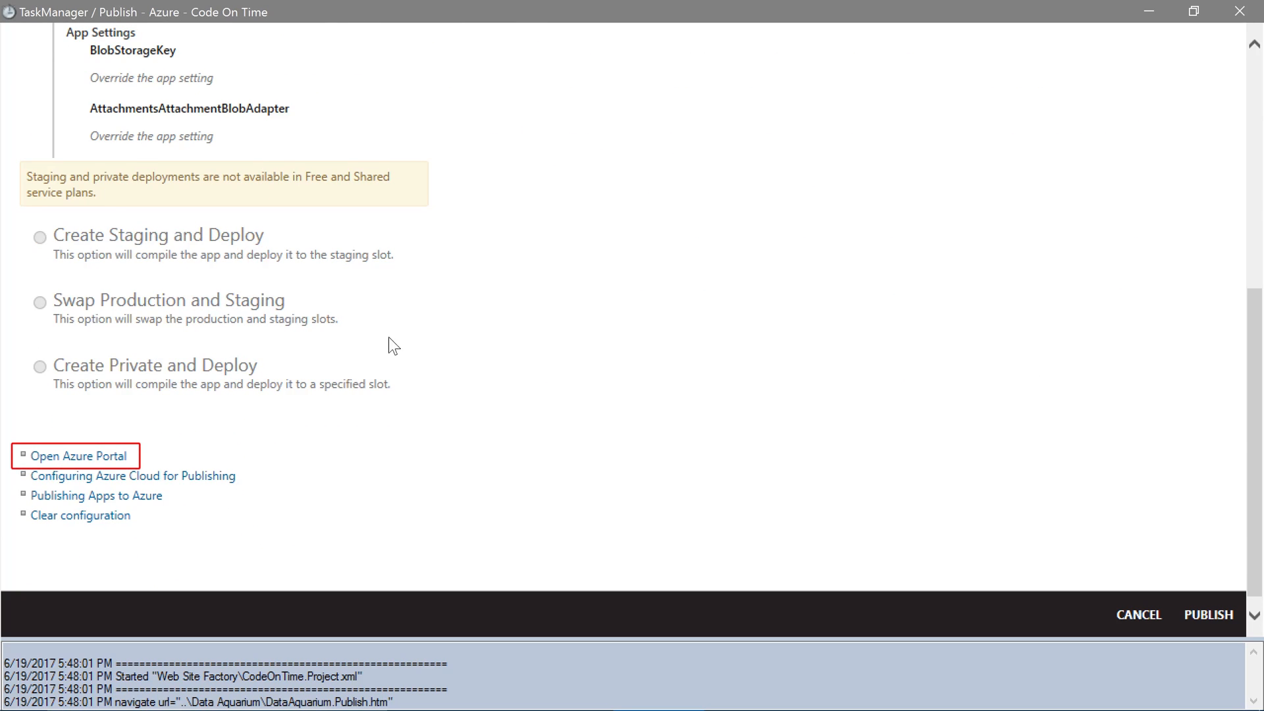
Search the marketplace for 'storage' and begin creating a Storage account (blob, file, table, queue)
left_click(80, 456)
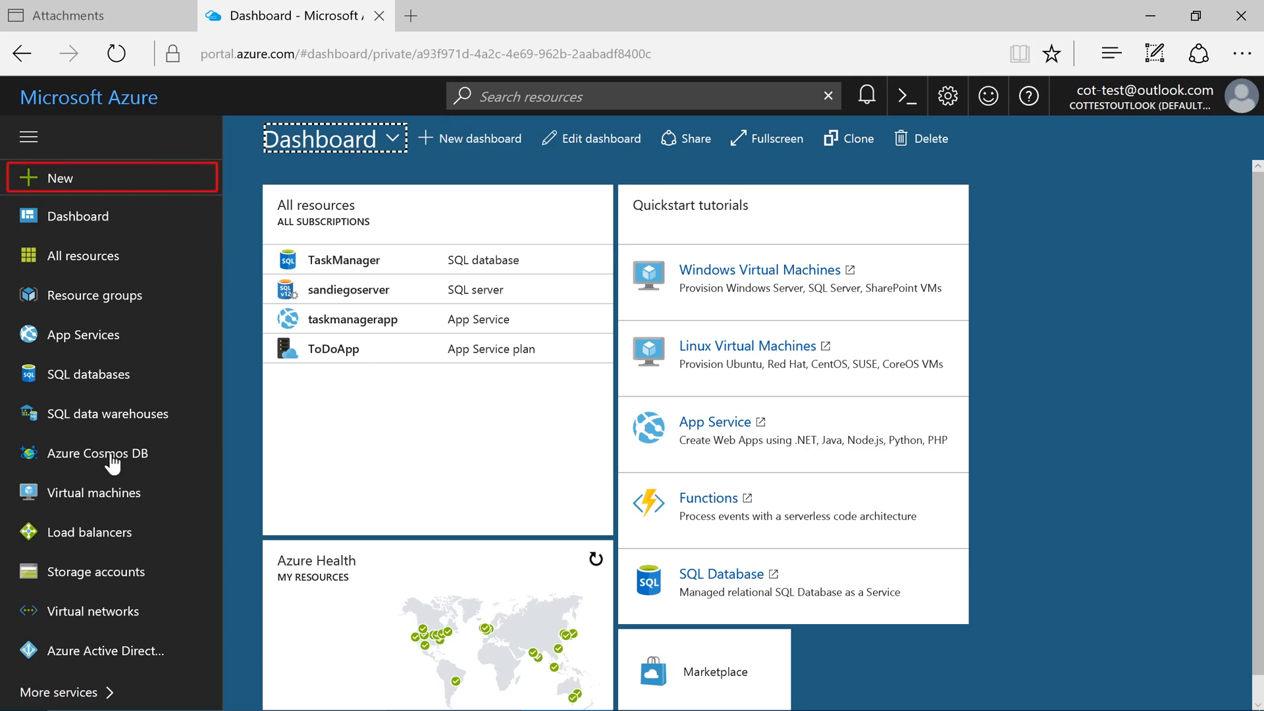
mouse_move(95, 293)
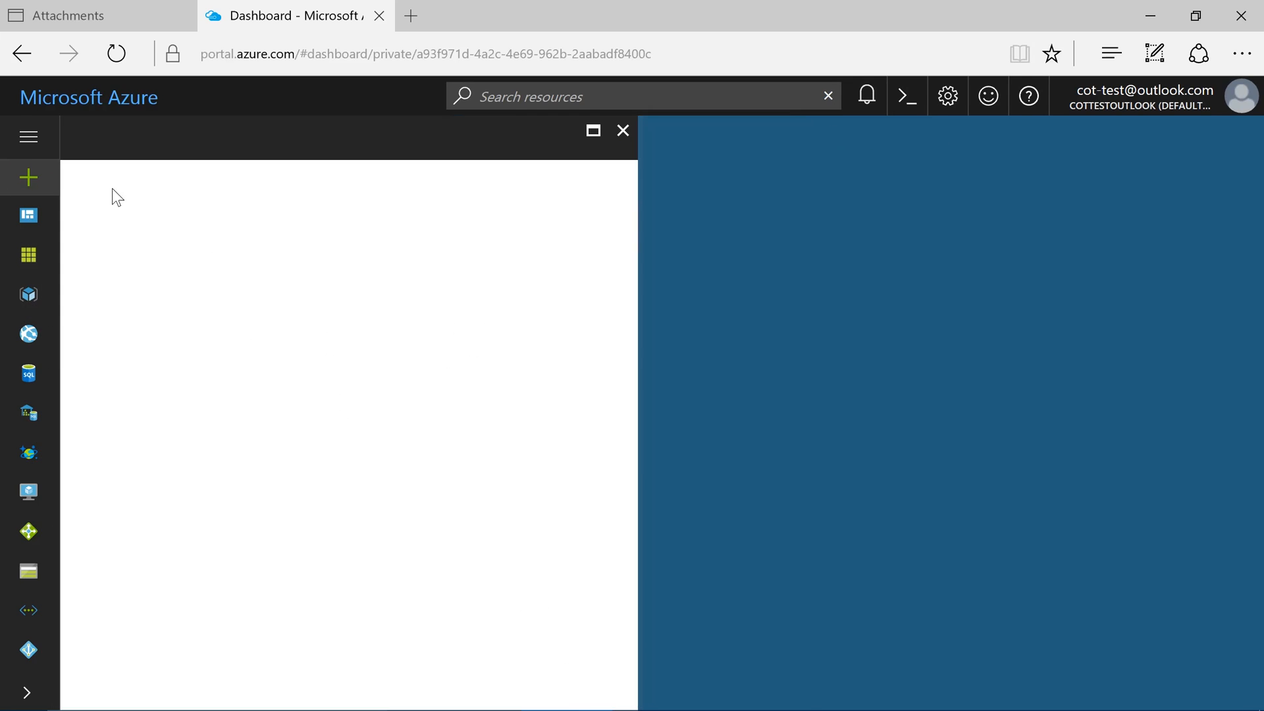
left_click(28, 176)
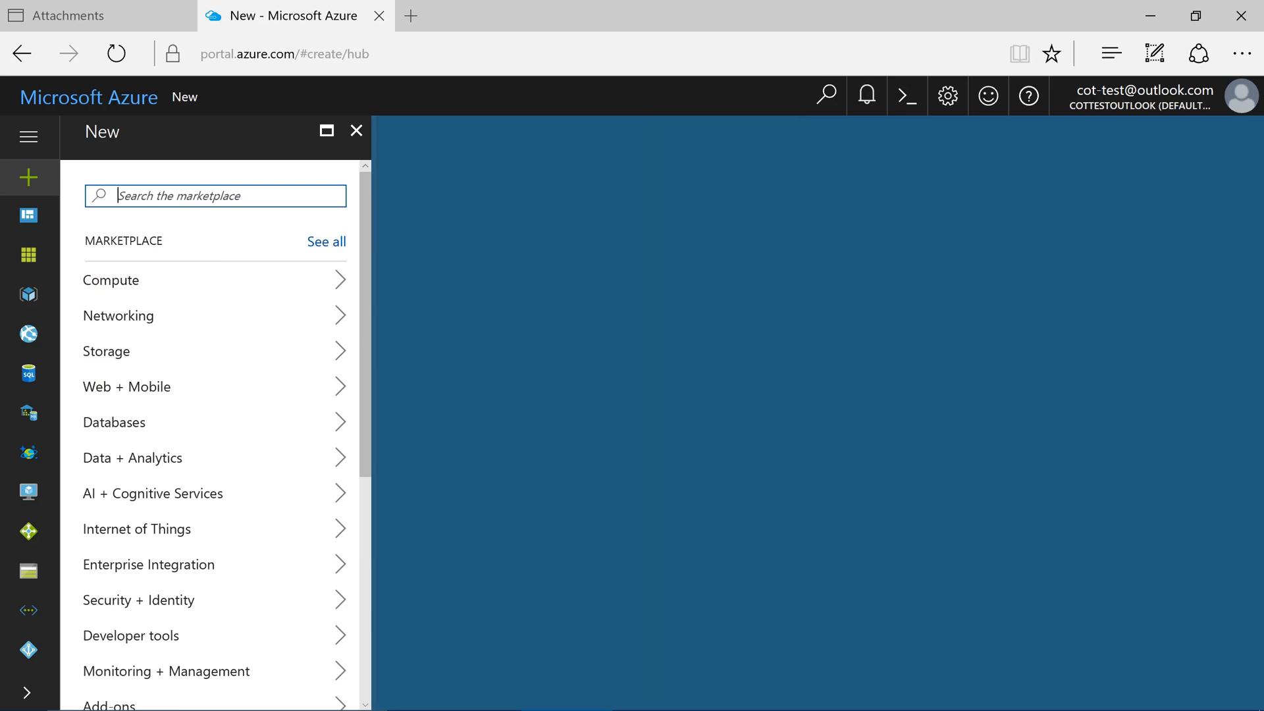
type("storage")
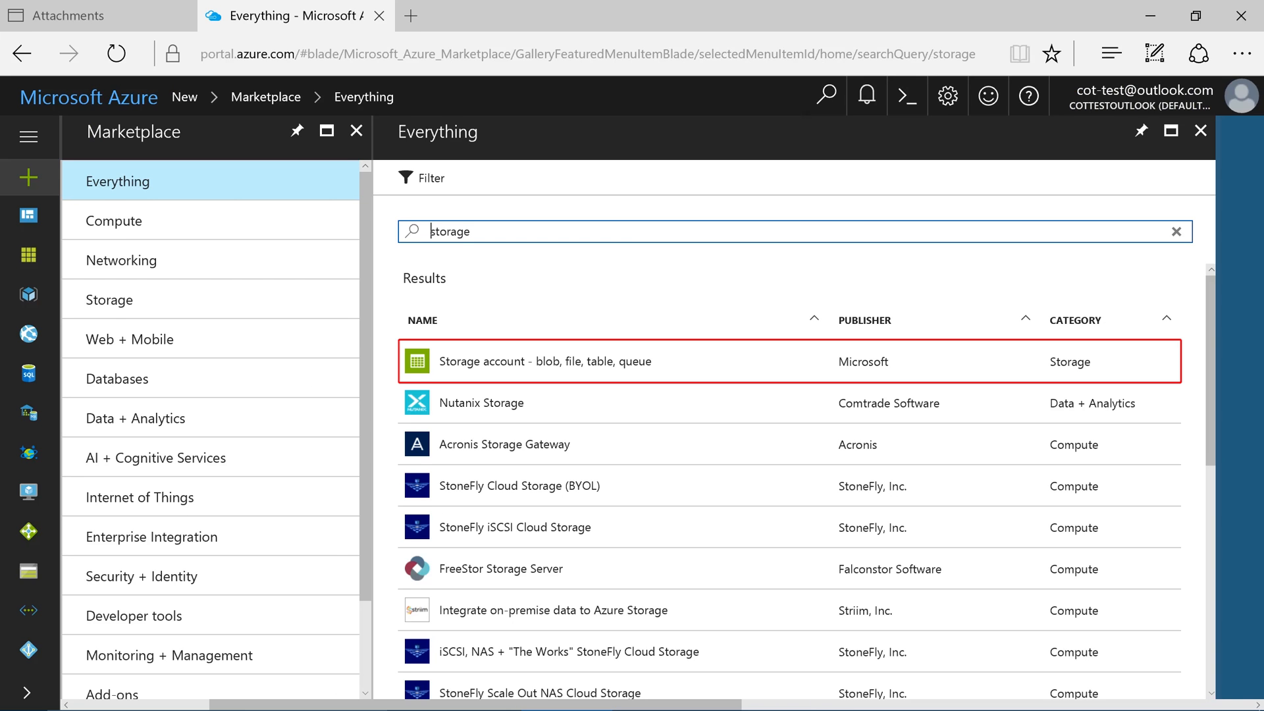
mouse_move(329, 278)
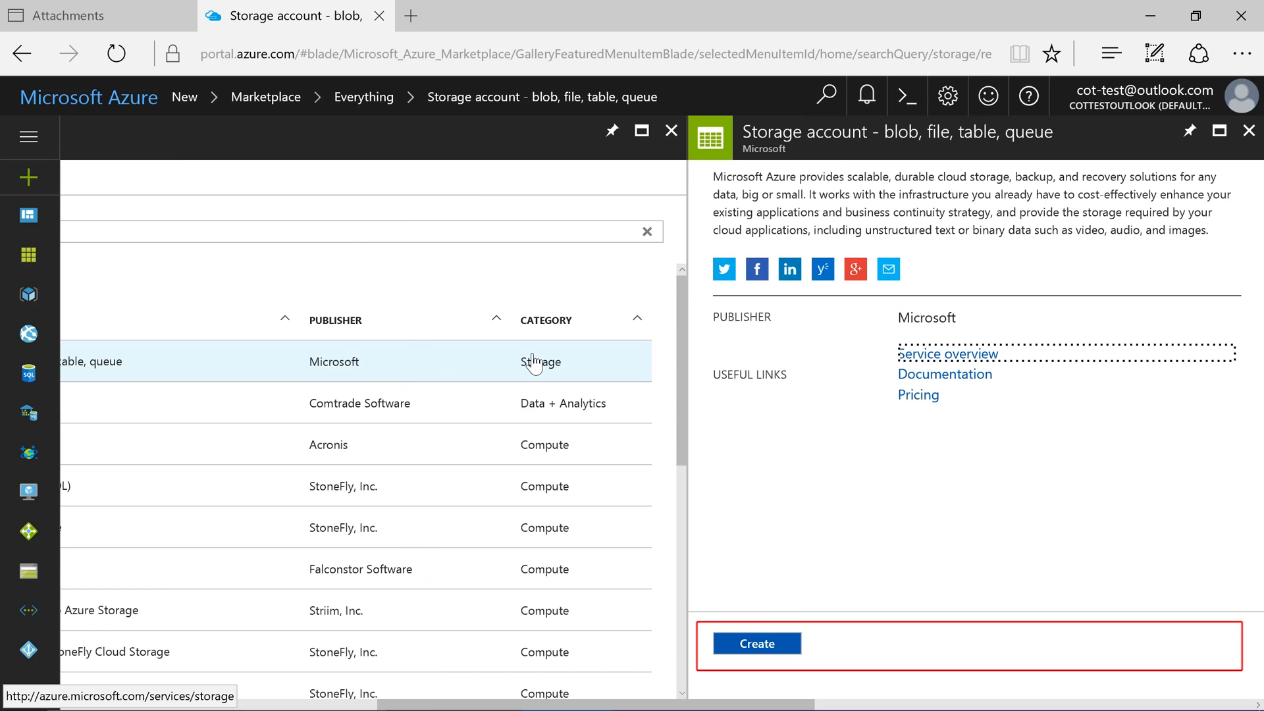
left_click(756, 644)
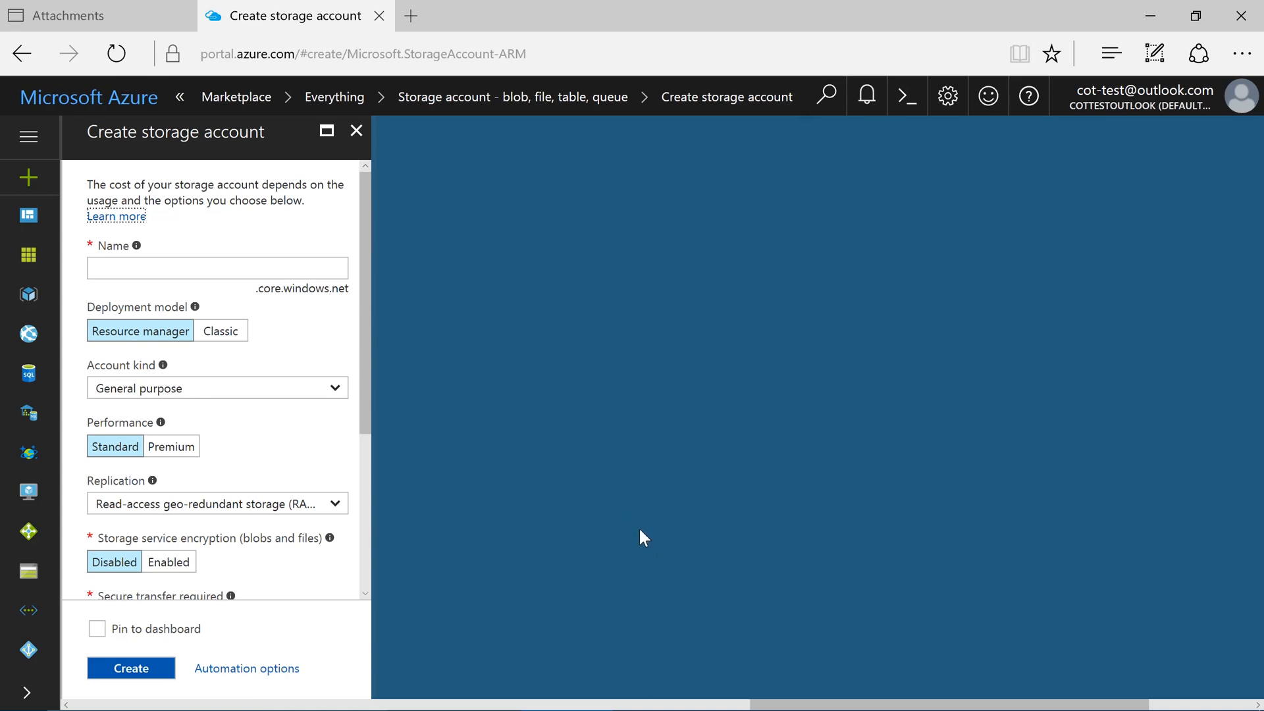
Name the account 'todostorage', reuse the existing ToDoApp resource group, and submit it
left_click(218, 267)
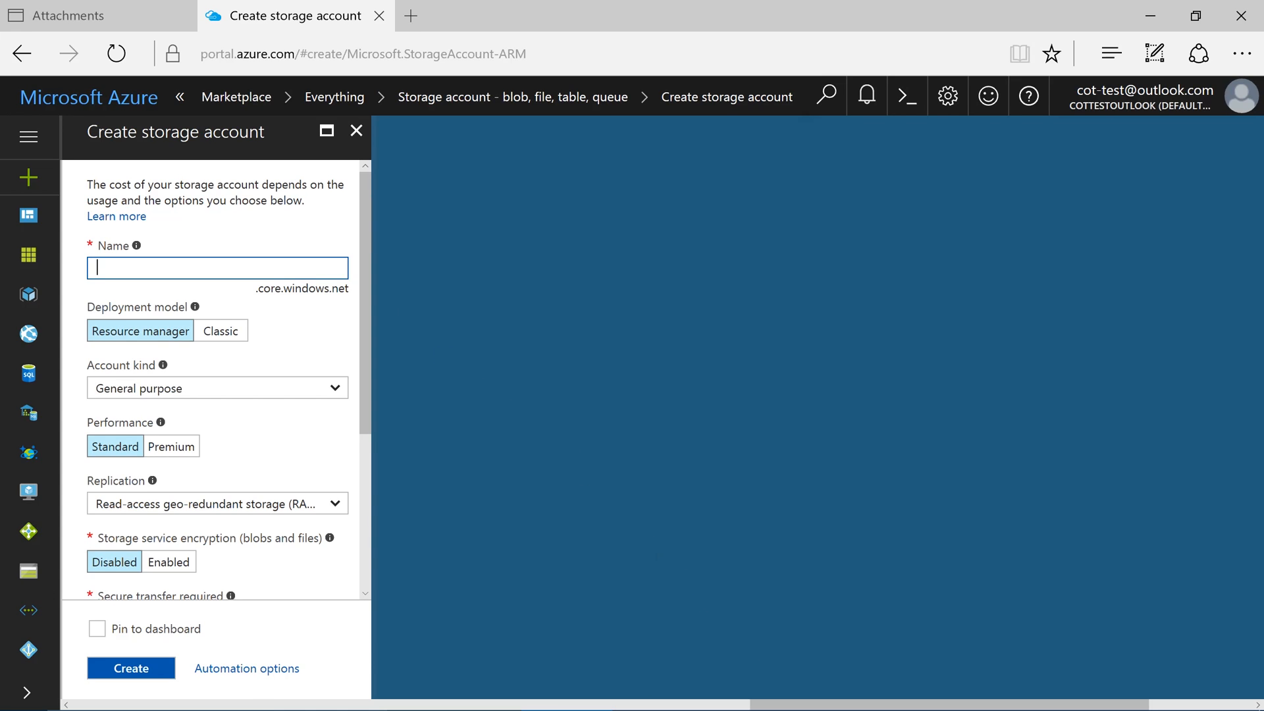
type("todostor")
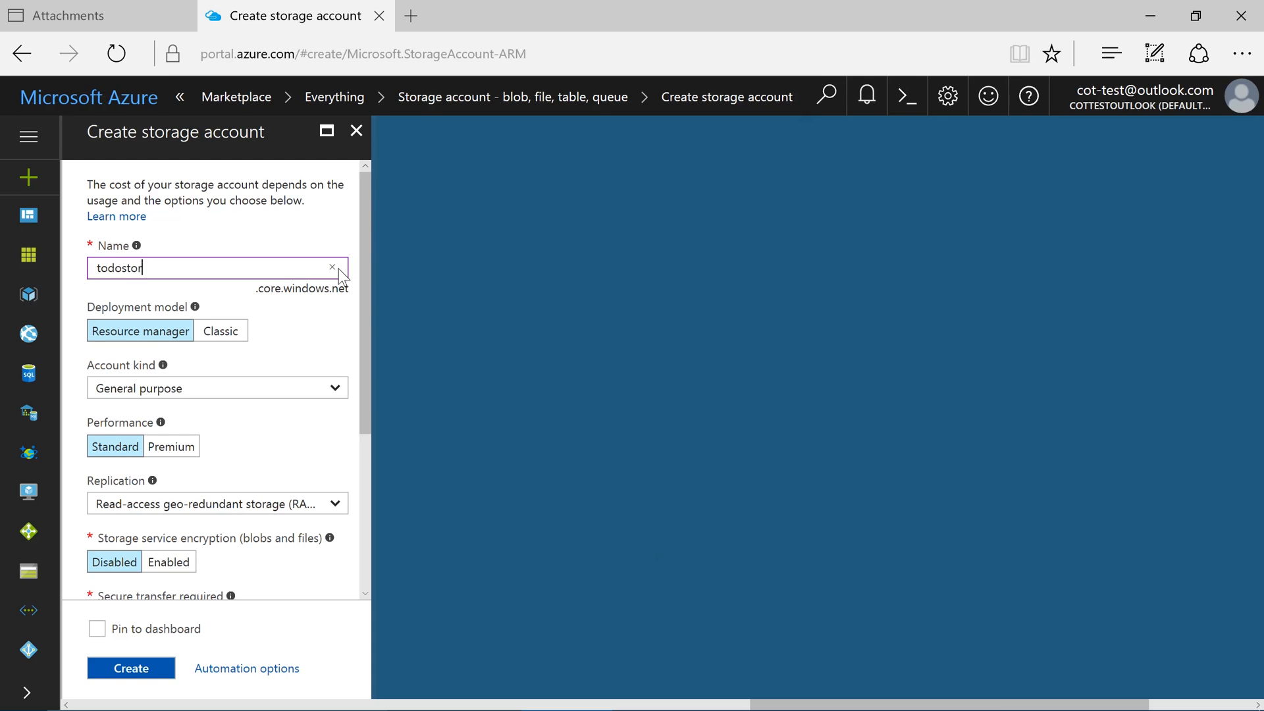
type("age")
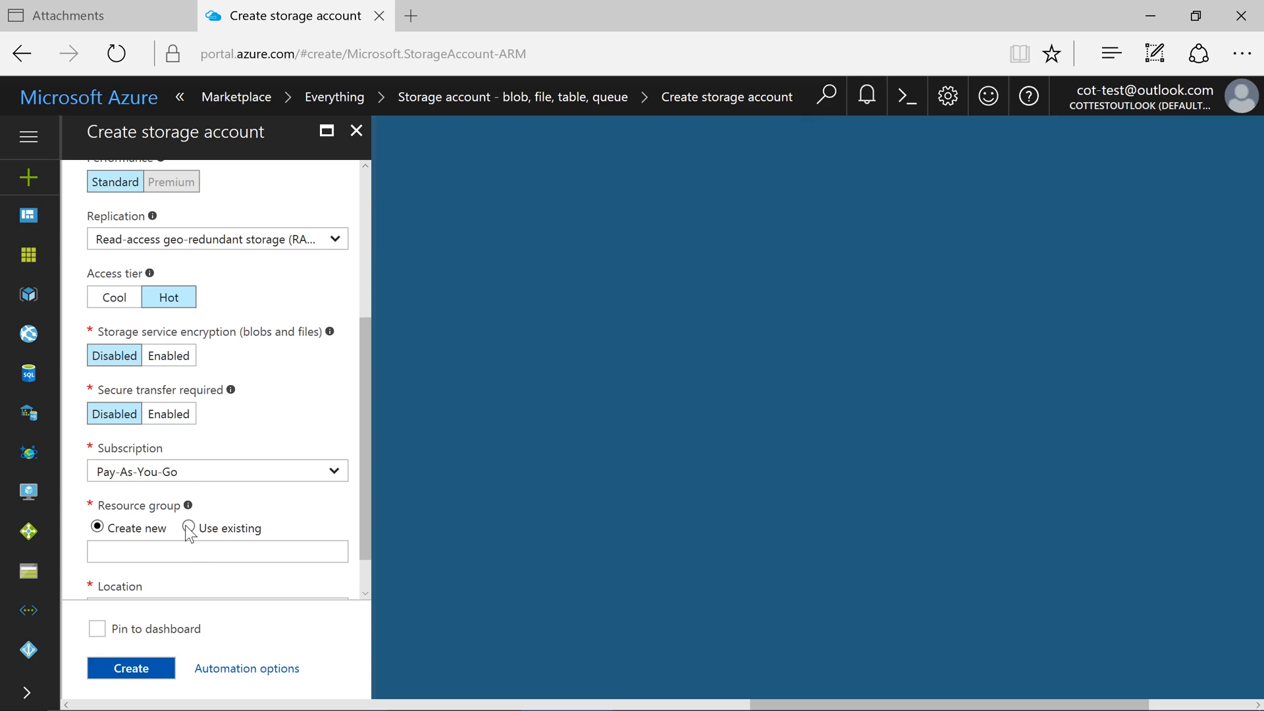
left_click(189, 528)
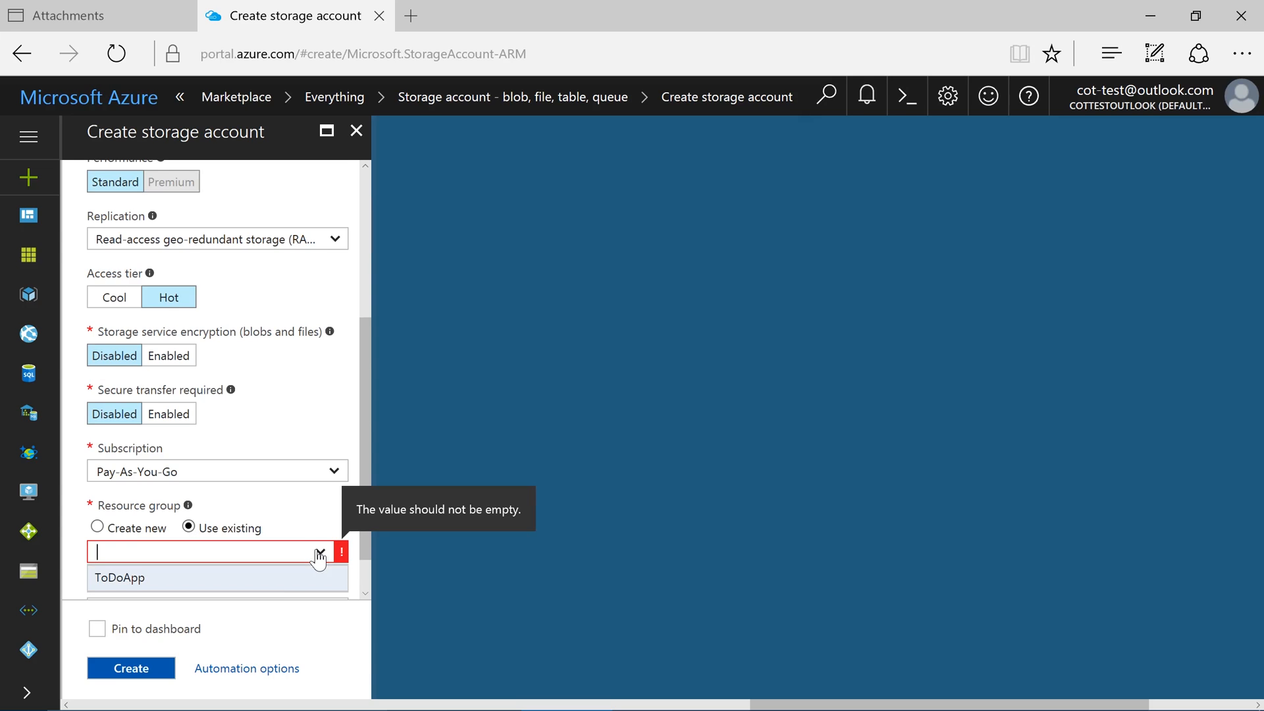
left_click(119, 577)
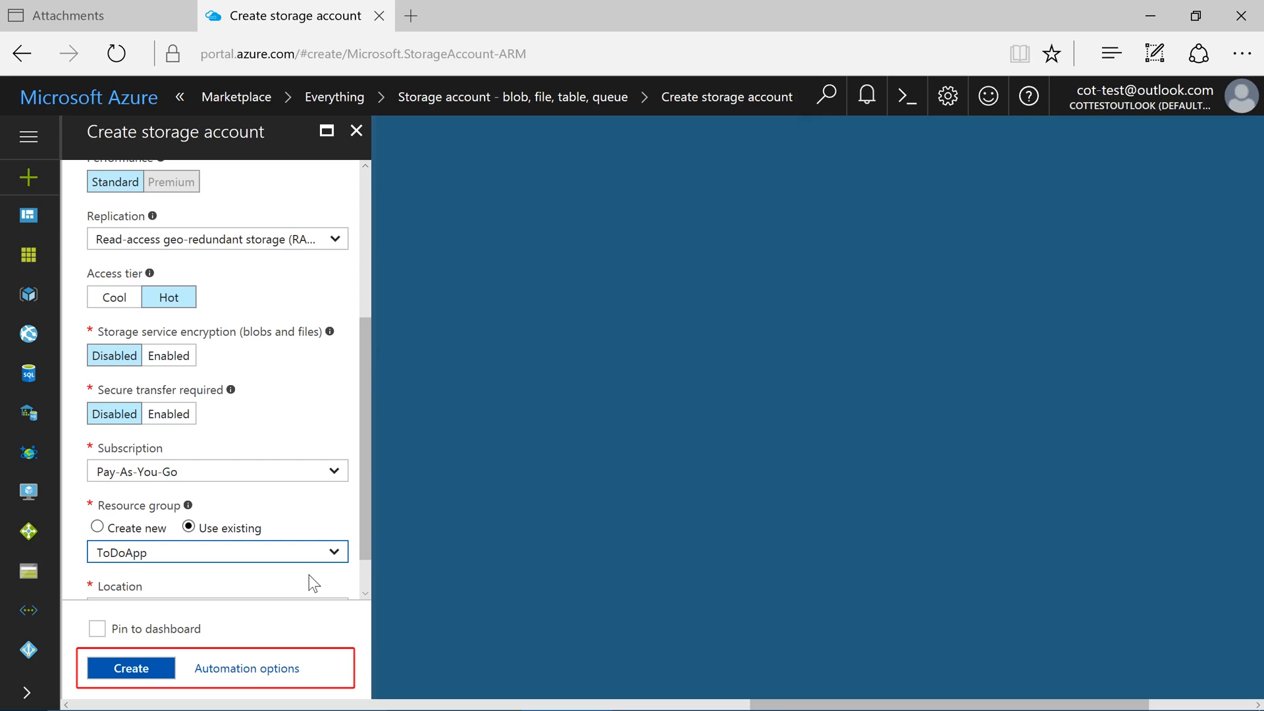
left_click(130, 669)
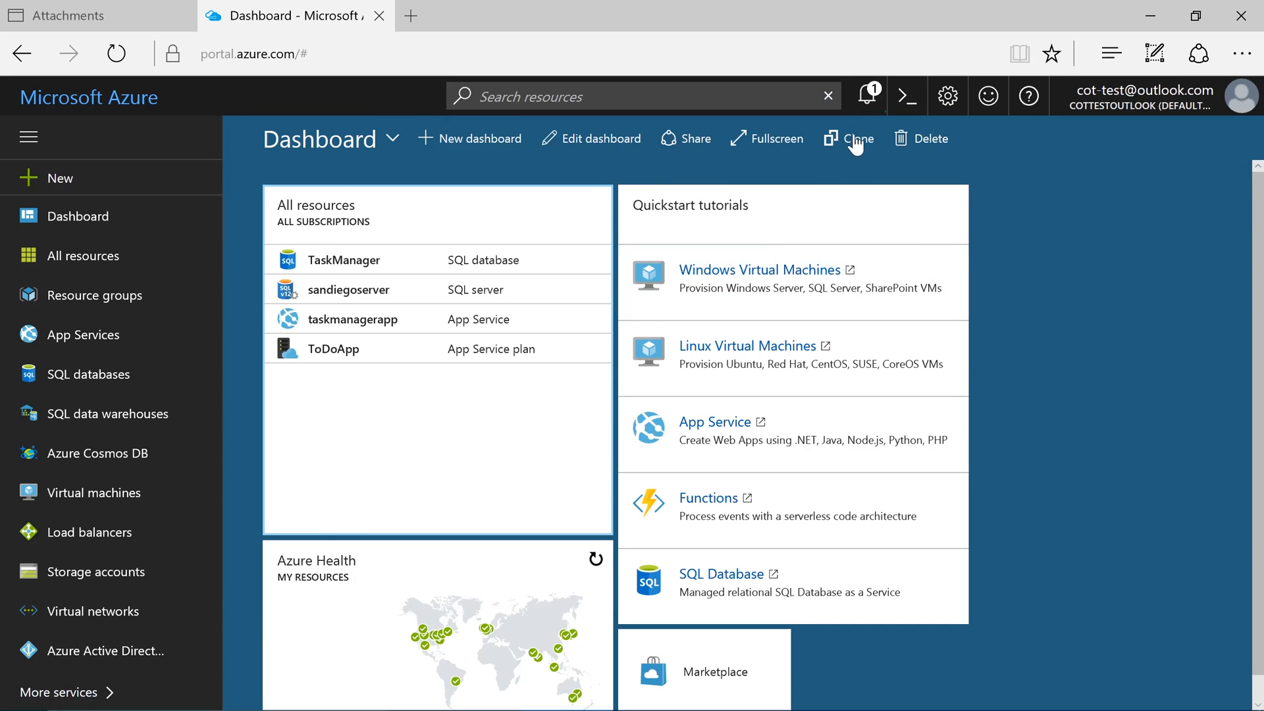
Check the deployment notification, then open todostorage from All resources
left_click(868, 97)
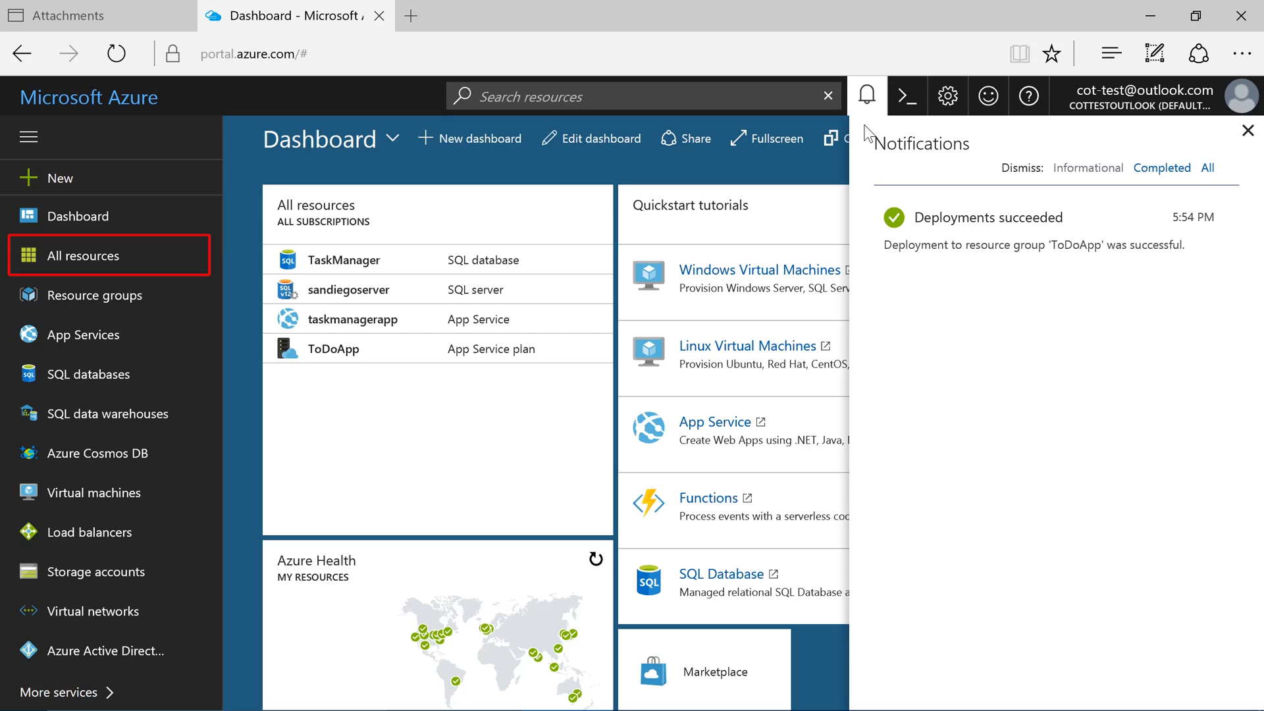
mouse_move(870, 109)
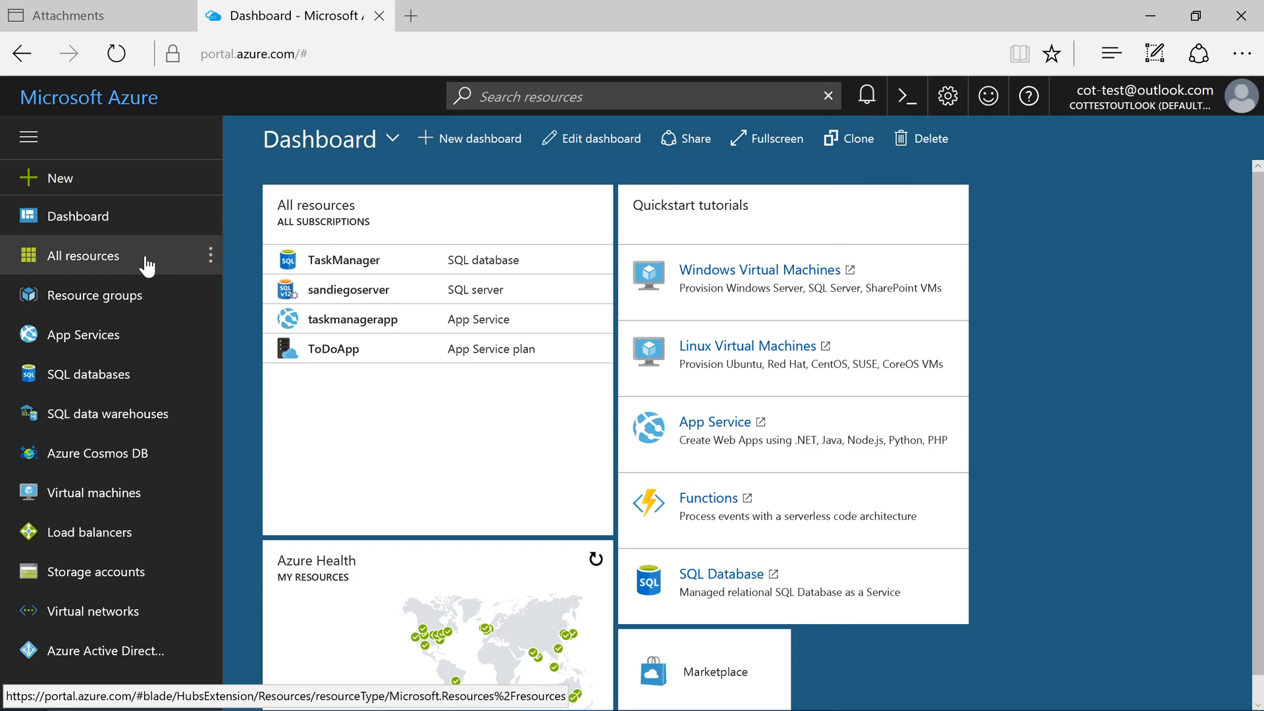
left_click(82, 256)
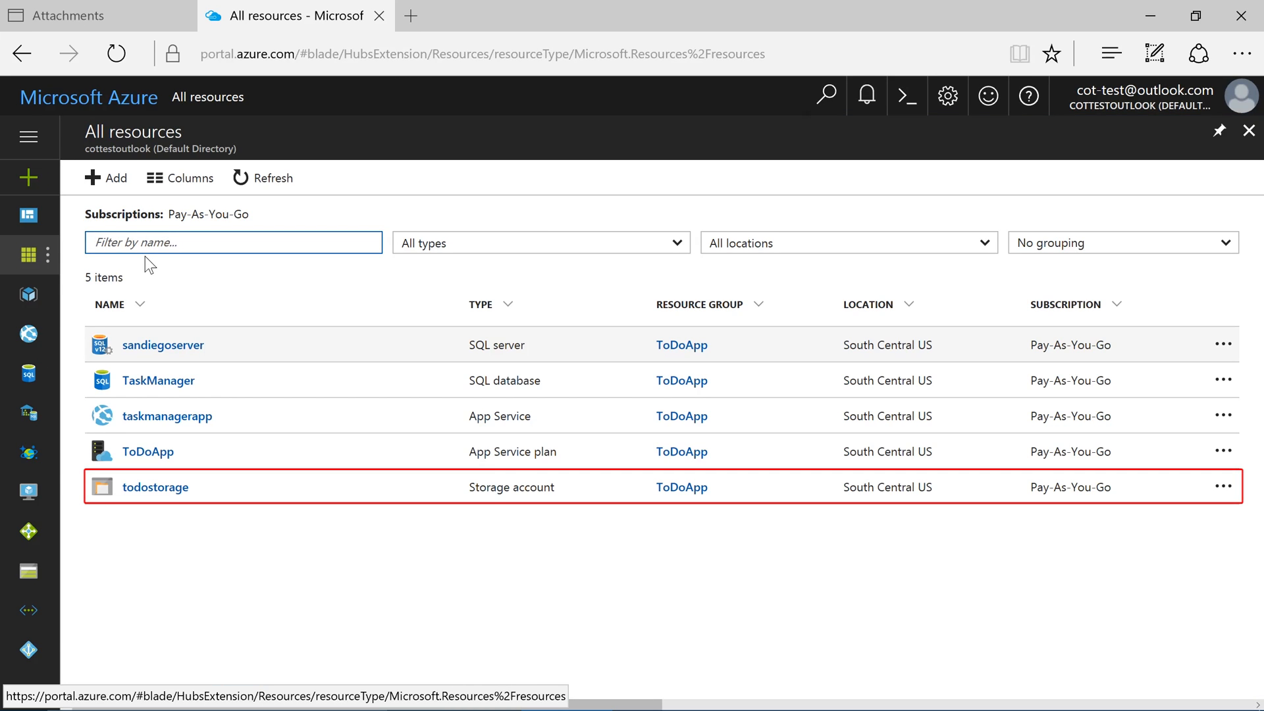
mouse_move(167, 498)
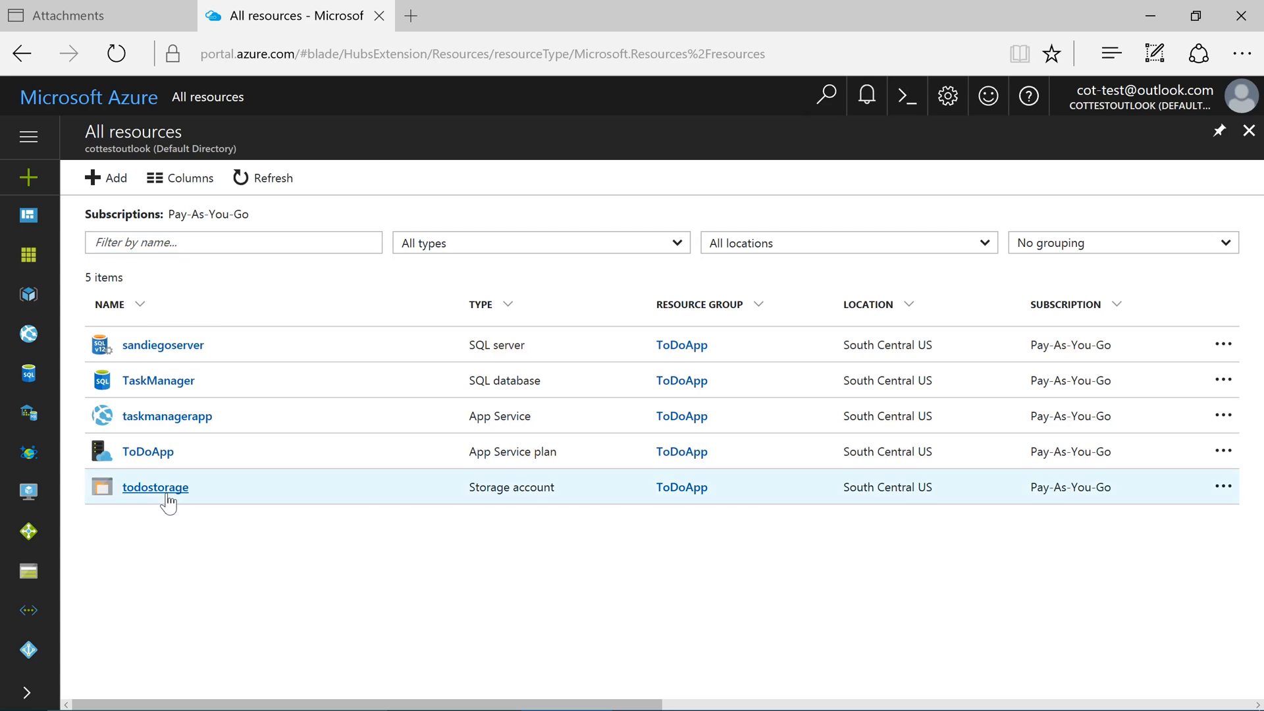
left_click(156, 488)
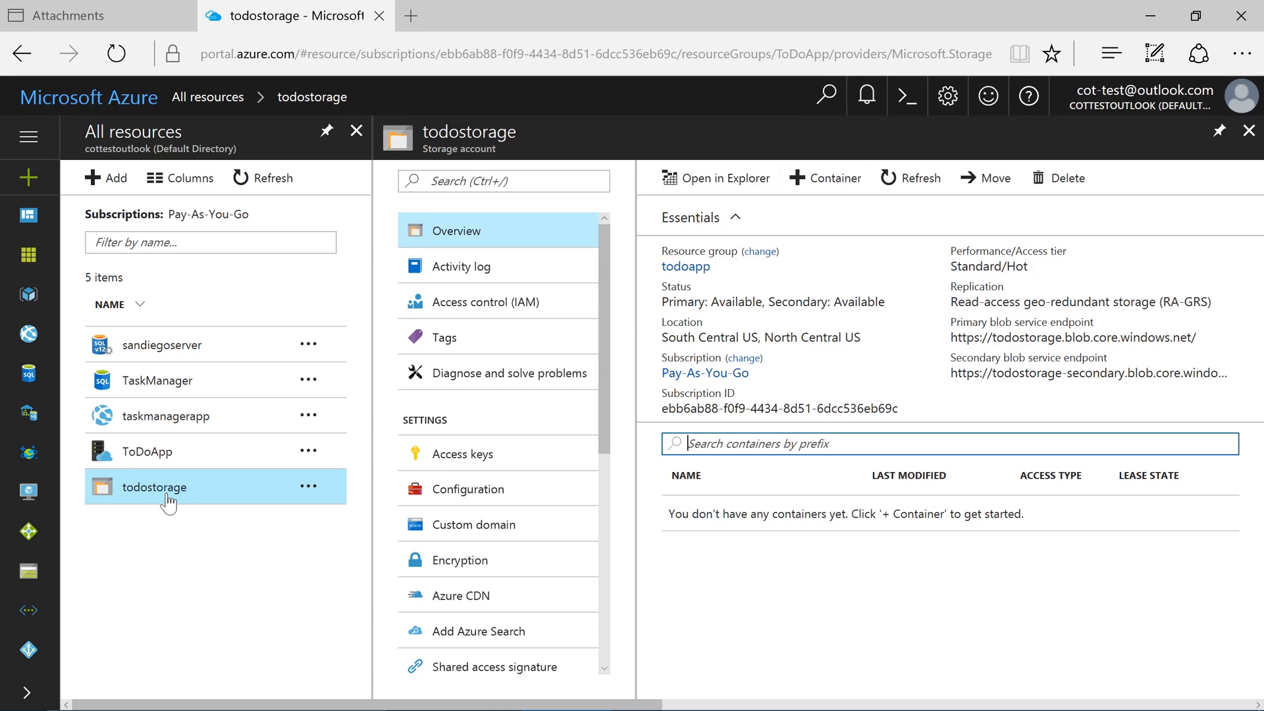
mouse_move(824, 178)
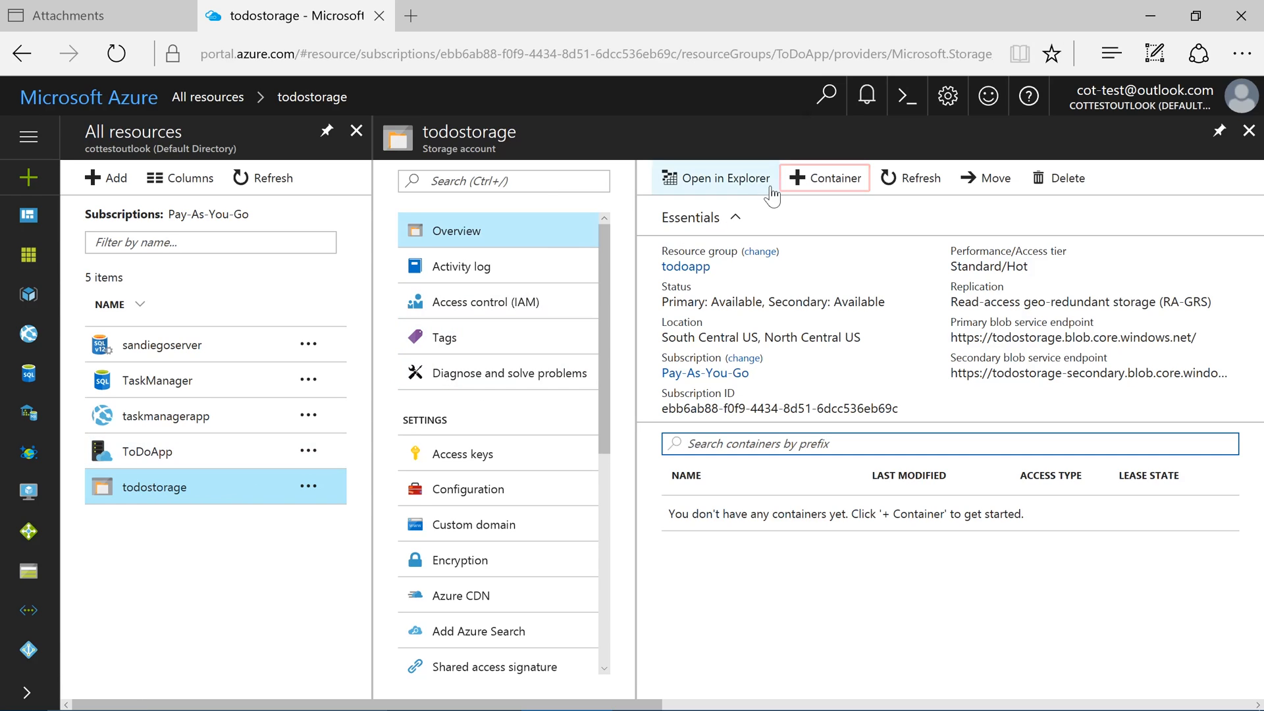
Add a private container named 'attachments' and dismiss the success notification
left_click(824, 177)
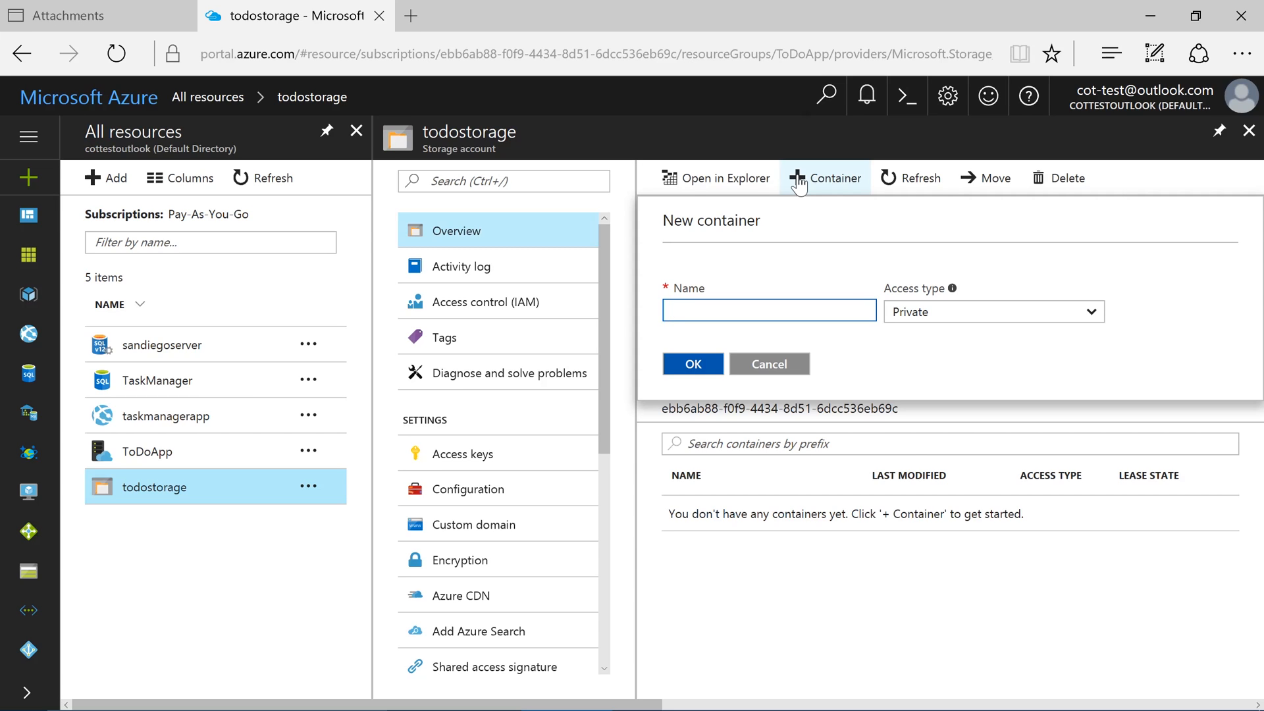
type("attachments")
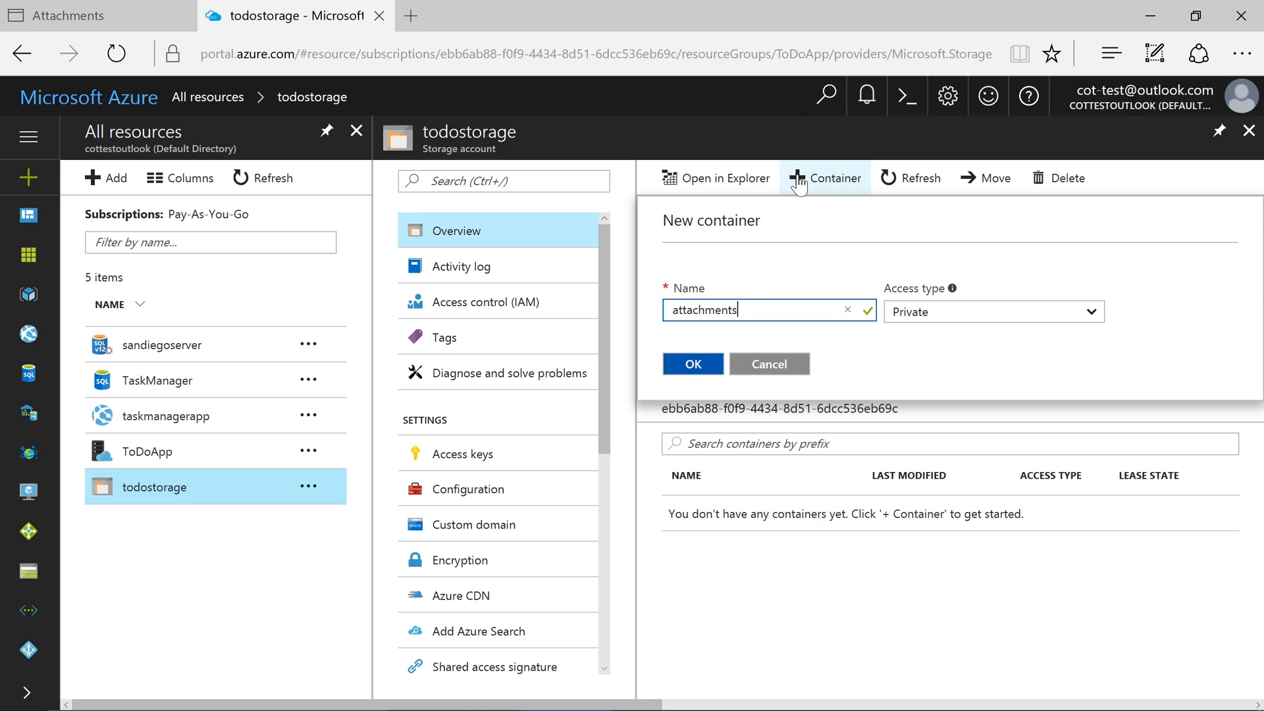
left_click(692, 363)
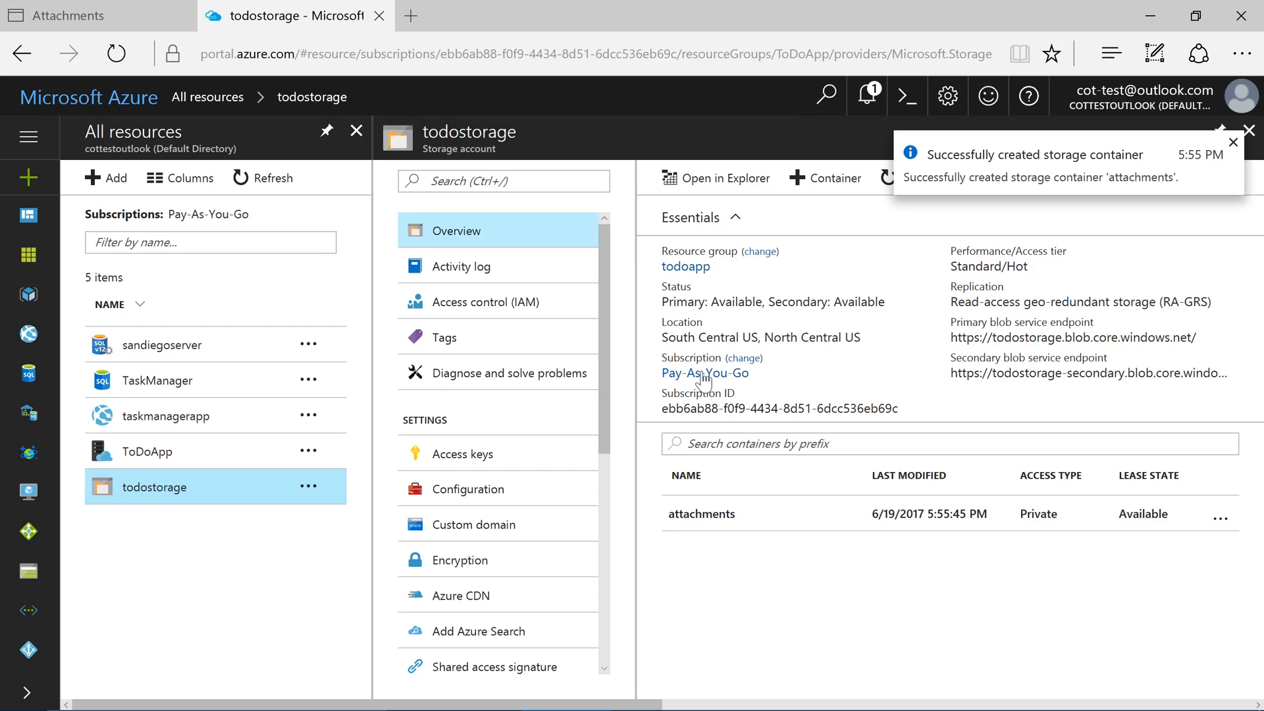
left_click(1233, 143)
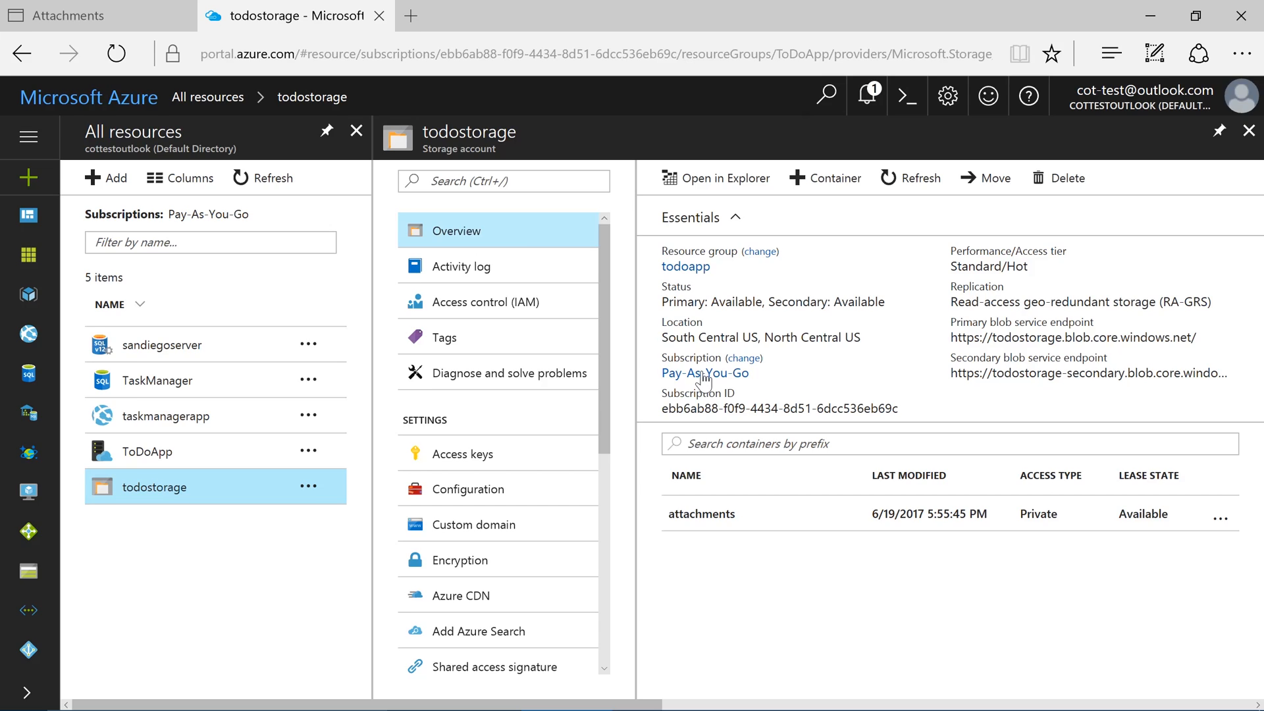
mouse_move(462, 454)
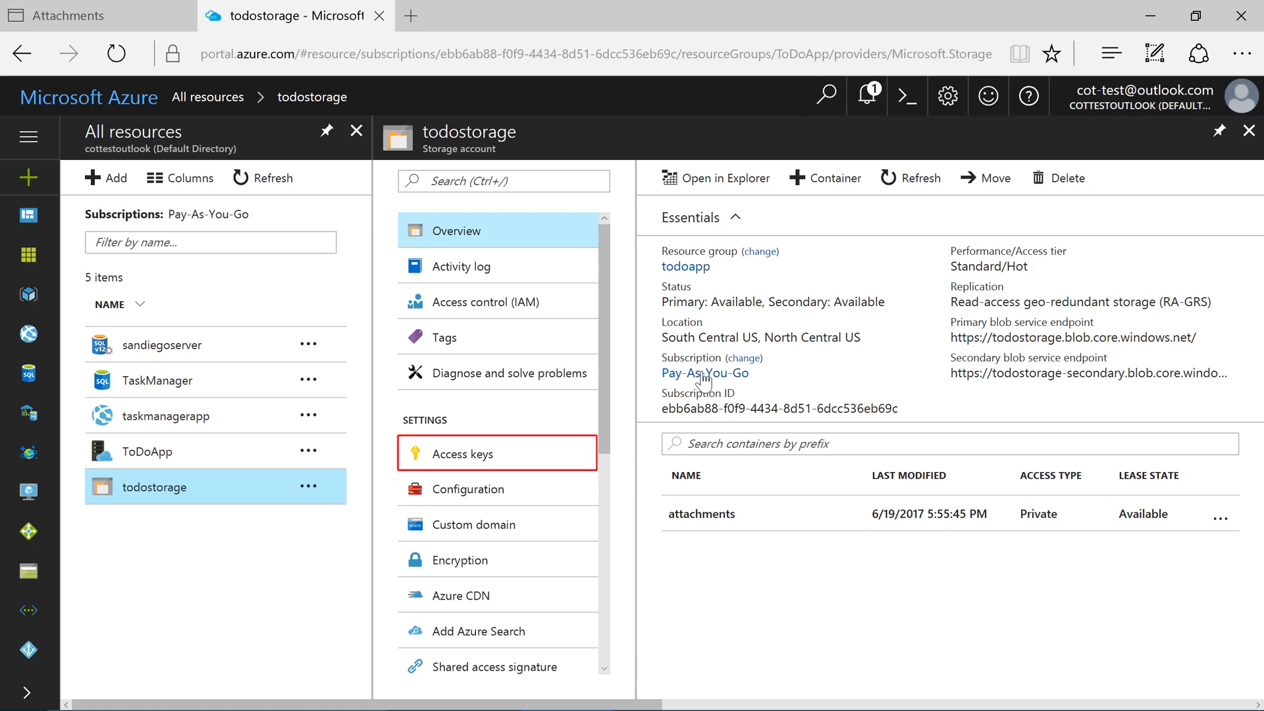
Show todostorage's Access keys and copy the key1 value
left_click(463, 453)
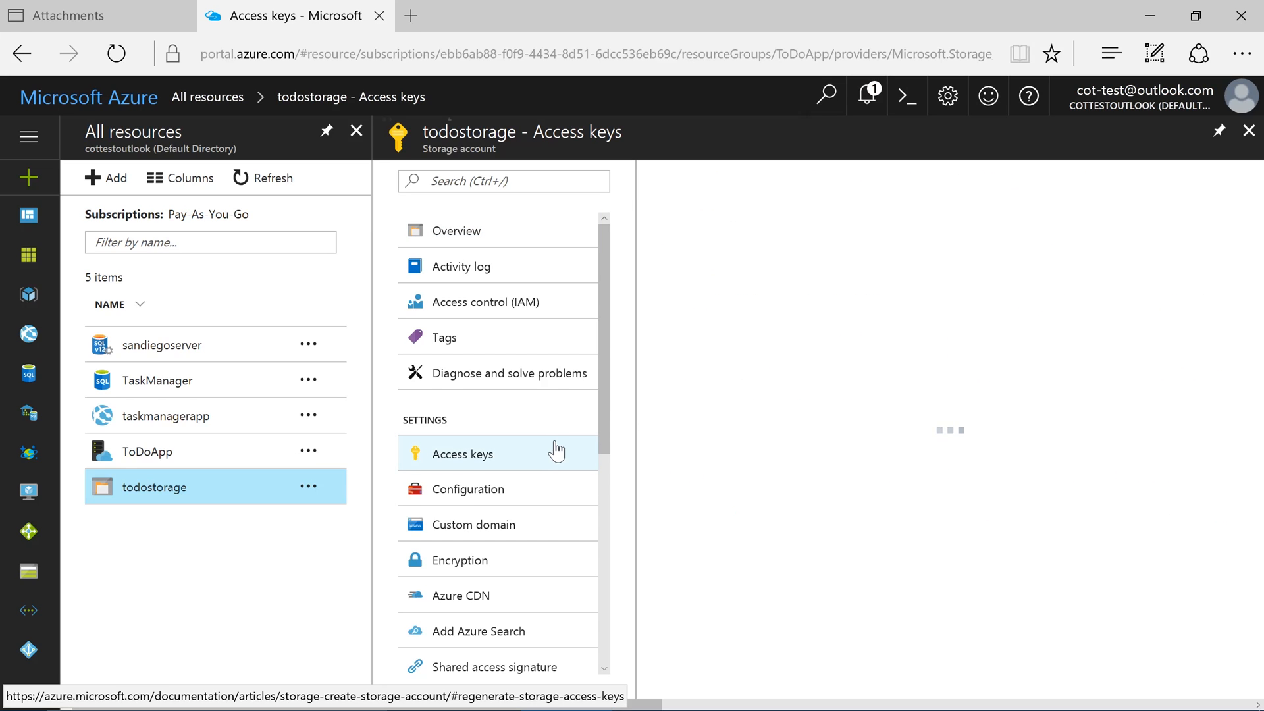
left_click(463, 453)
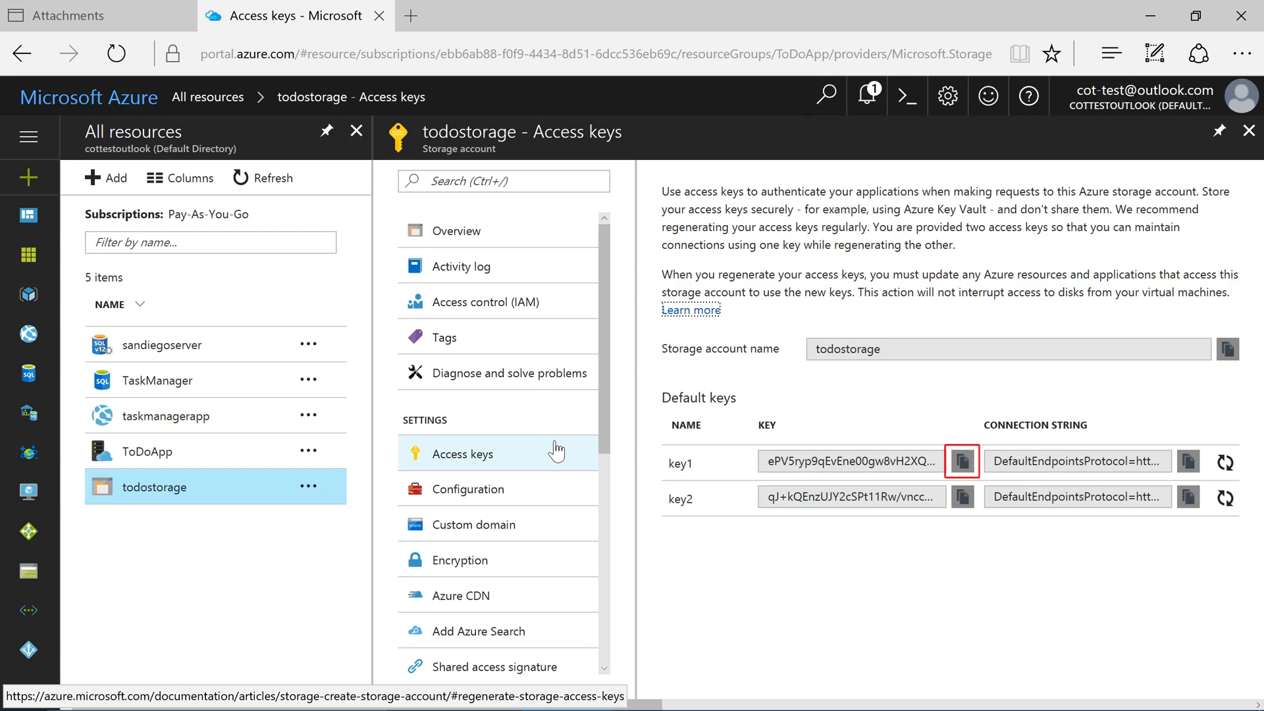
left_click(961, 461)
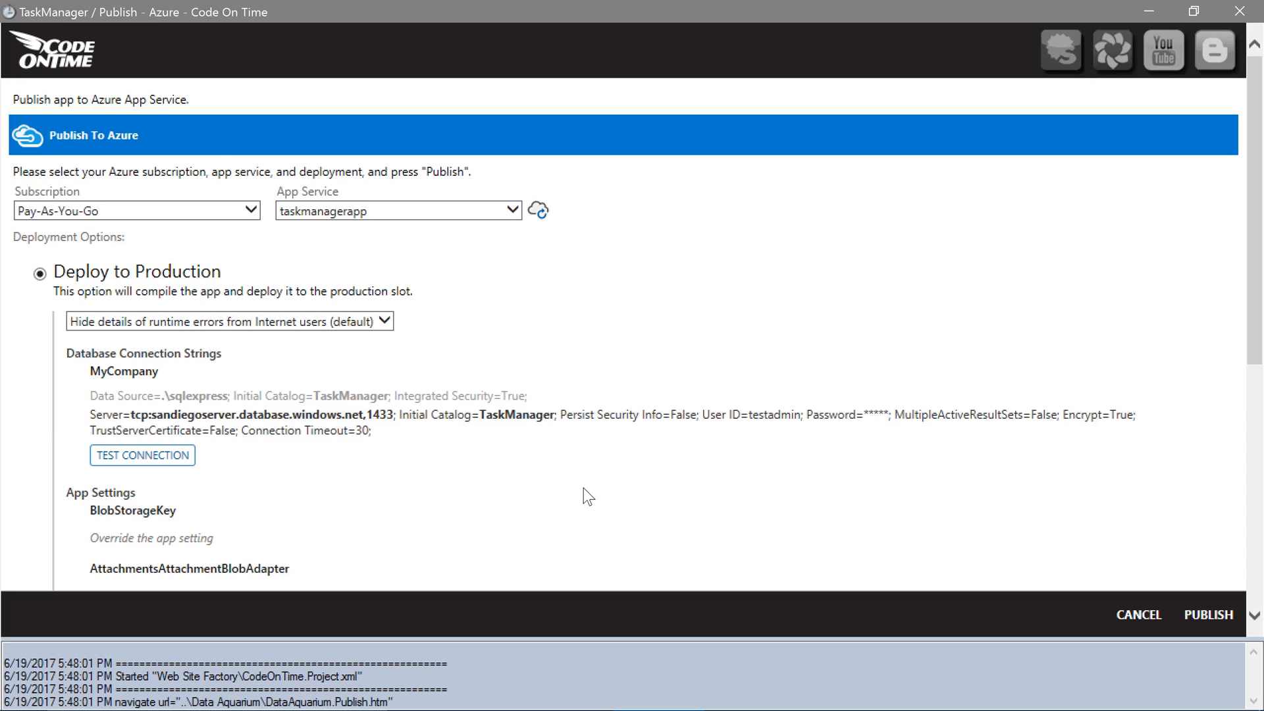
Set AttachmentsAttachmentBlobAdapter to 'Storage-System: Azure; Account: todostorage; attachments;' with a path template
scroll("up", 3)
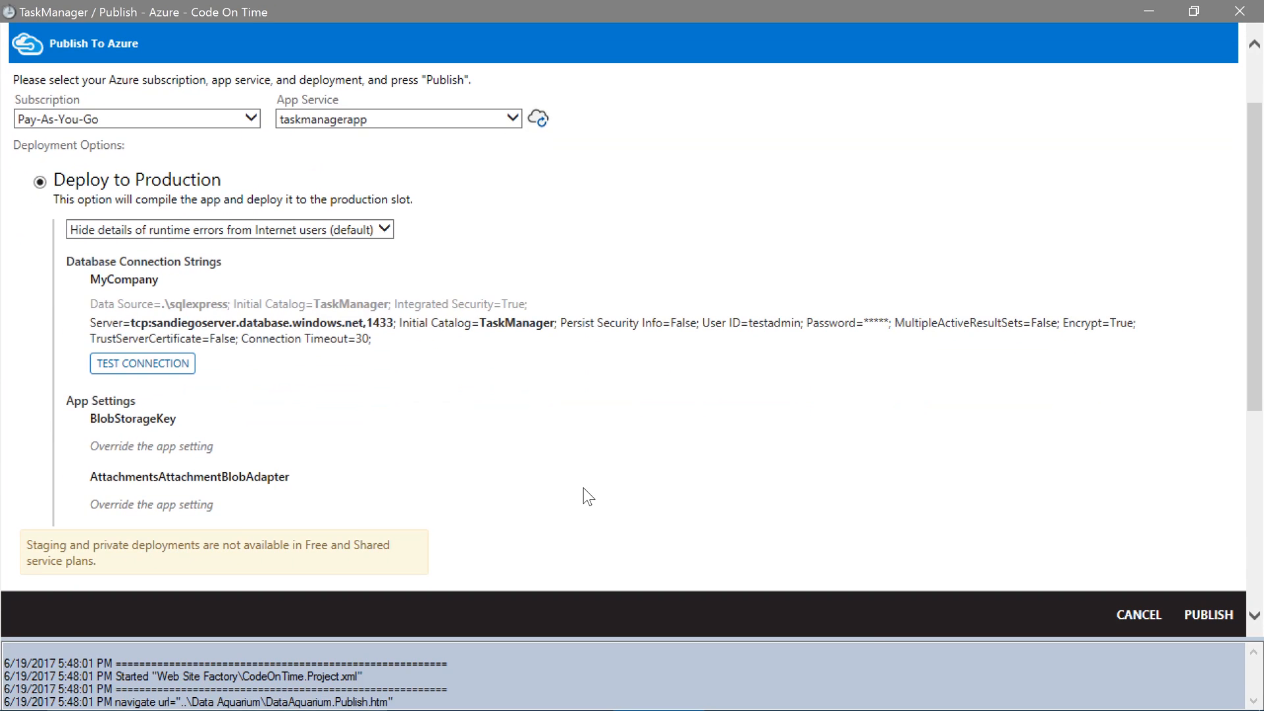
mouse_move(434, 516)
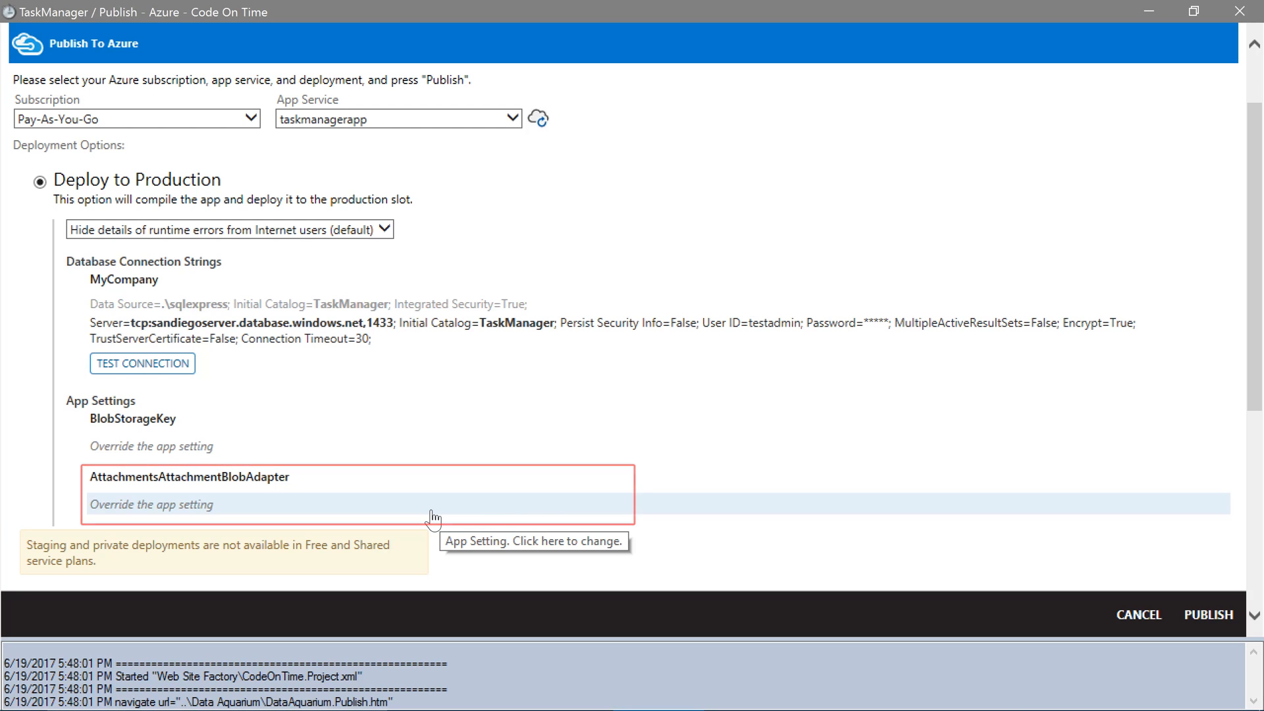
left_click(323, 503)
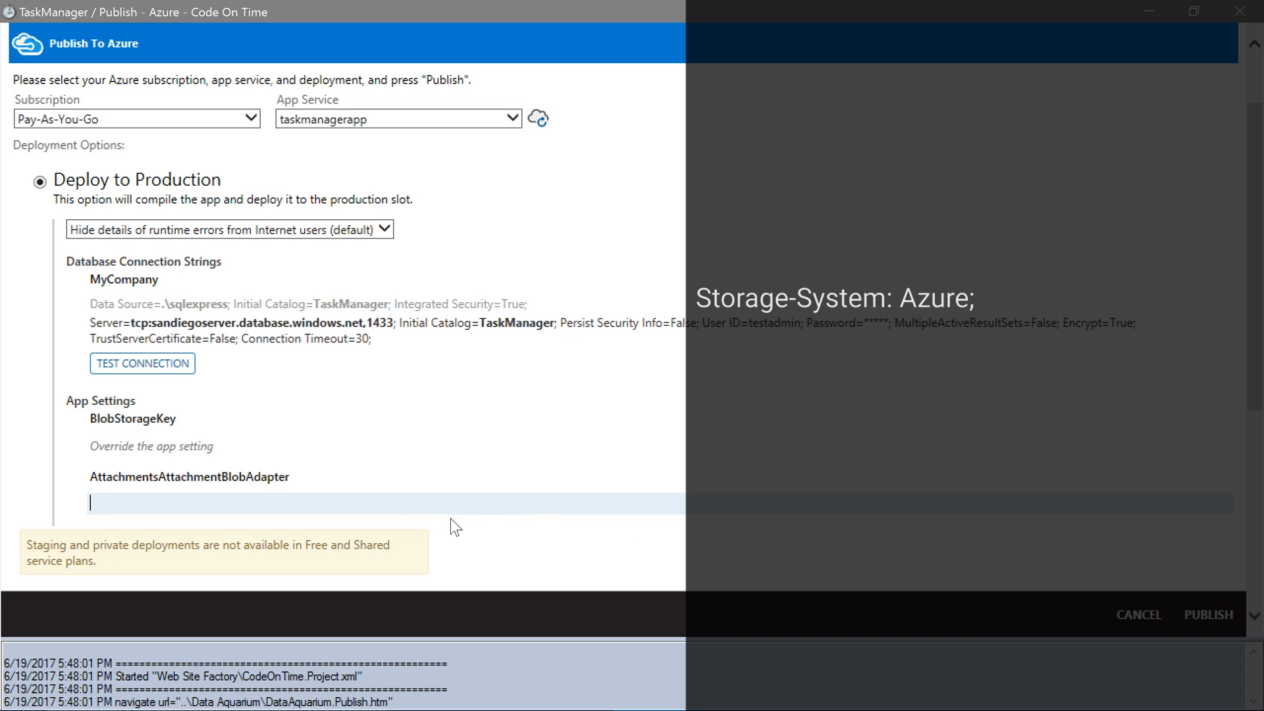
type("Storag")
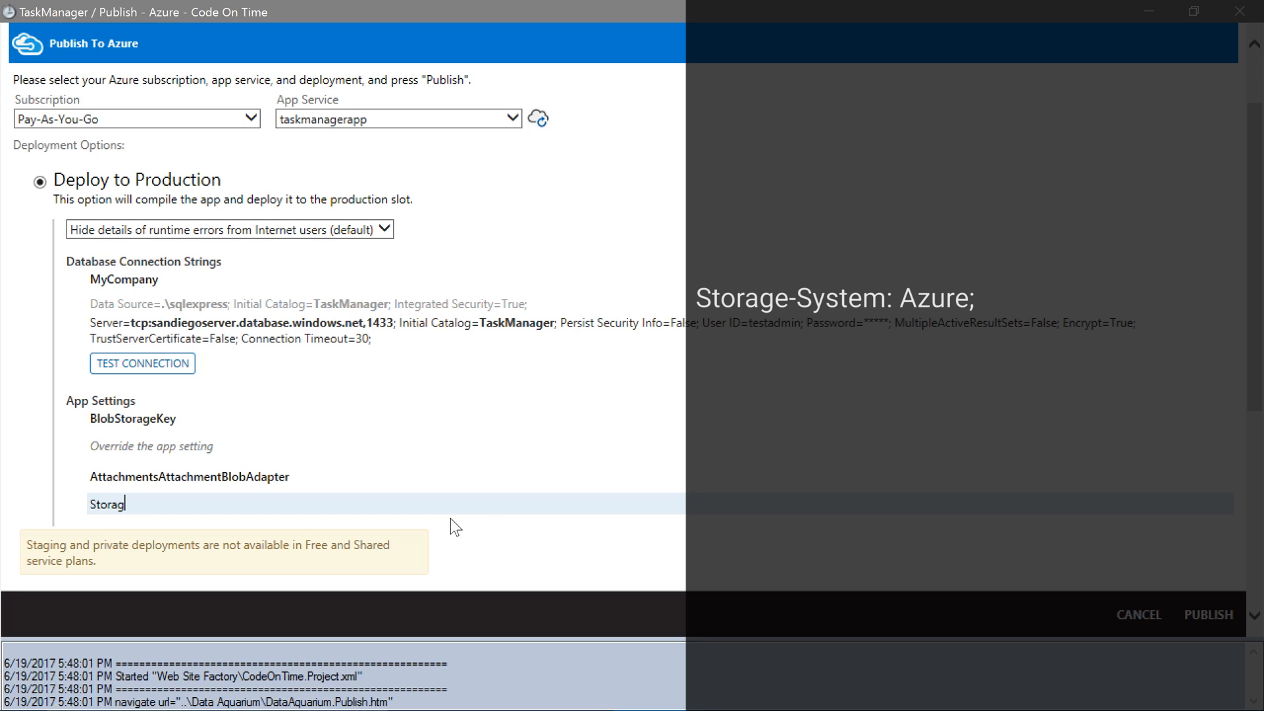
type("e-System: A")
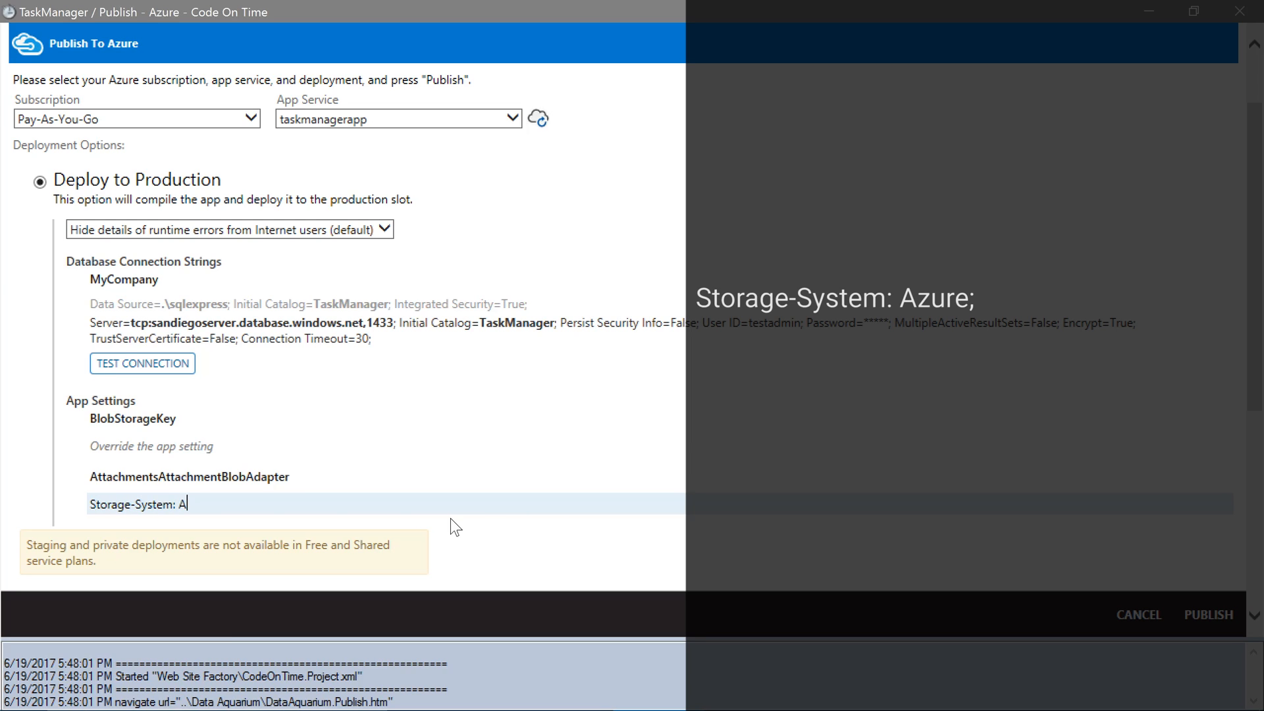
type("zure;")
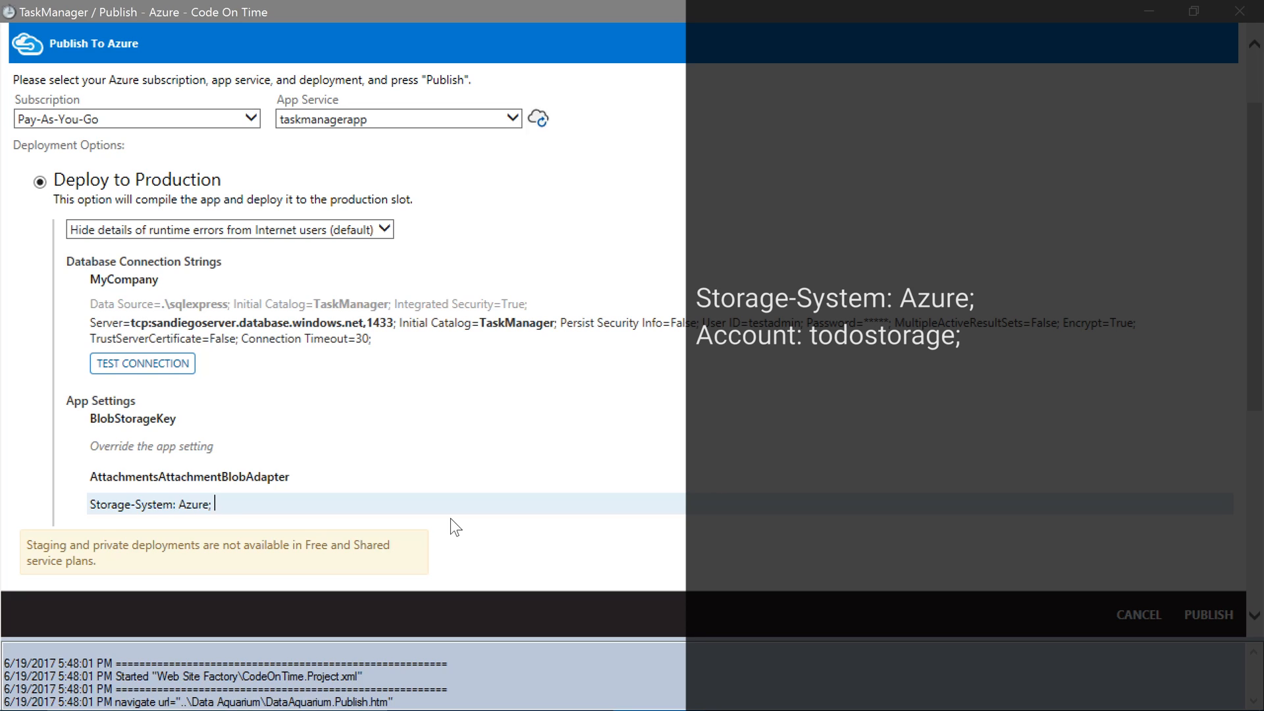
type("Account:")
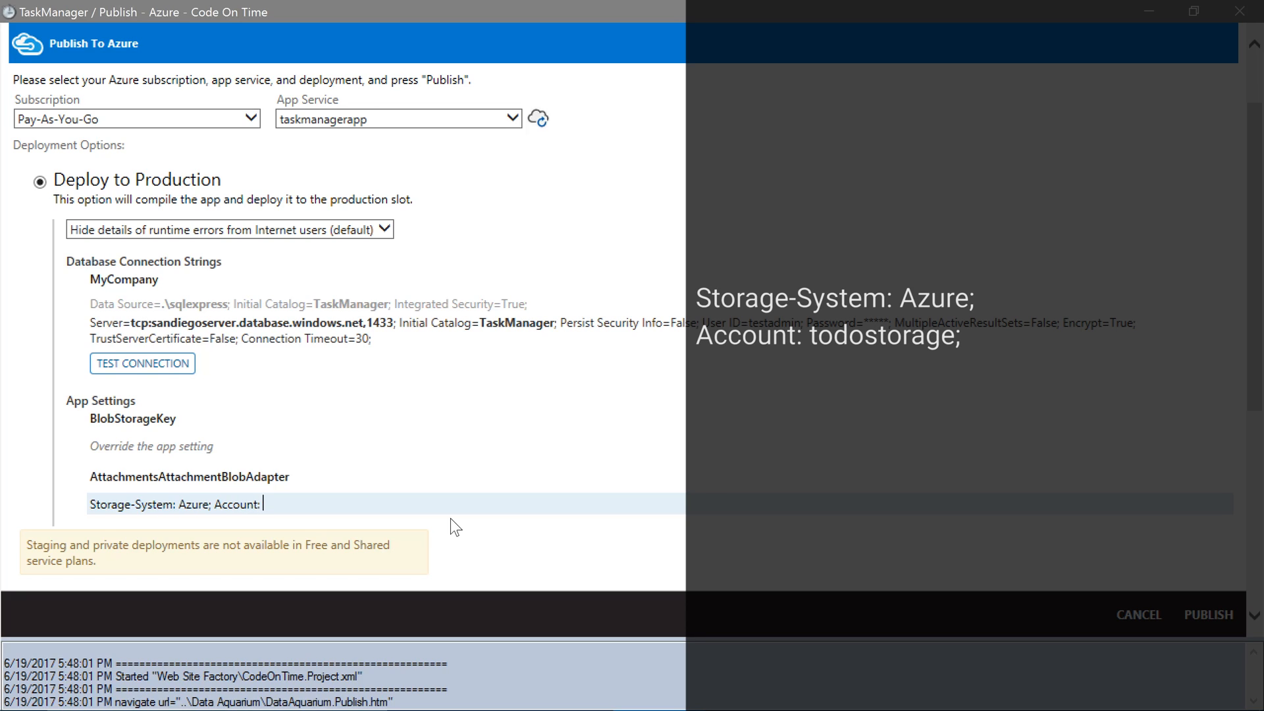
type("todostorage; Container")
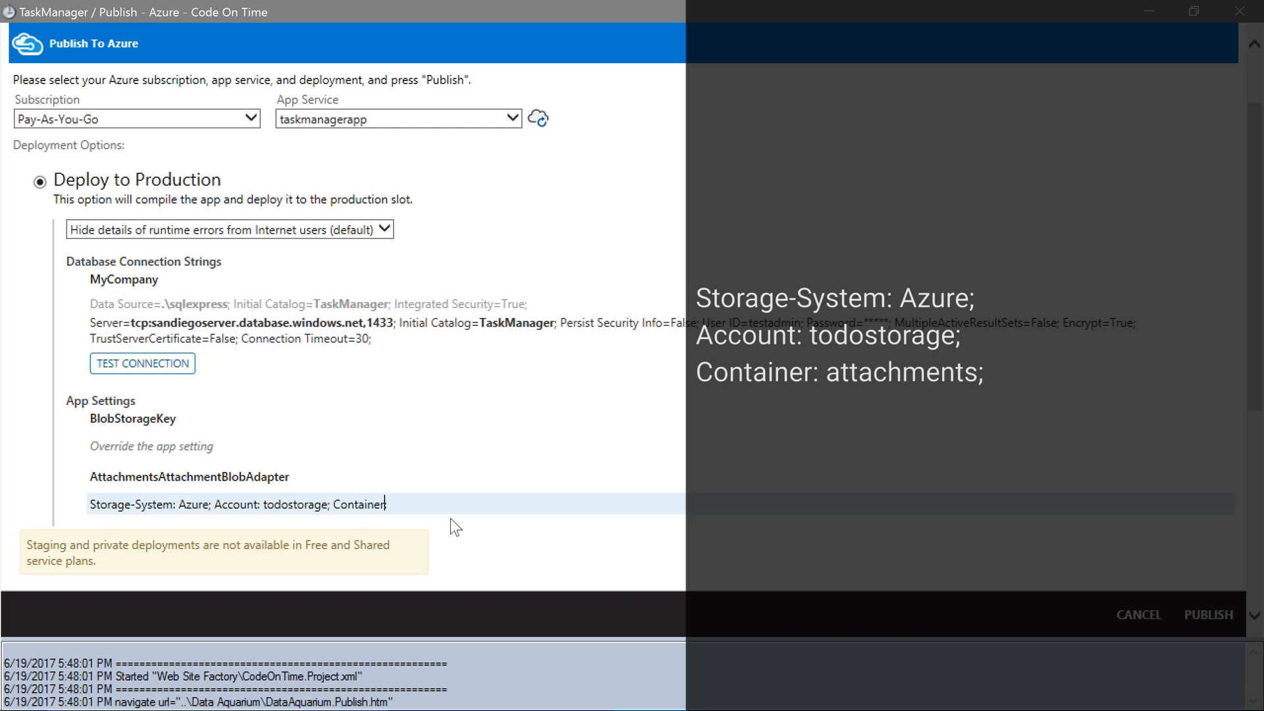
type("attachments;")
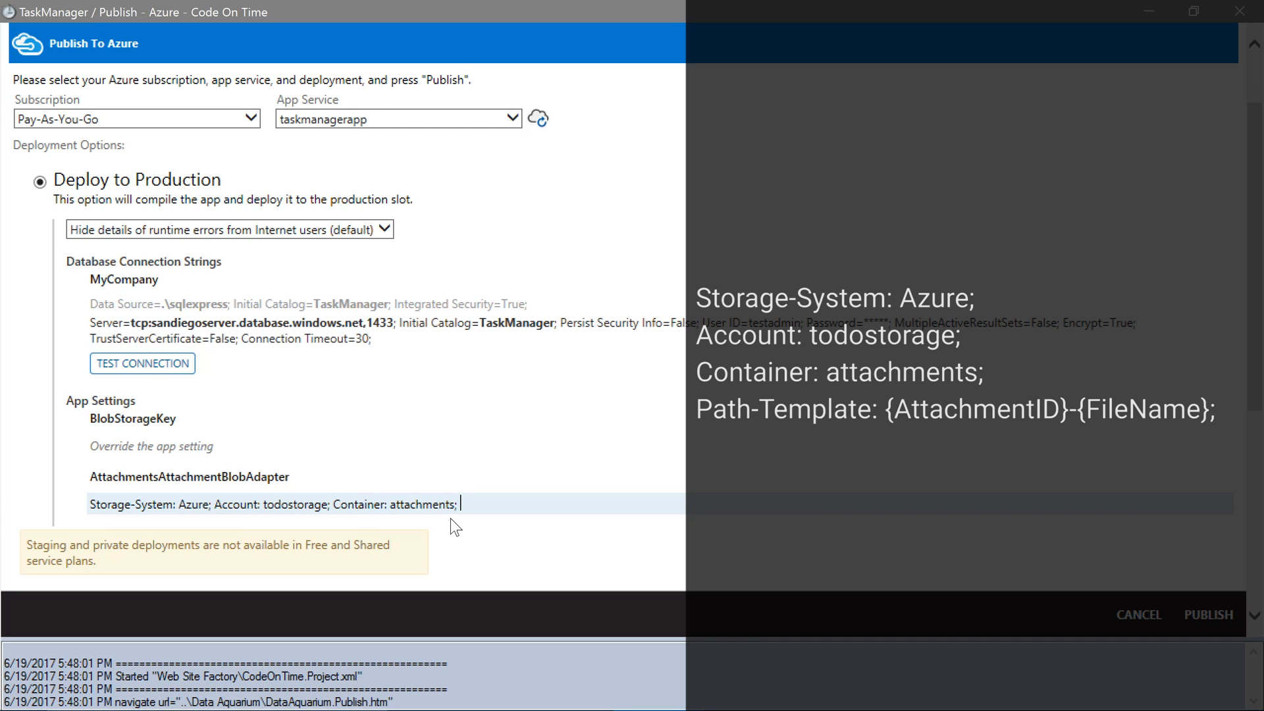
type("Pa")
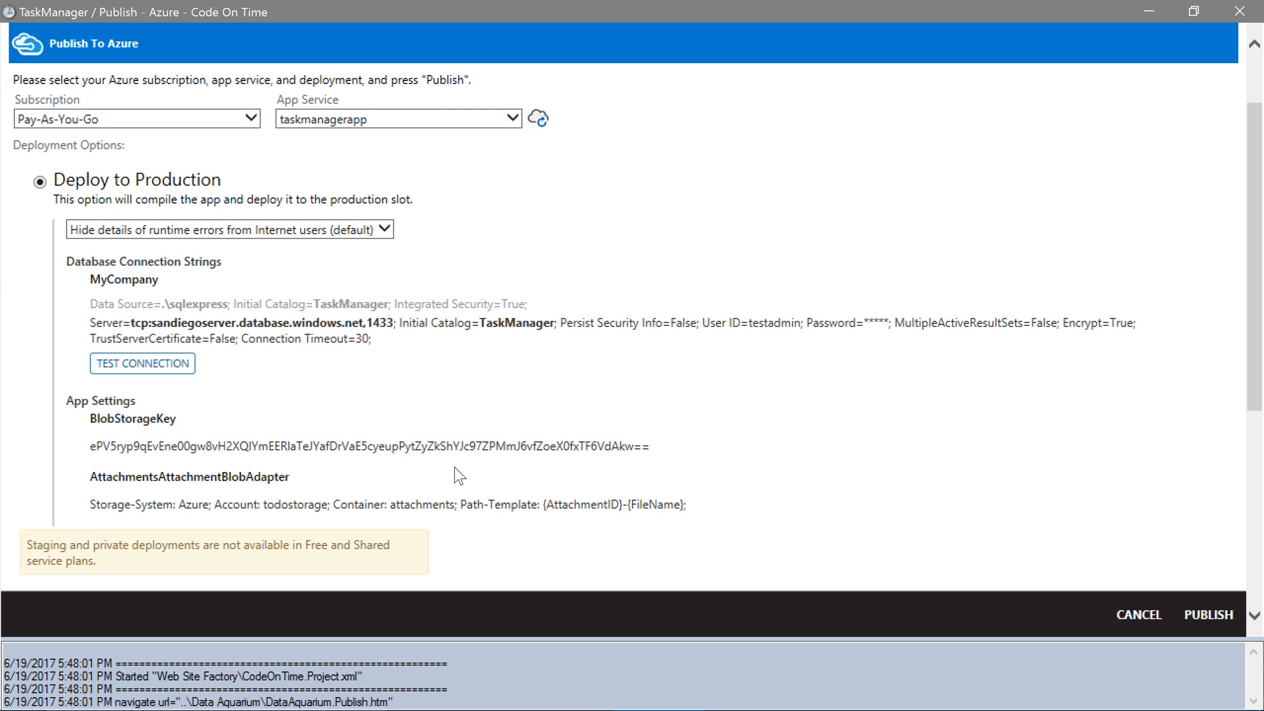
mouse_move(575, 494)
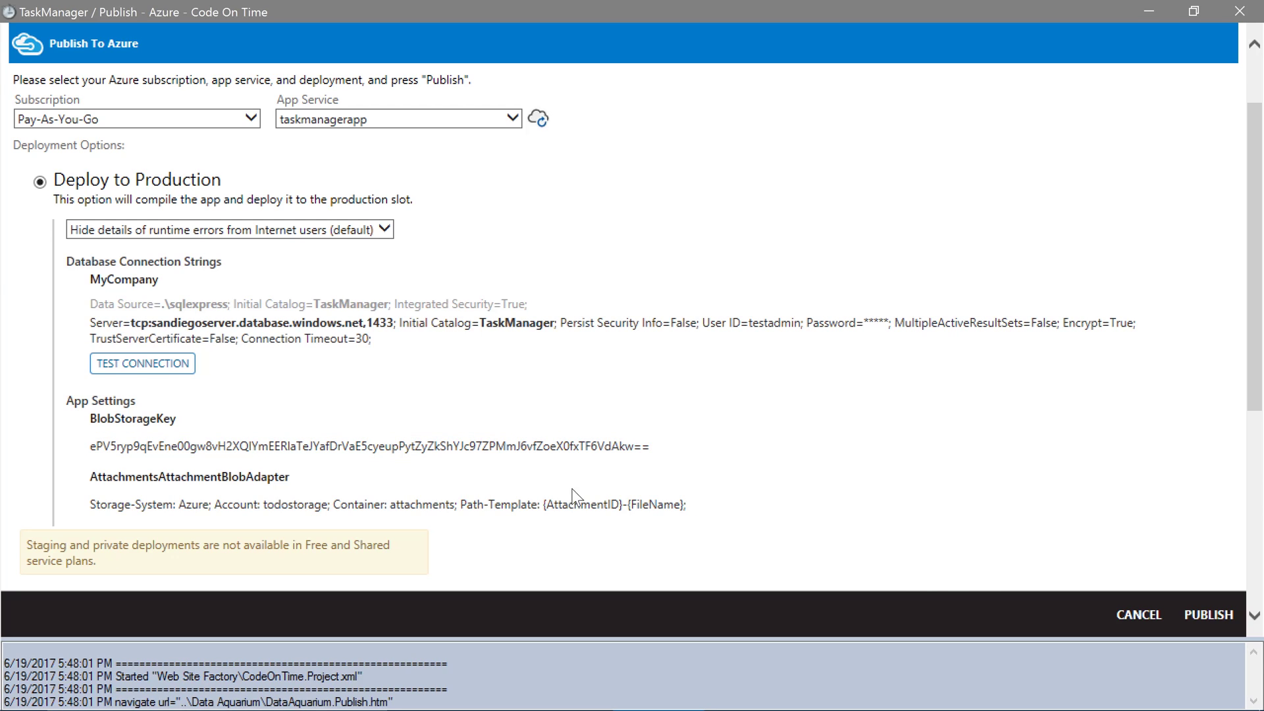
Publish the app to production and open its empty Attachments page
left_click(1209, 615)
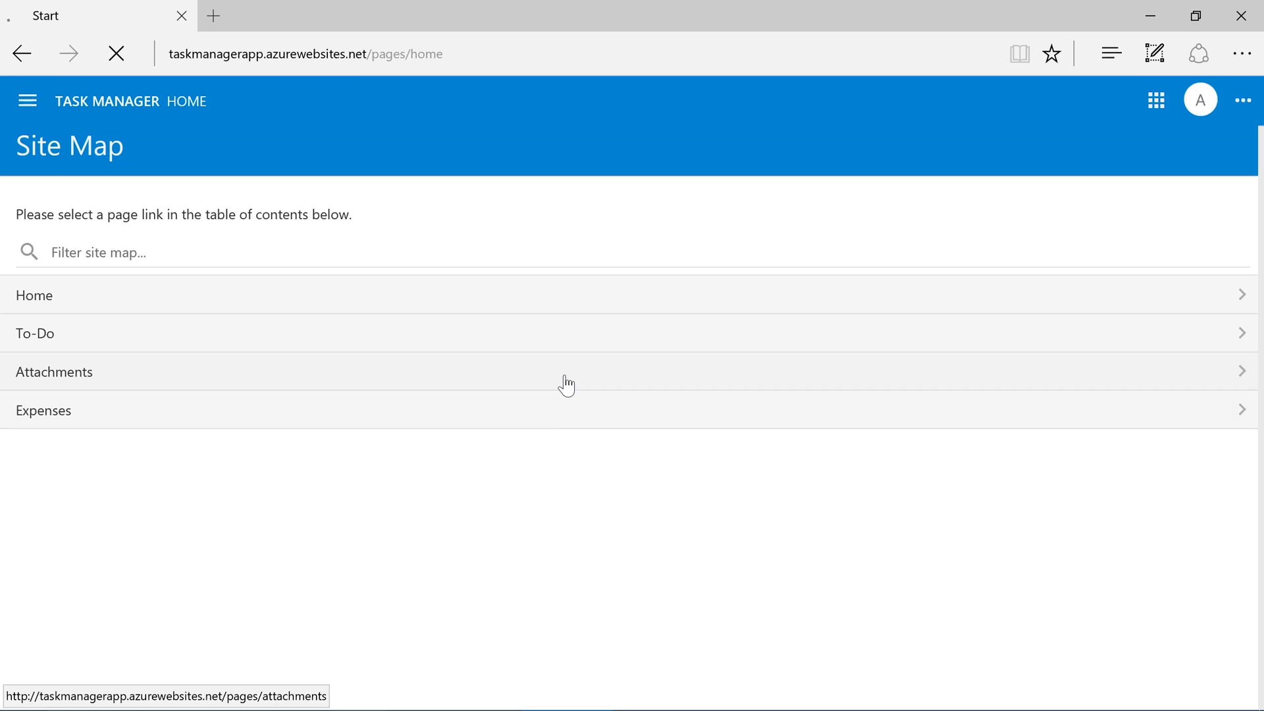
left_click(52, 371)
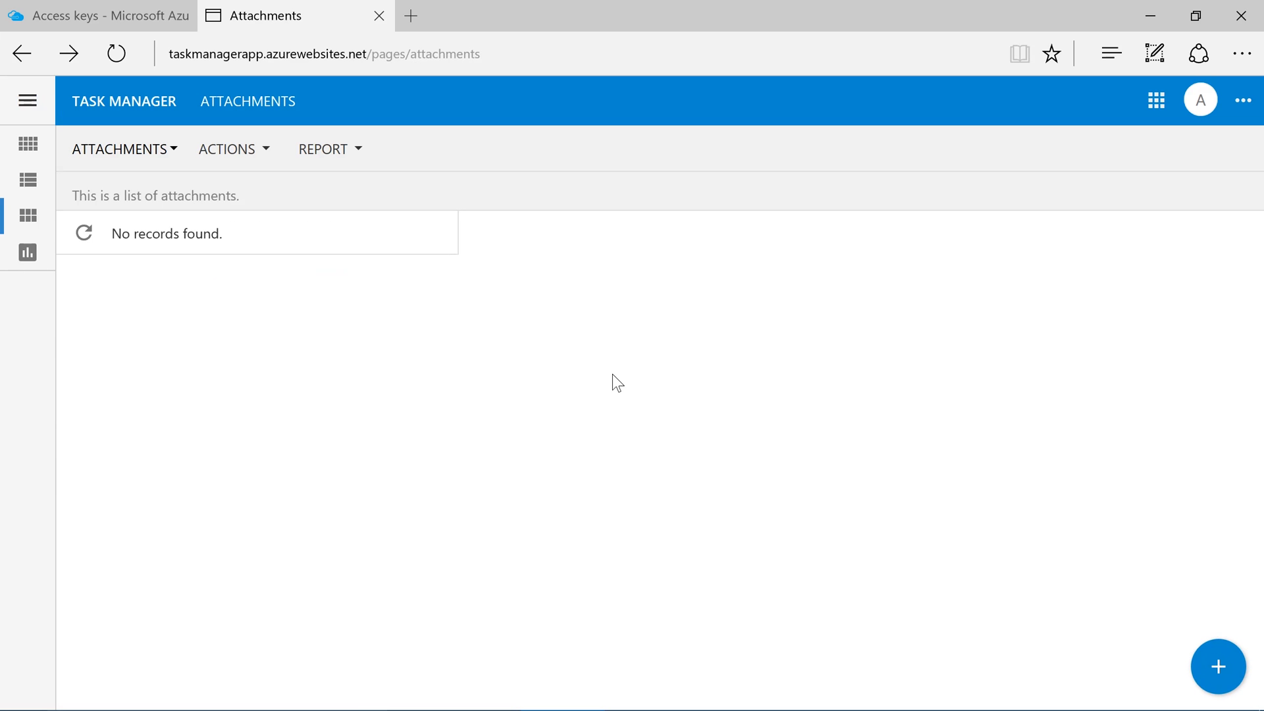
mouse_move(1029, 612)
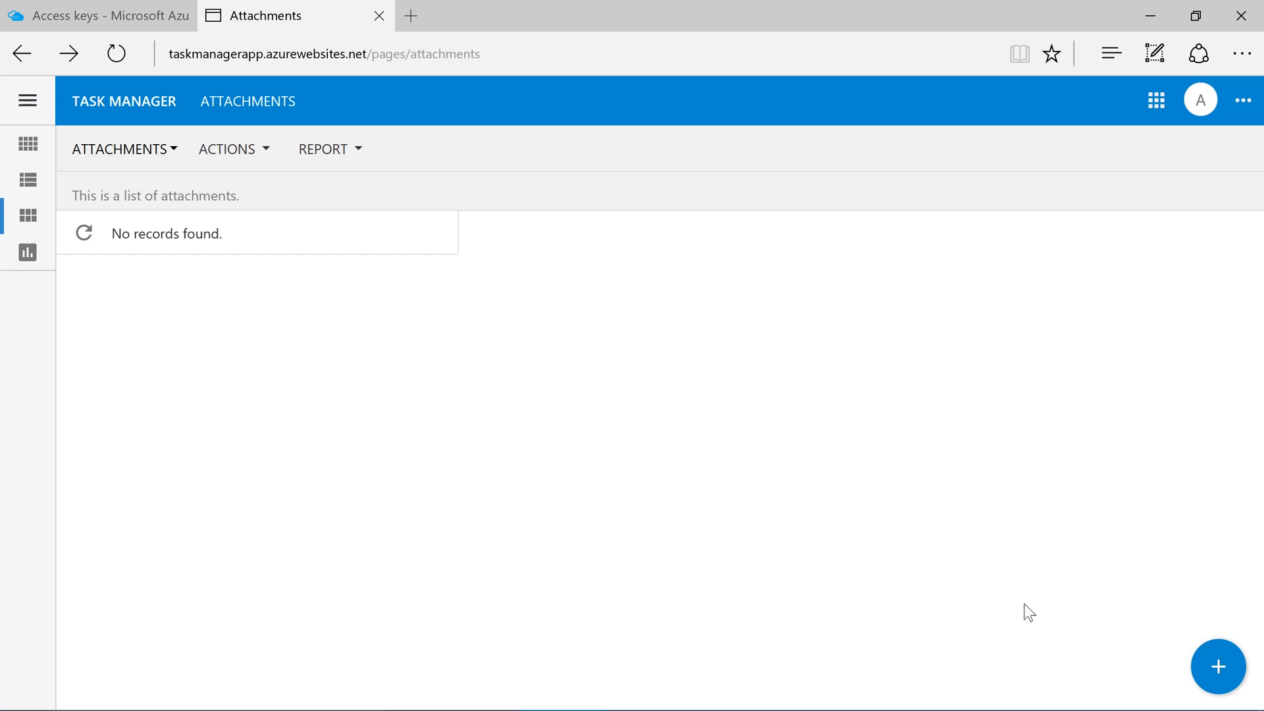
Add an attachment for the 'buy' phone case task with the case4.jpg image and save it
left_click(1217, 667)
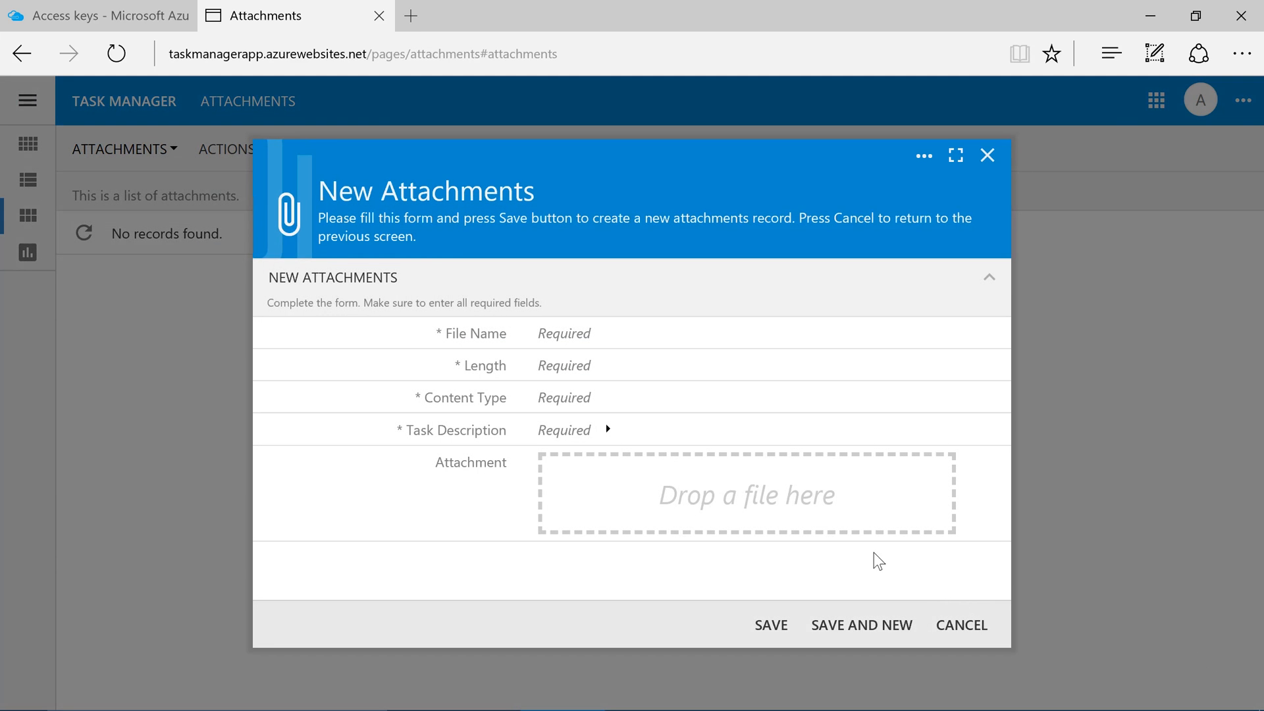
type("buy")
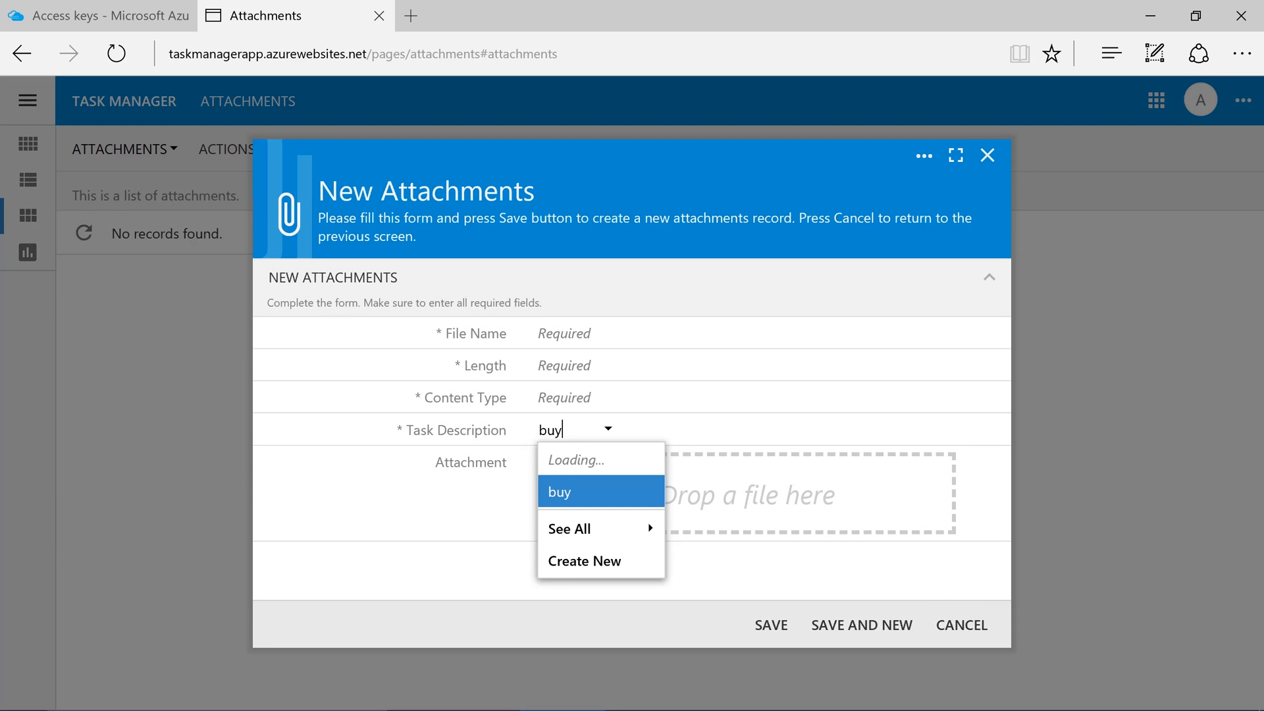
left_click(559, 492)
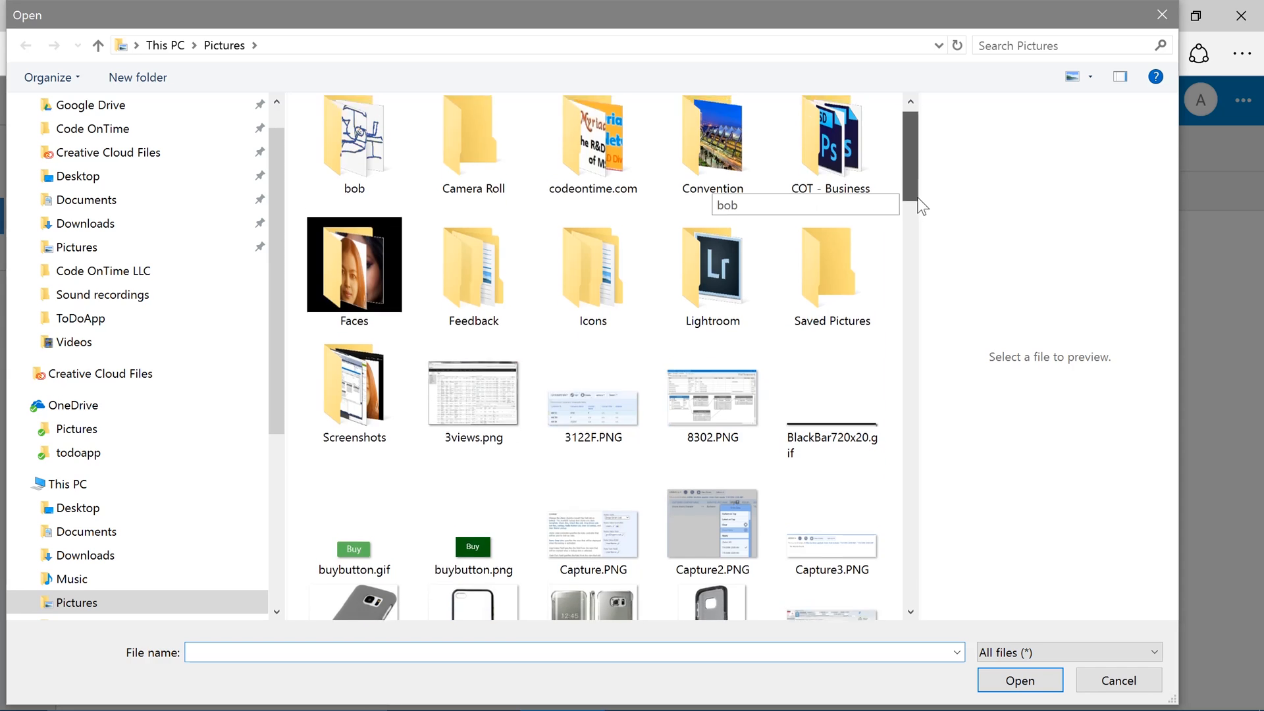
left_click(711, 465)
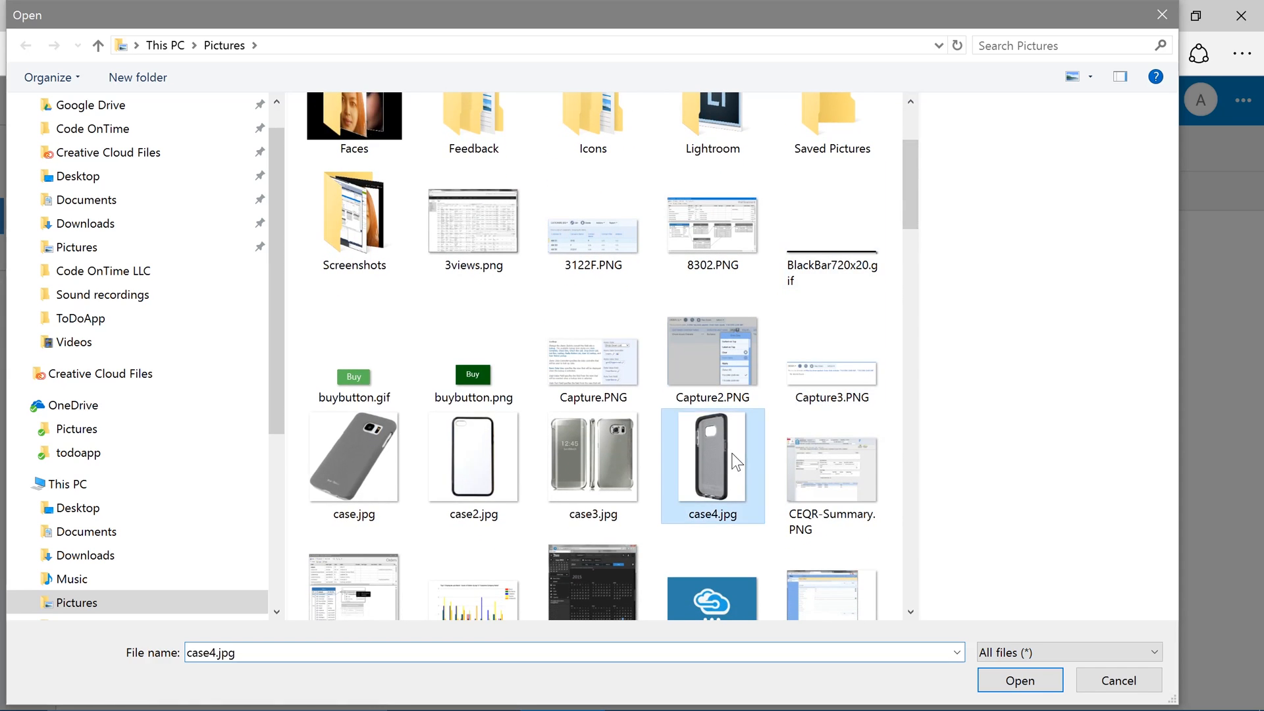
left_click(1018, 679)
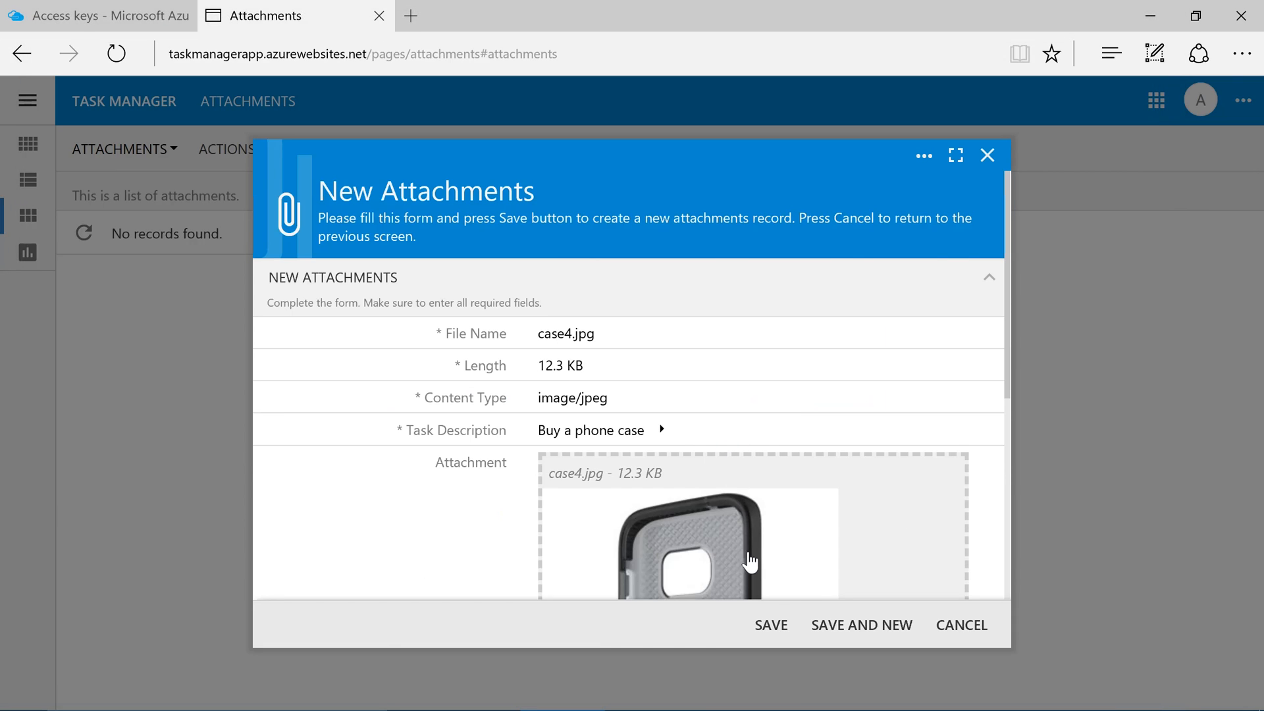
left_click(769, 624)
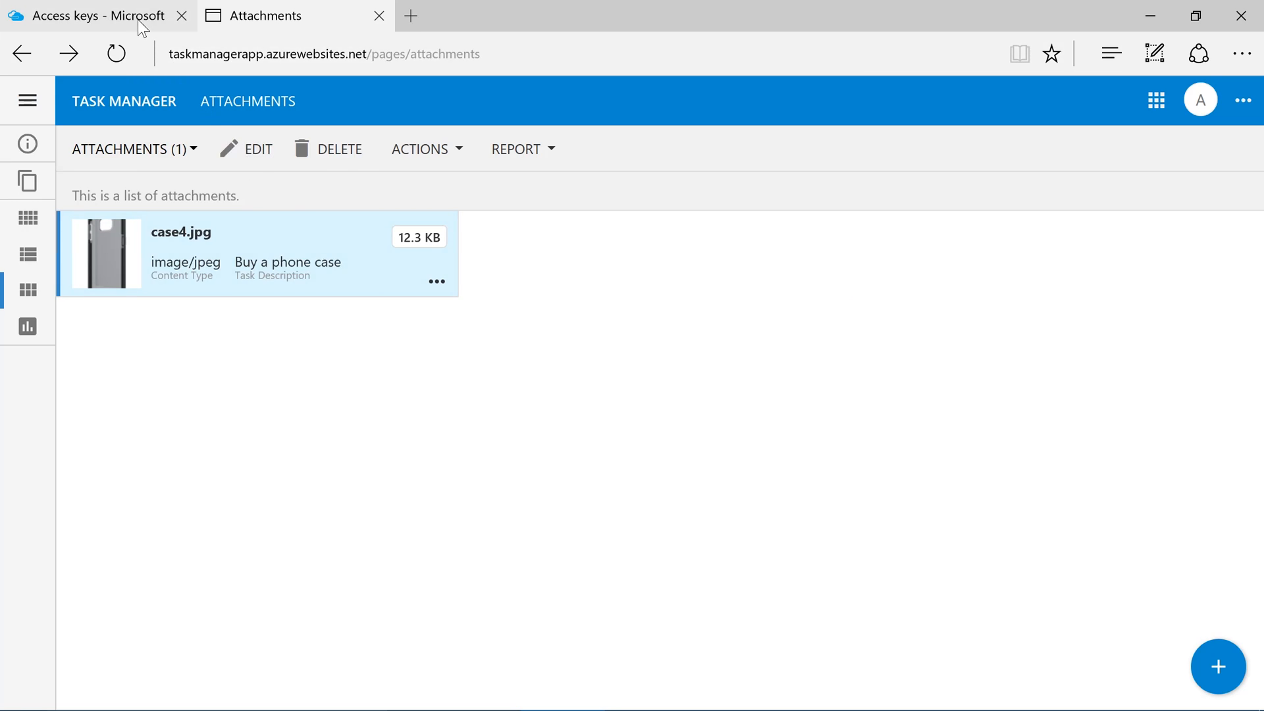
In todostorage's attachments container, open the 3-case4.jpg blob and download it to view the image
left_click(89, 16)
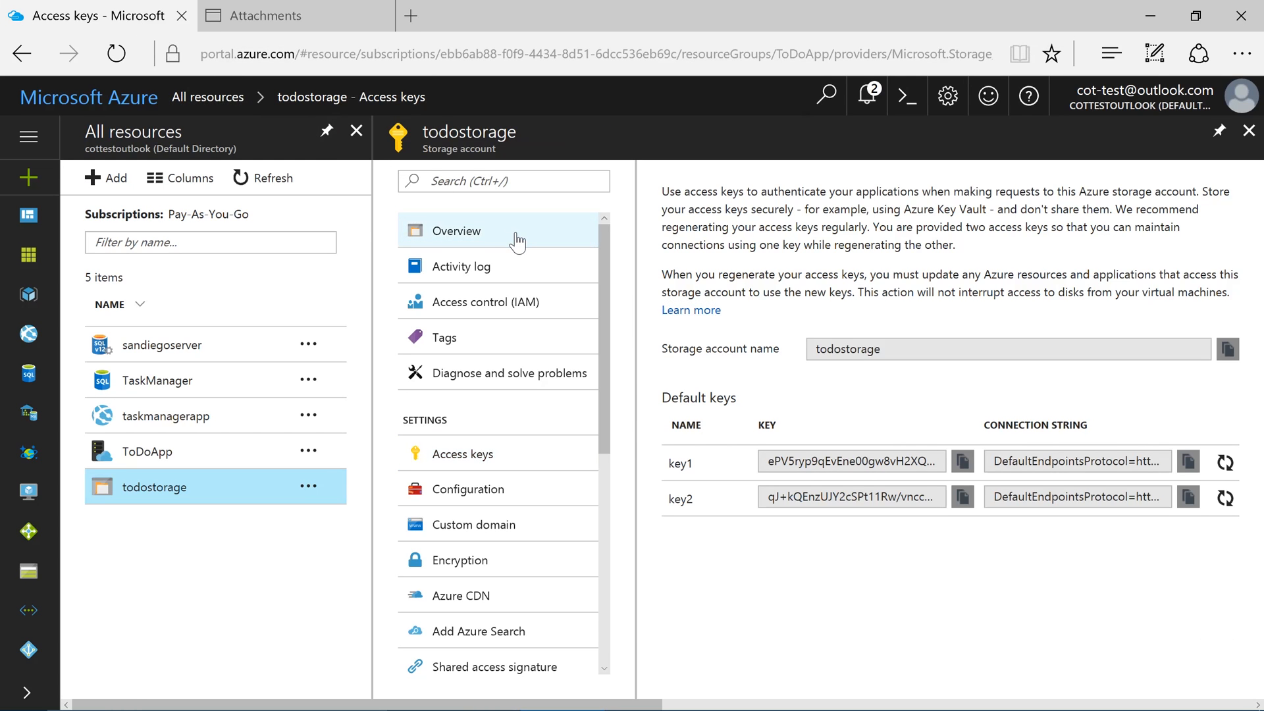
left_click(456, 231)
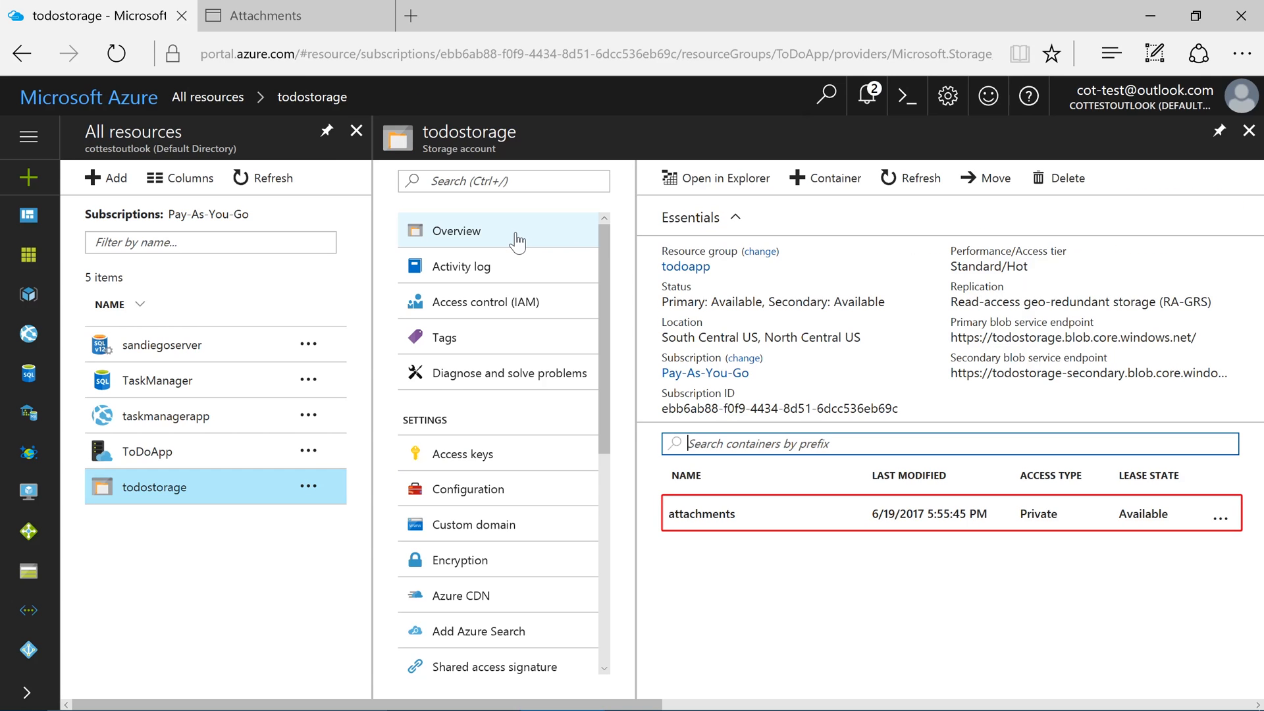
left_click(732, 217)
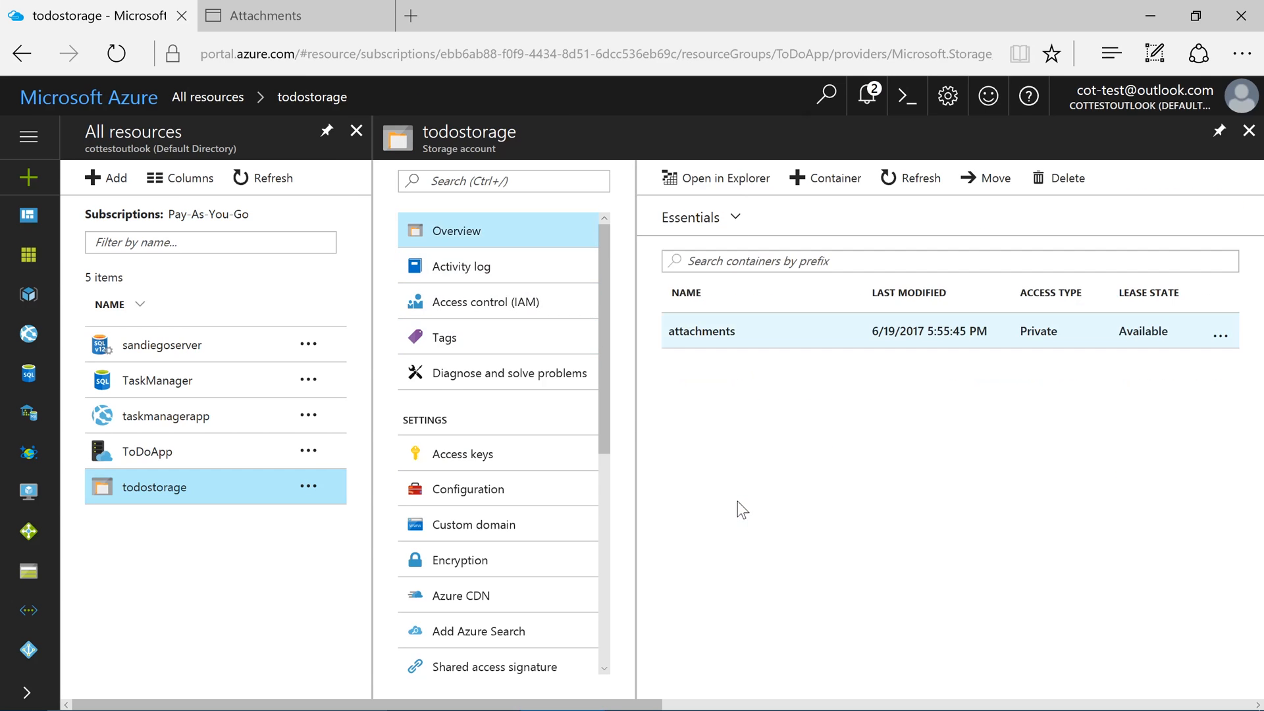
left_click(702, 330)
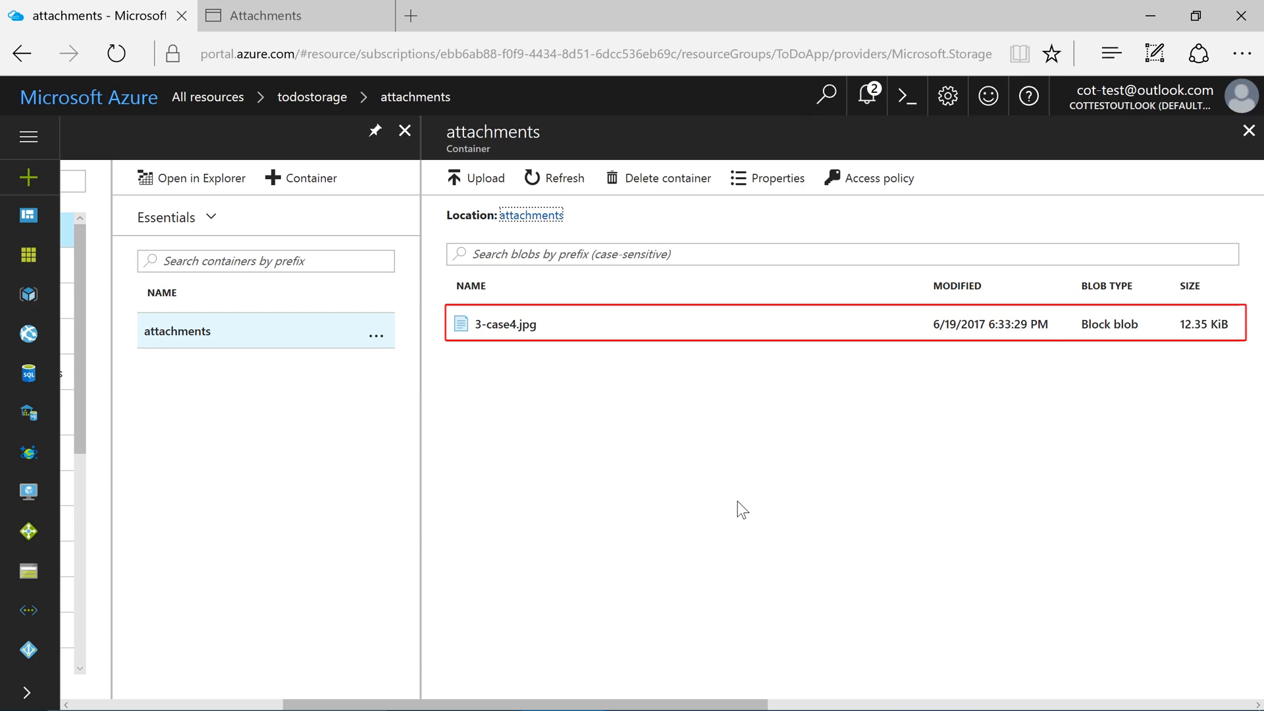
left_click(506, 324)
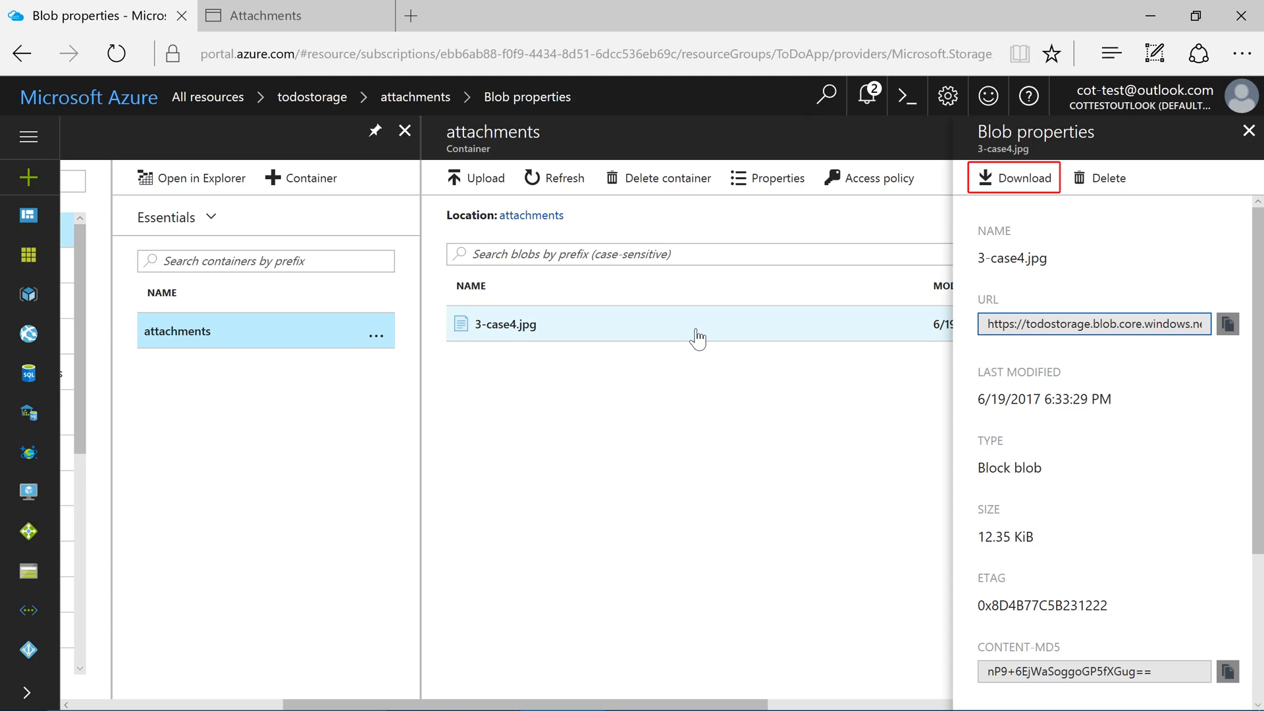
left_click(1014, 178)
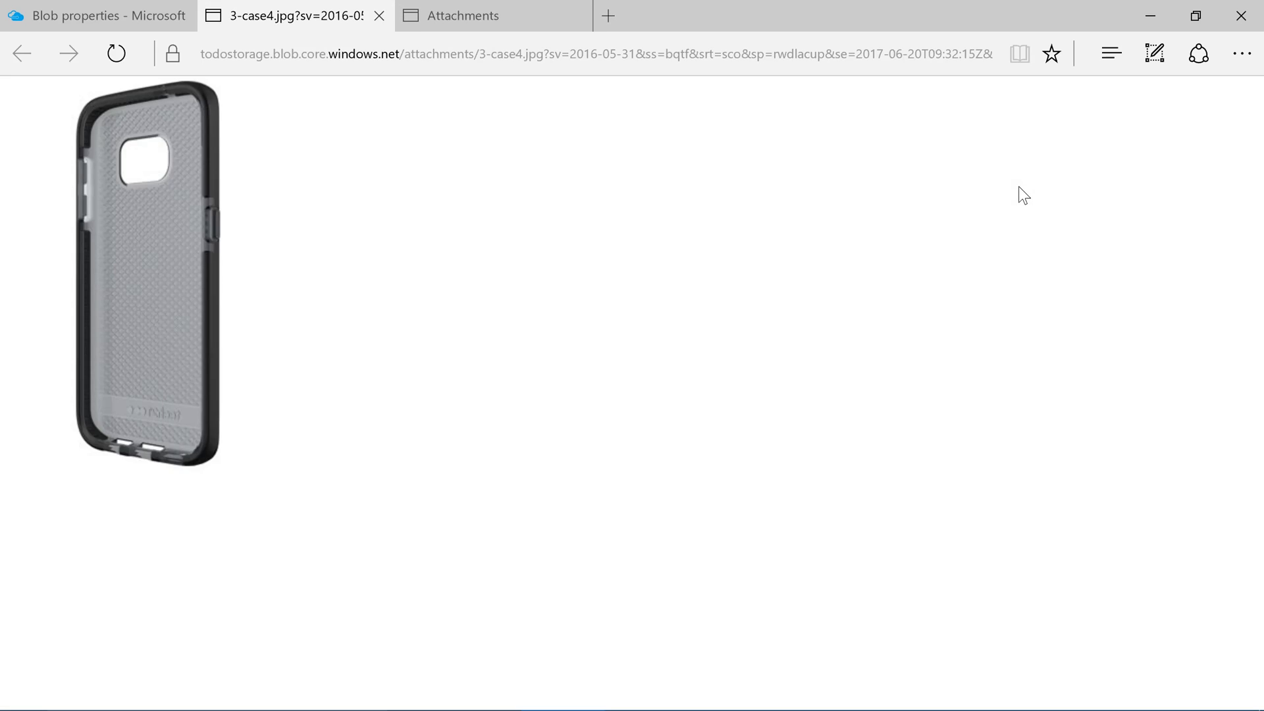